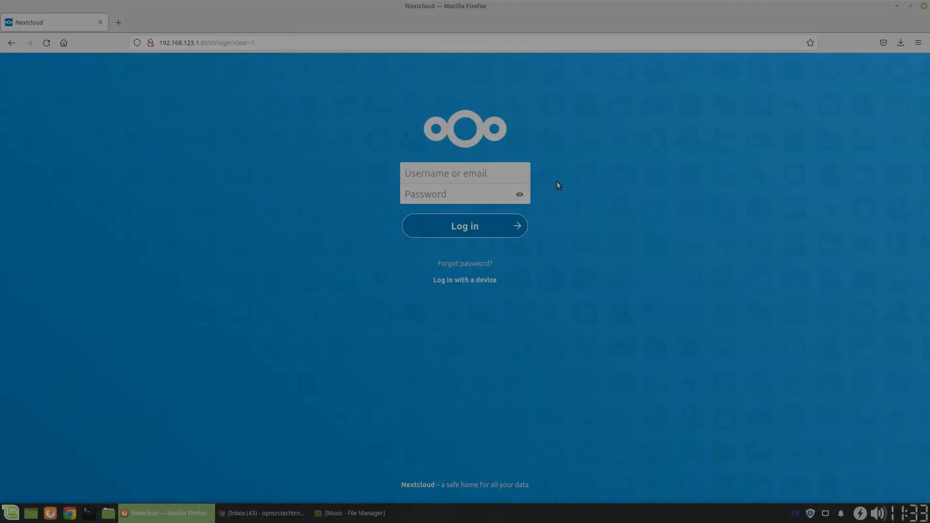
# - Log in to Nextcloud with the admin credentials to reach the Dashboard
pyautogui.click(448, 174)
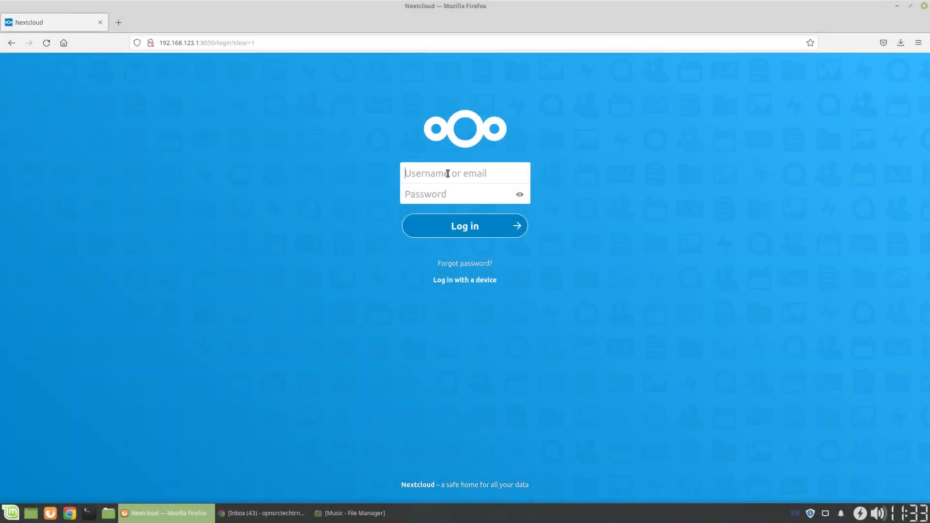
pyautogui.click(465, 226)
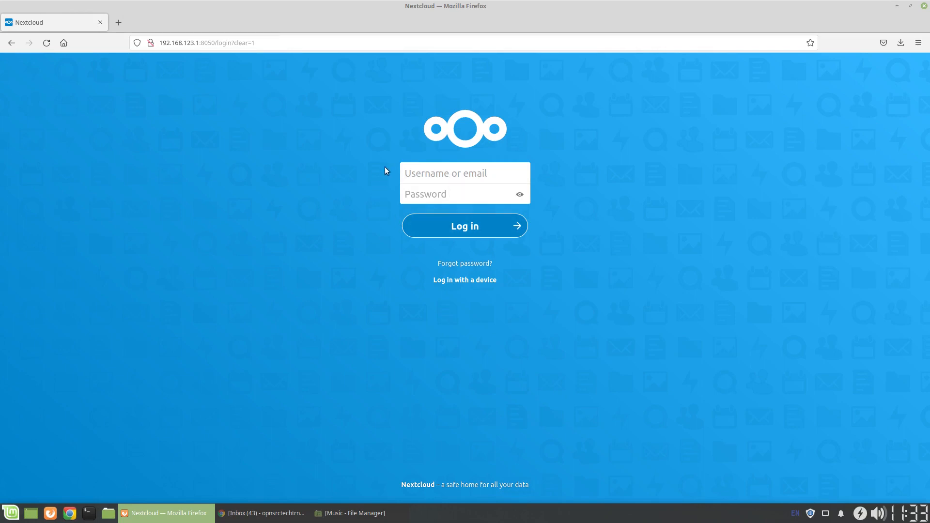
pyautogui.click(464, 226)
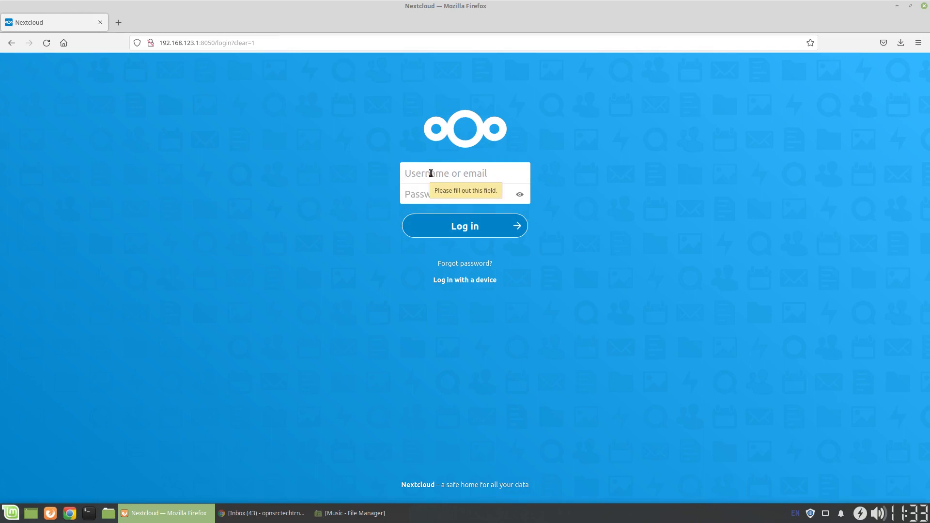
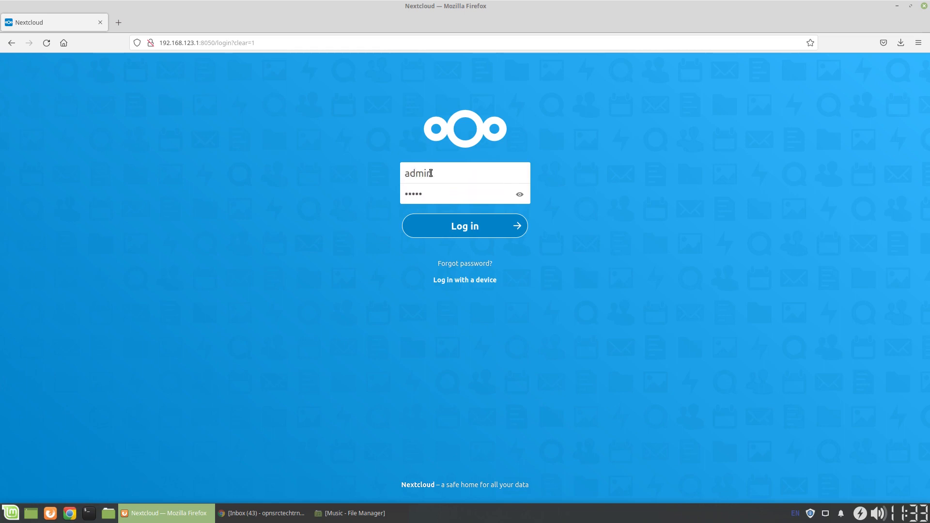
pyautogui.click(465, 226)
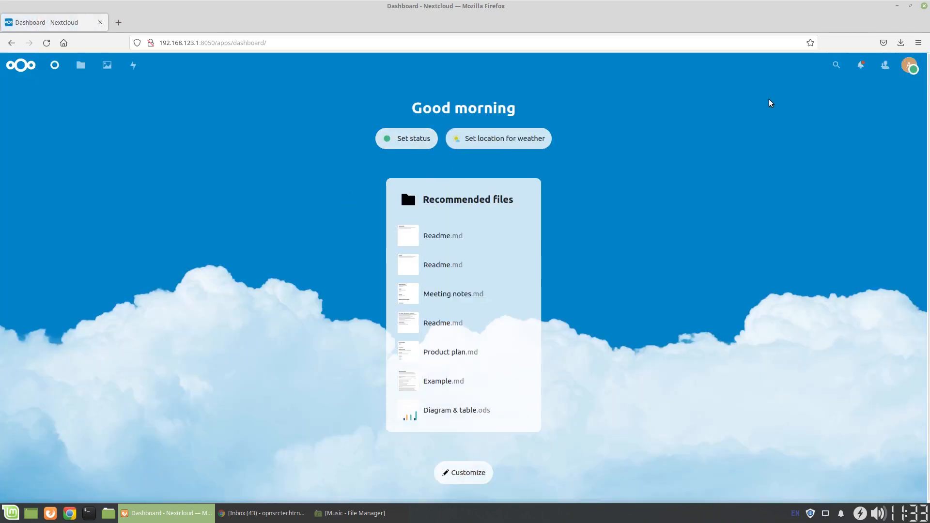
pyautogui.moveTo(51, 102)
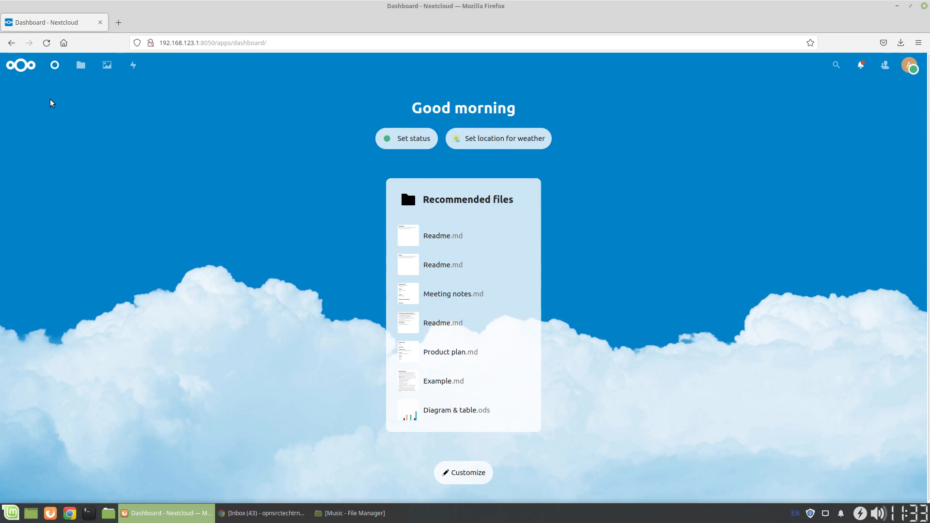
# - Show the root files: Documents, Photos, Templates and five files
pyautogui.click(81, 65)
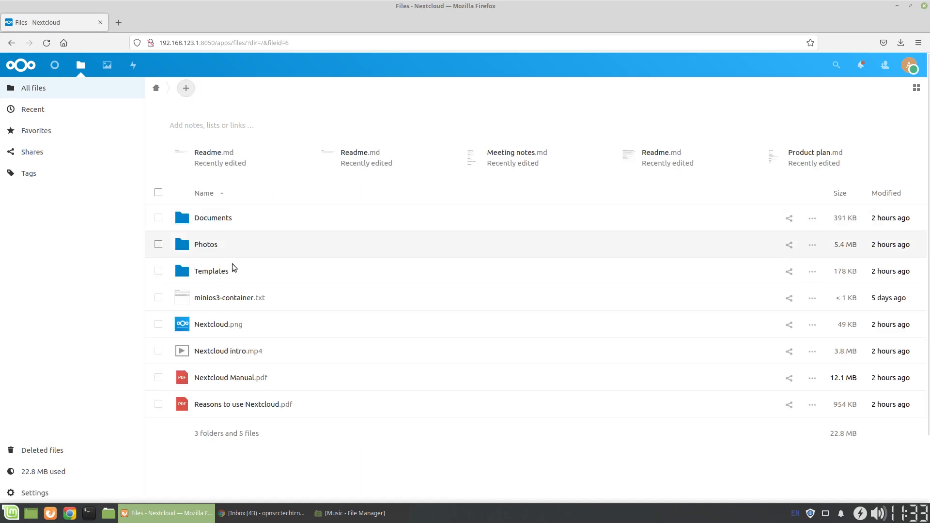
pyautogui.moveTo(269, 252)
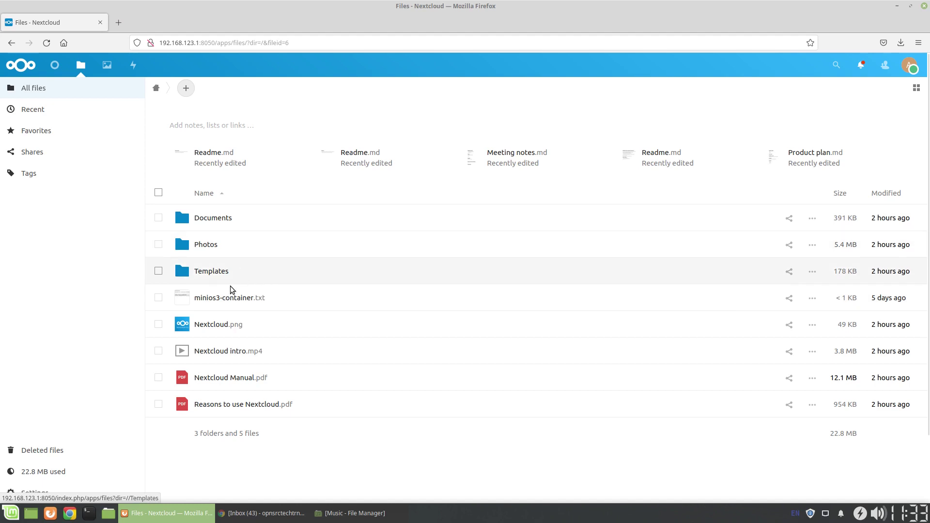
pyautogui.moveTo(224, 304)
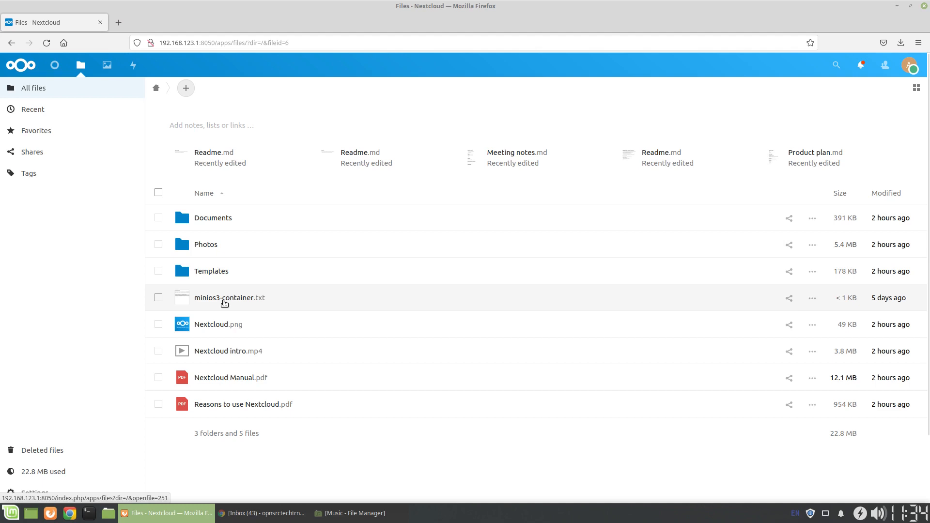
pyautogui.moveTo(221, 297)
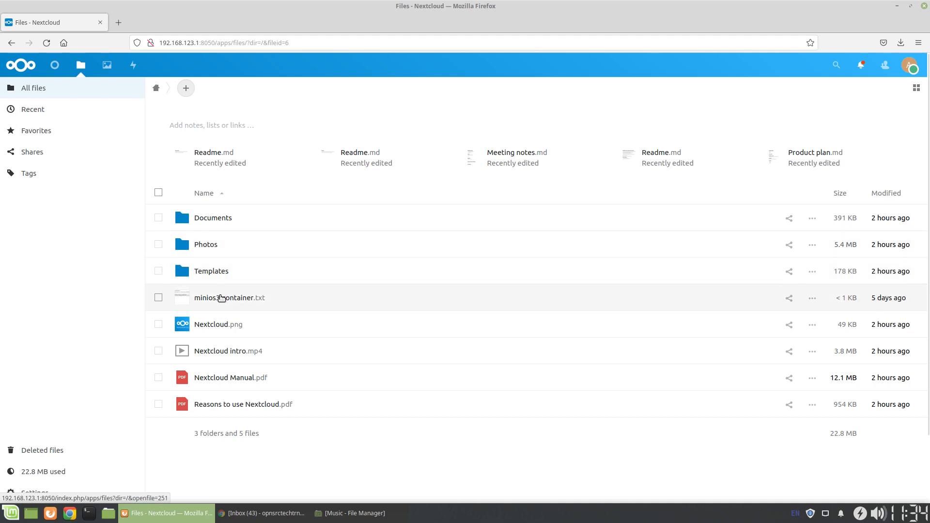
pyautogui.moveTo(247, 298)
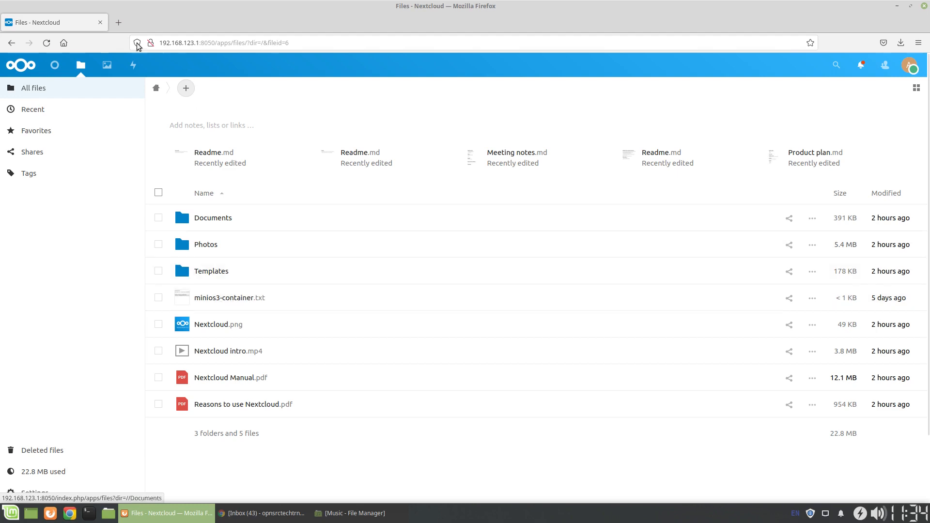
# - Load minio.io in a new browser tab, then return to the Nextcloud Files tab
pyautogui.click(118, 22)
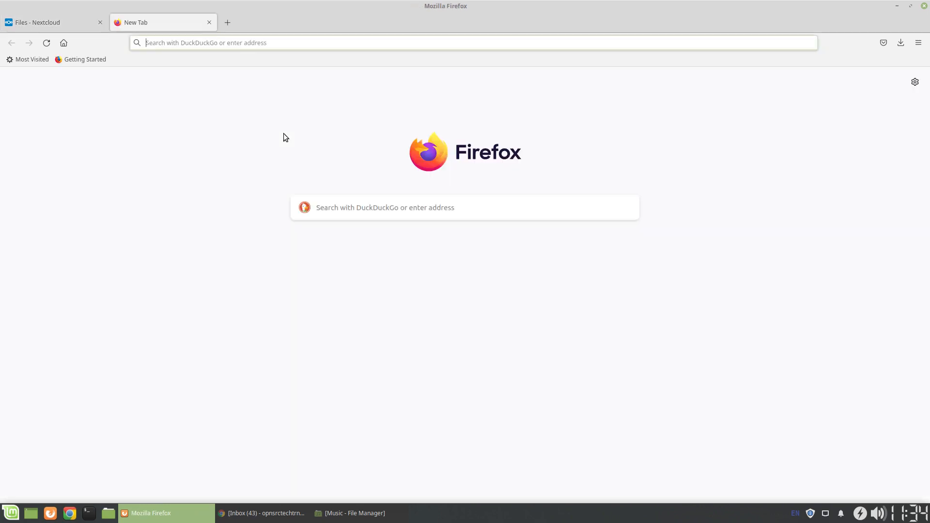
pyautogui.write('minio')
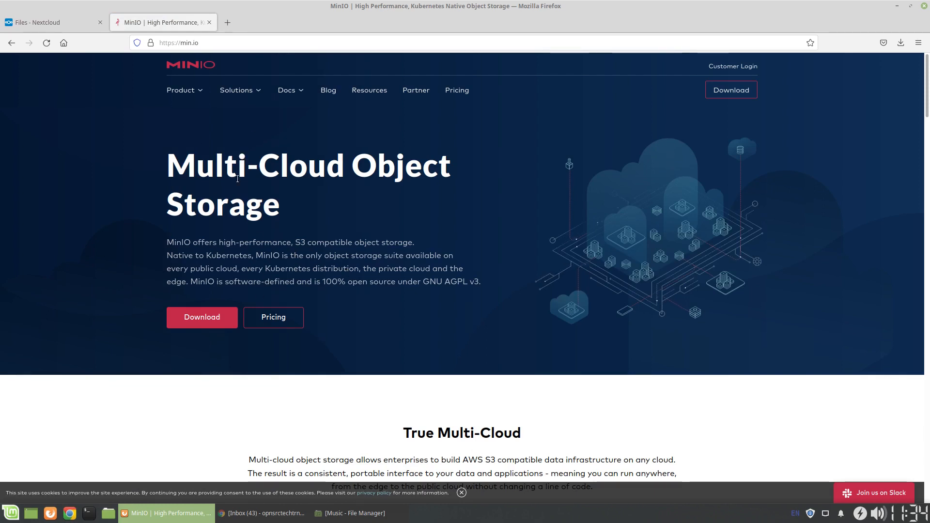
pyautogui.moveTo(228, 168)
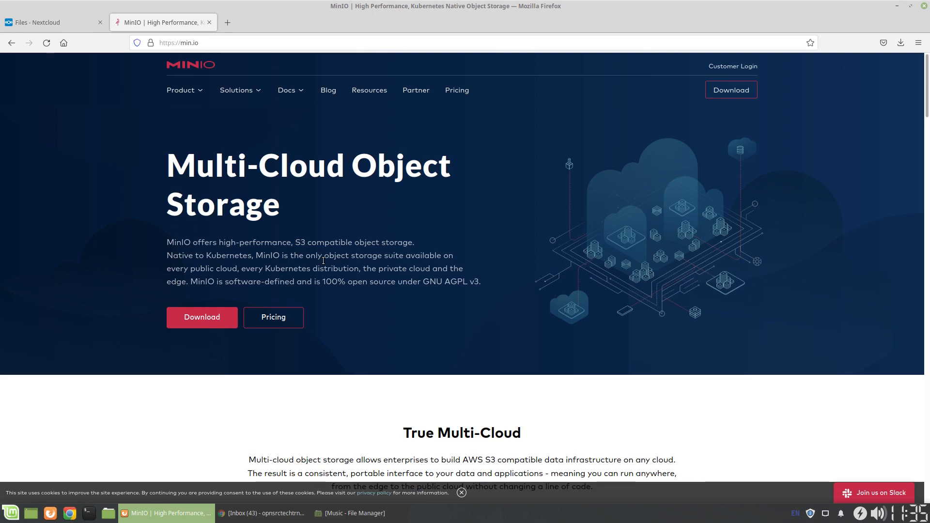
pyautogui.moveTo(320, 239)
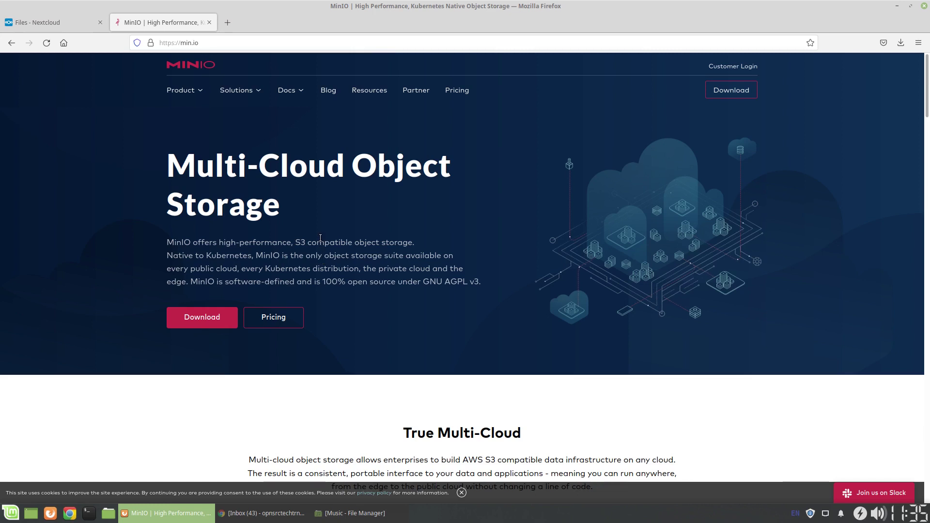
pyautogui.click(38, 22)
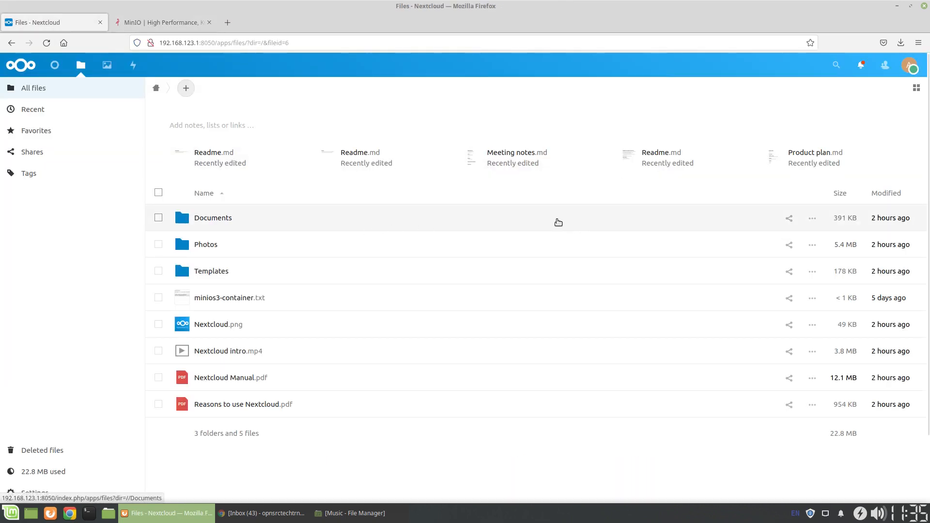
pyautogui.moveTo(791, 158)
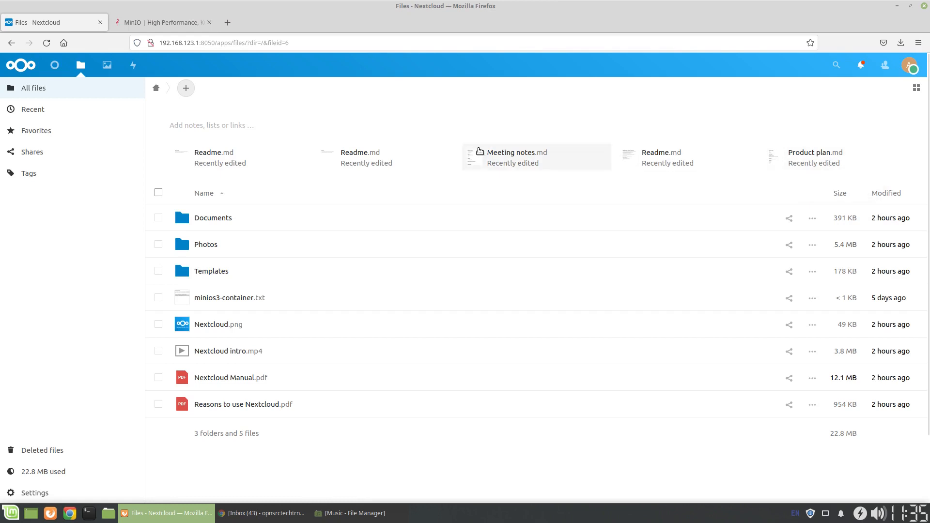
pyautogui.moveTo(602, 165)
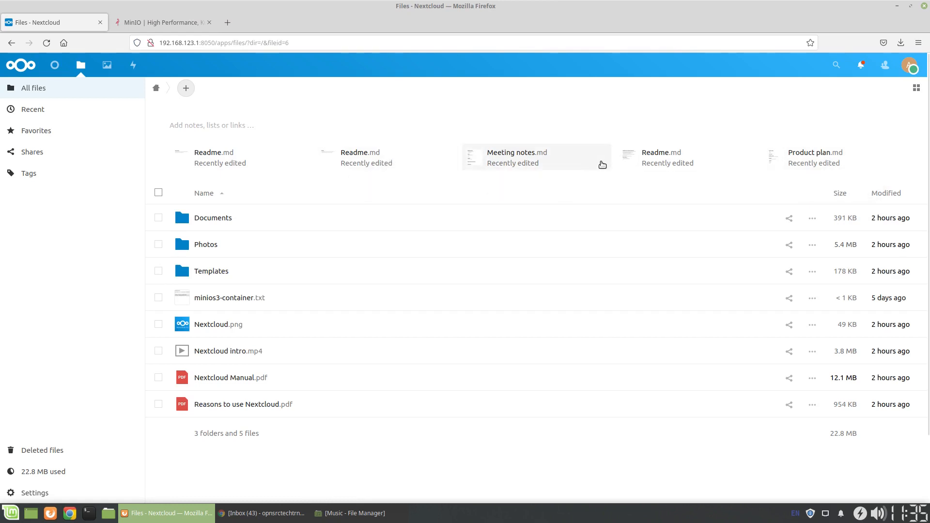
pyautogui.moveTo(792, 164)
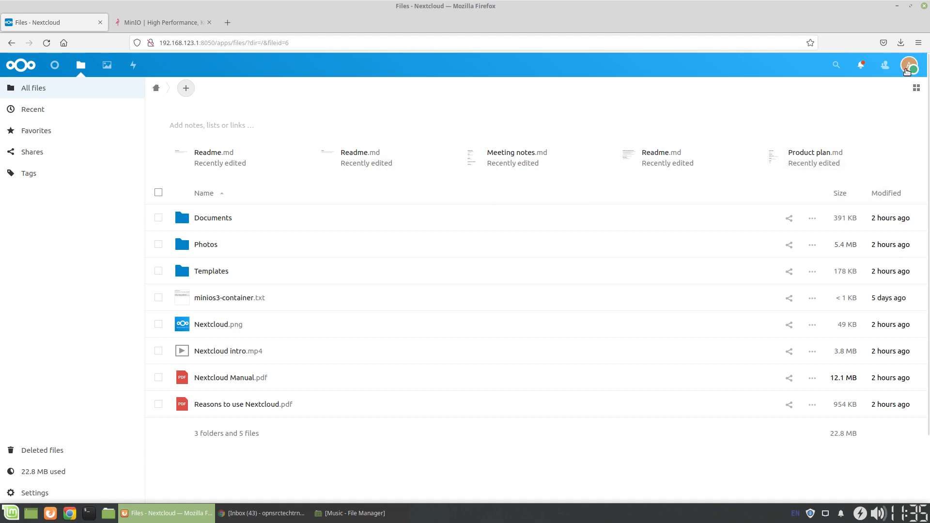
pyautogui.moveTo(331, 145)
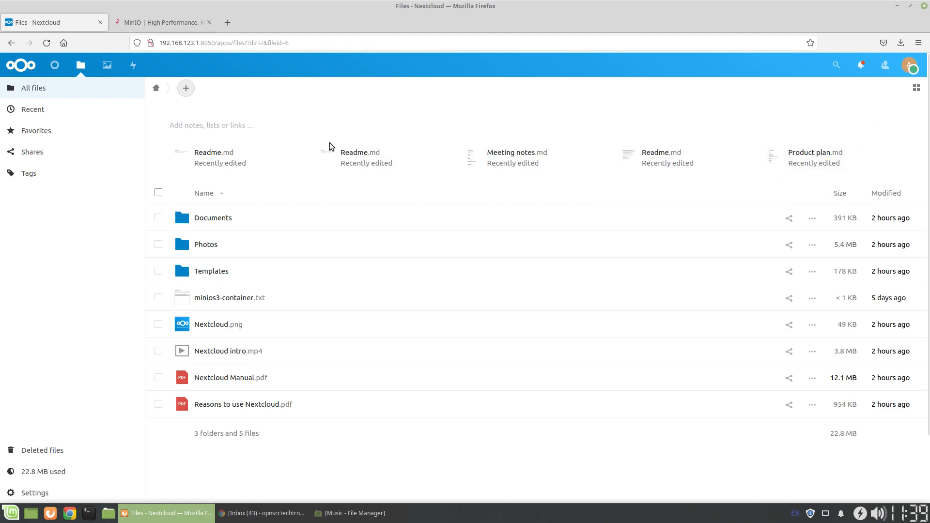
pyautogui.moveTo(818, 107)
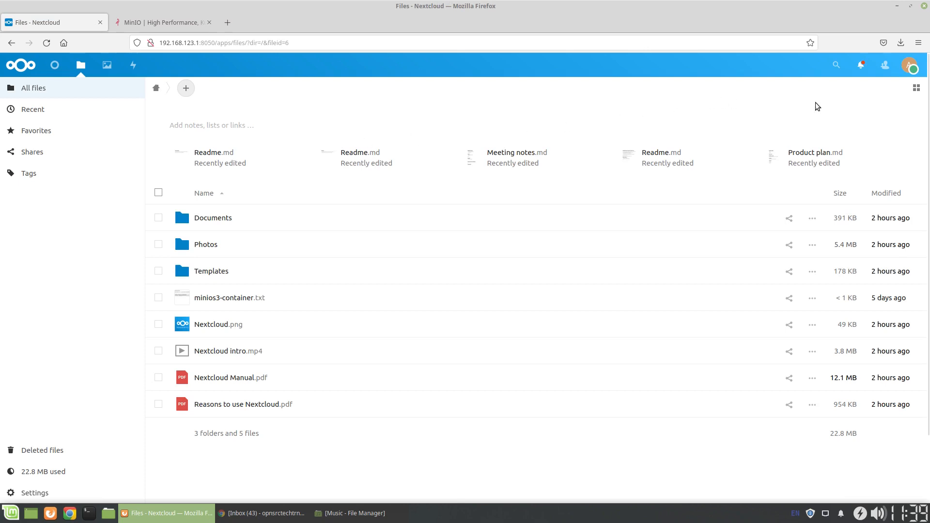
pyautogui.moveTo(909, 65)
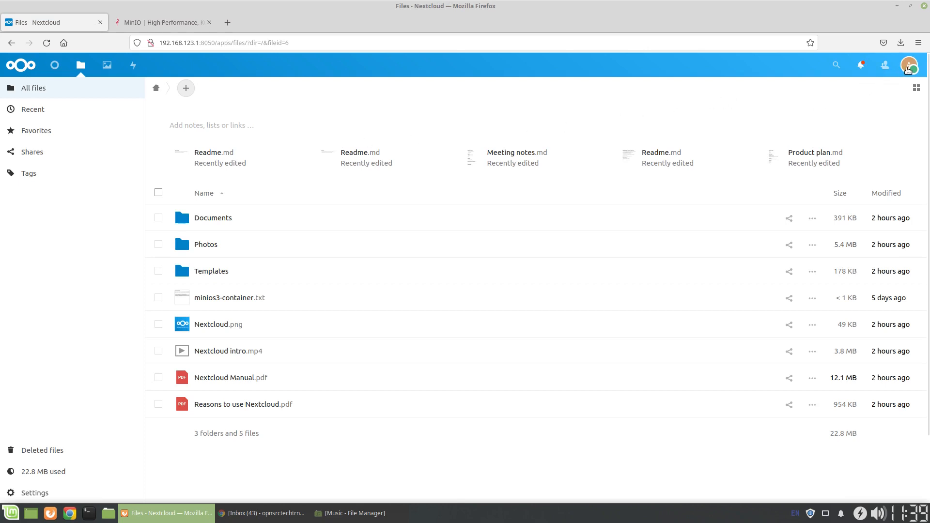
# - Browse the Featured apps list in app management, then reopen the account menu
pyautogui.click(910, 65)
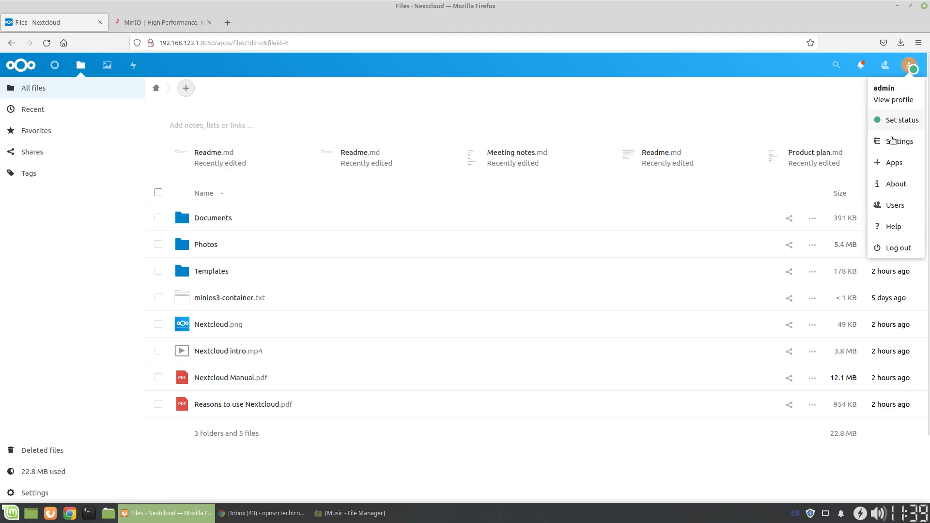
pyautogui.click(894, 162)
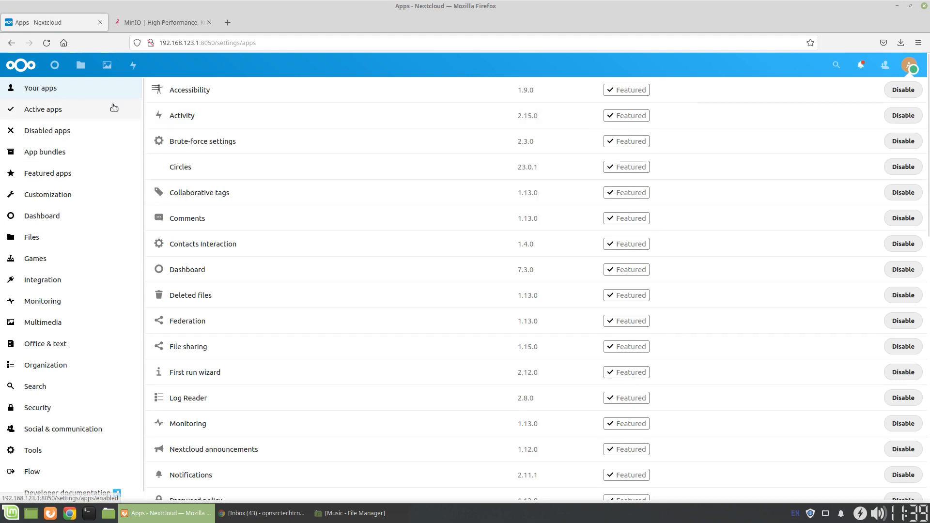
pyautogui.moveTo(238, 354)
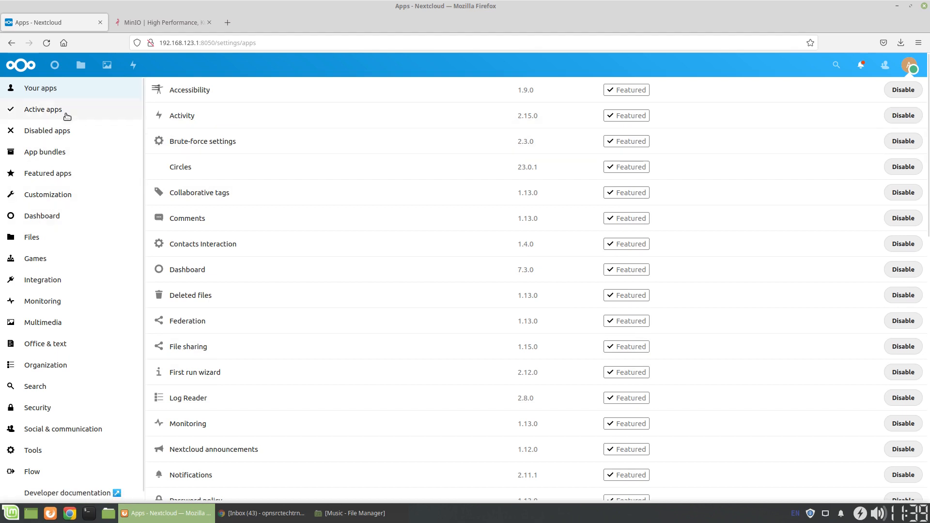
pyautogui.click(48, 173)
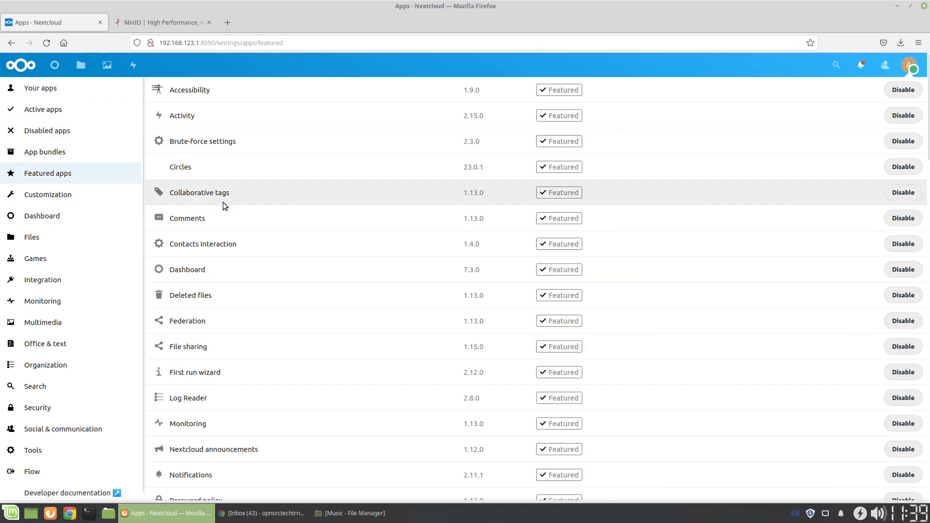
pyautogui.scroll(-3)
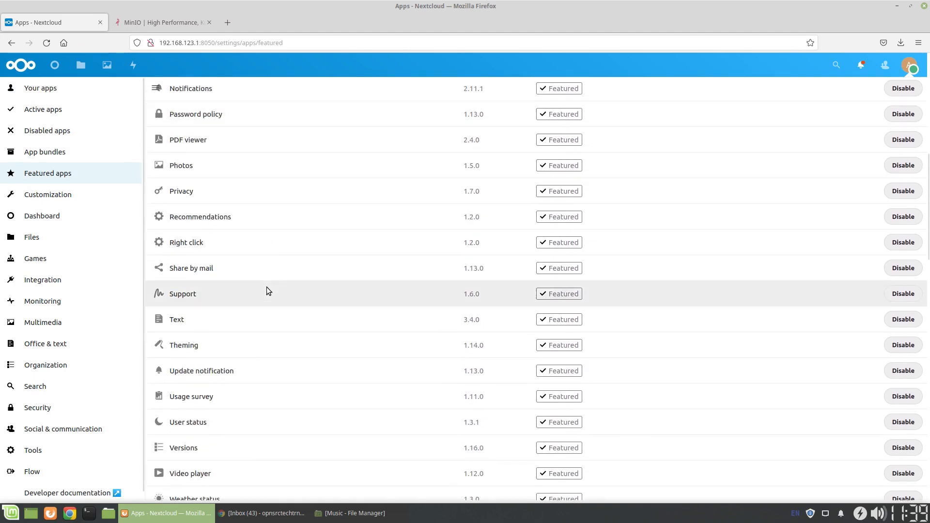
pyautogui.scroll(-3)
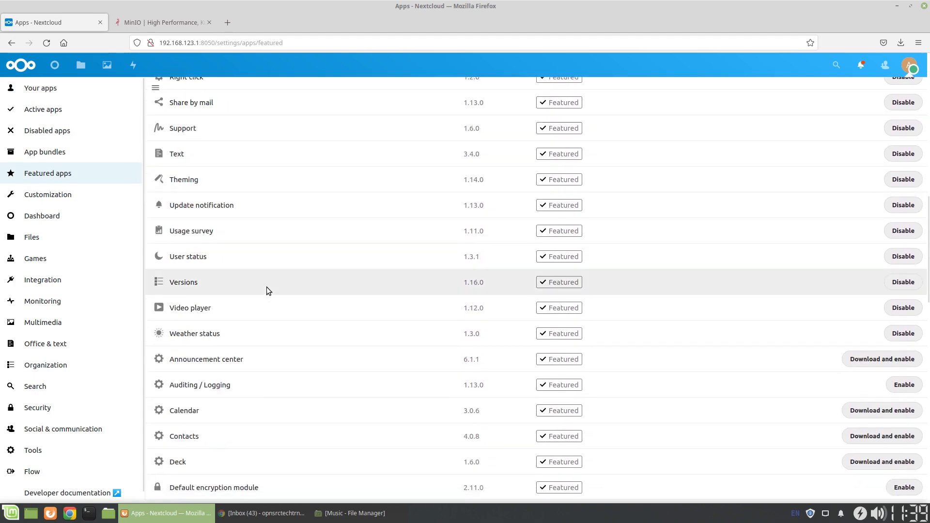
pyautogui.scroll(3)
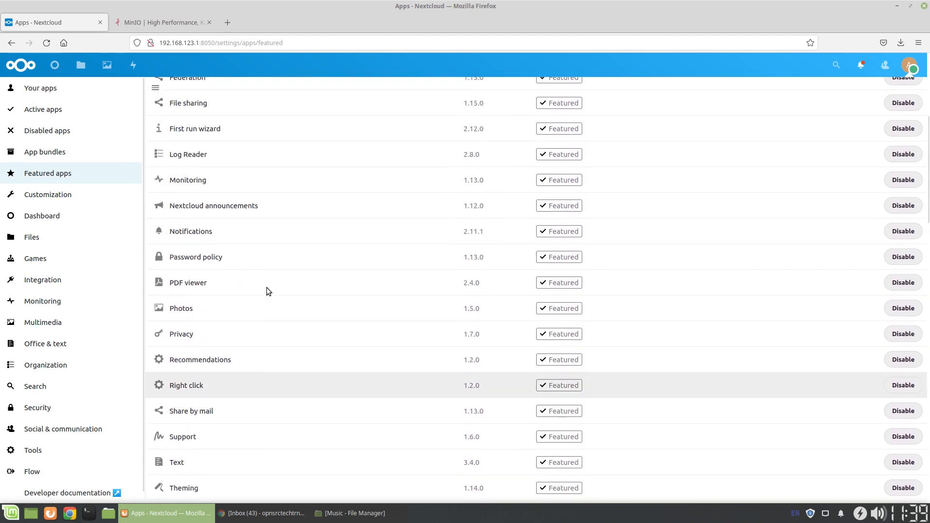
pyautogui.scroll(3)
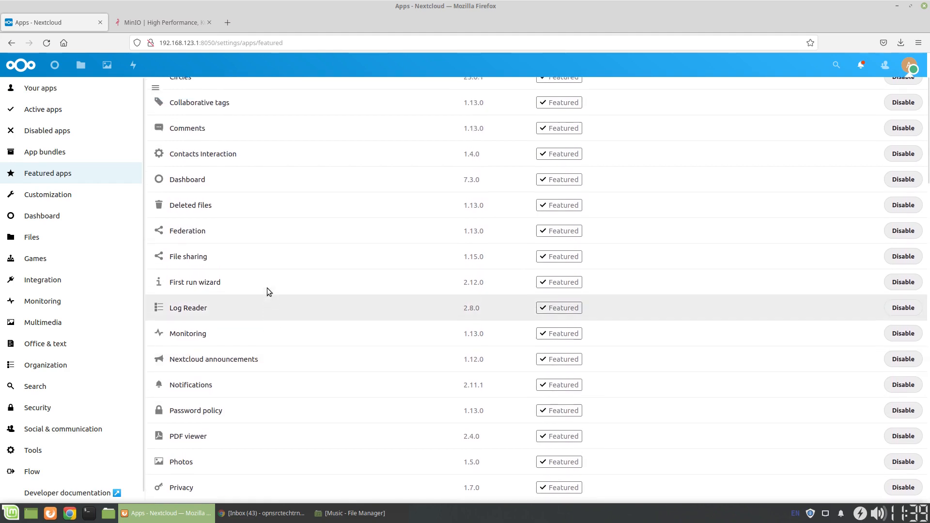
pyautogui.scroll(-3)
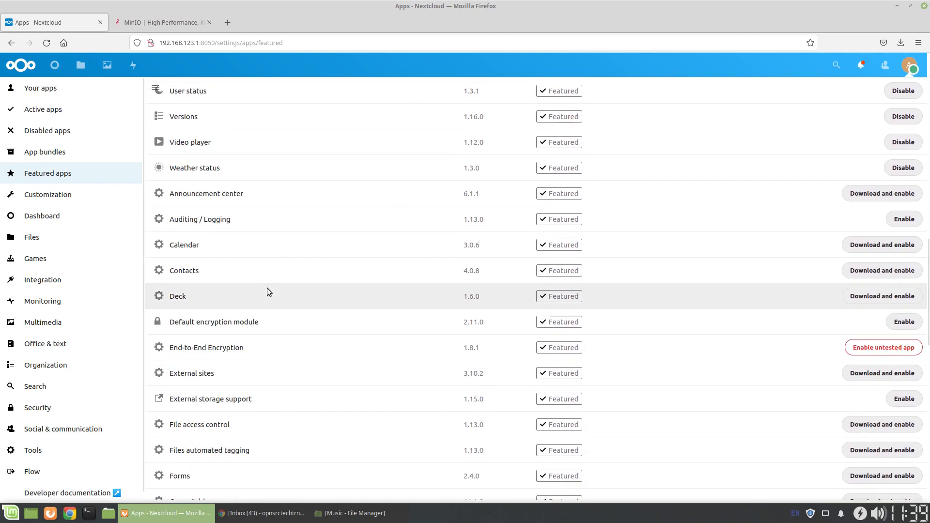
pyautogui.scroll(-3)
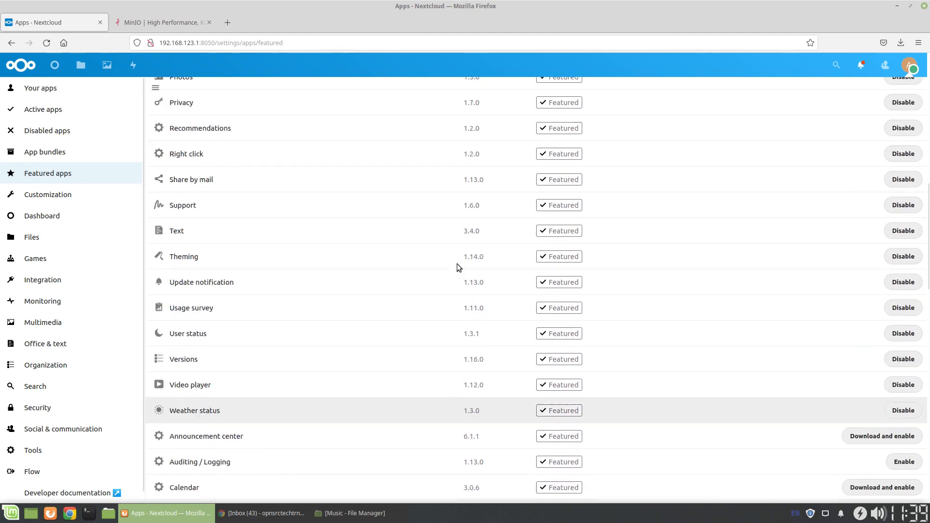
pyautogui.scroll(3)
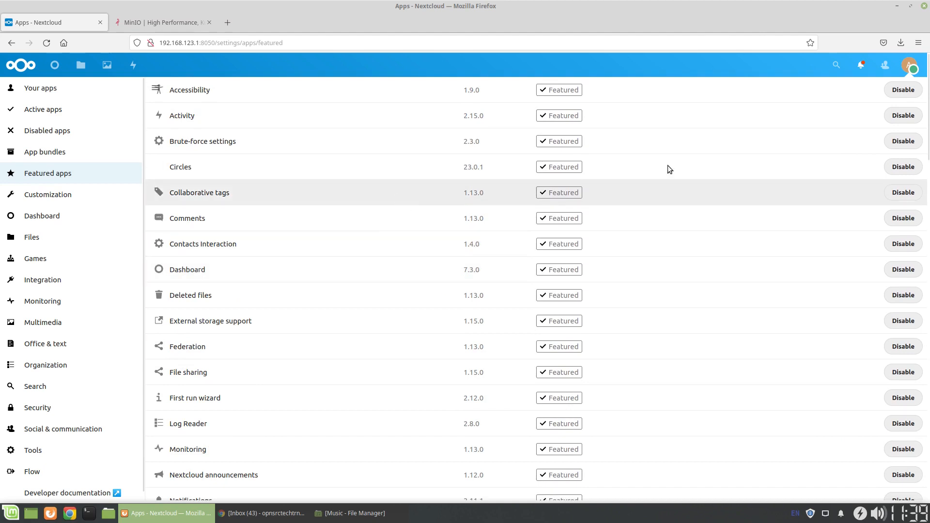
pyautogui.click(910, 65)
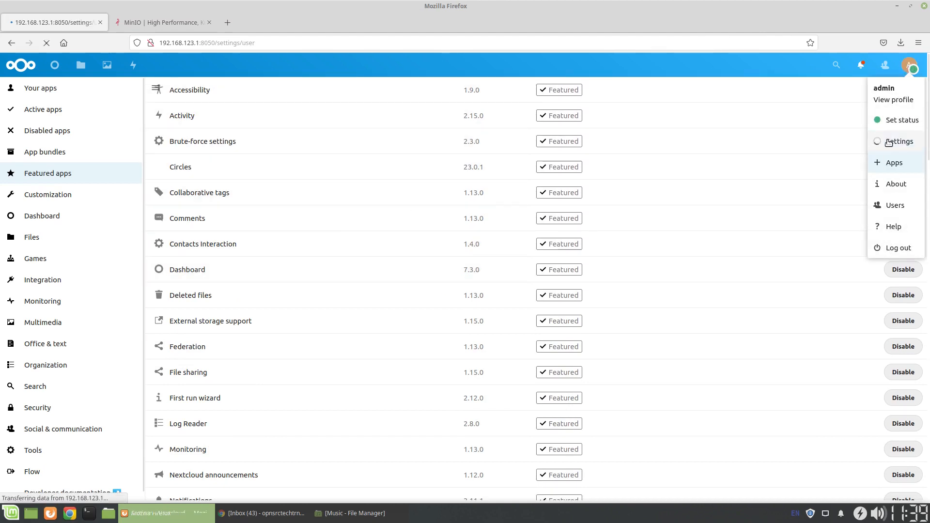
# - Go from personal External storage to the Administration External storage settings page
pyautogui.click(900, 141)
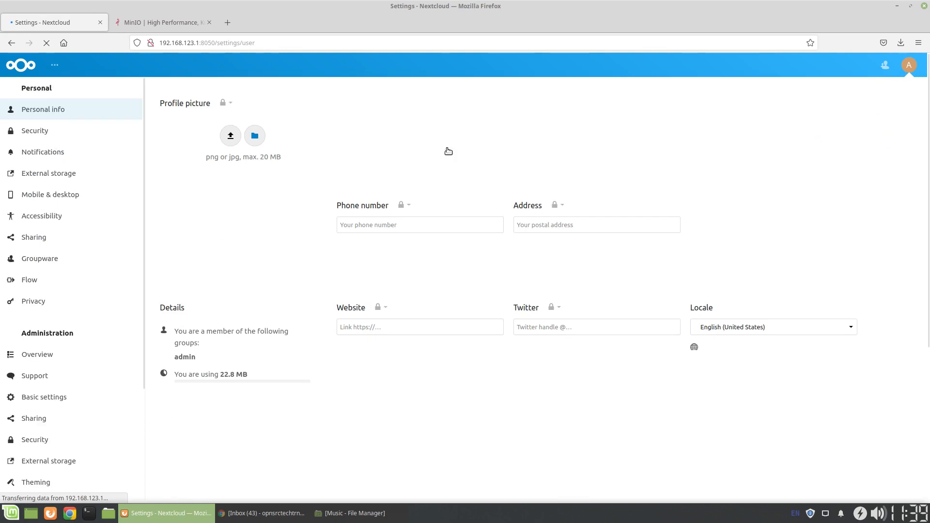
pyautogui.click(49, 173)
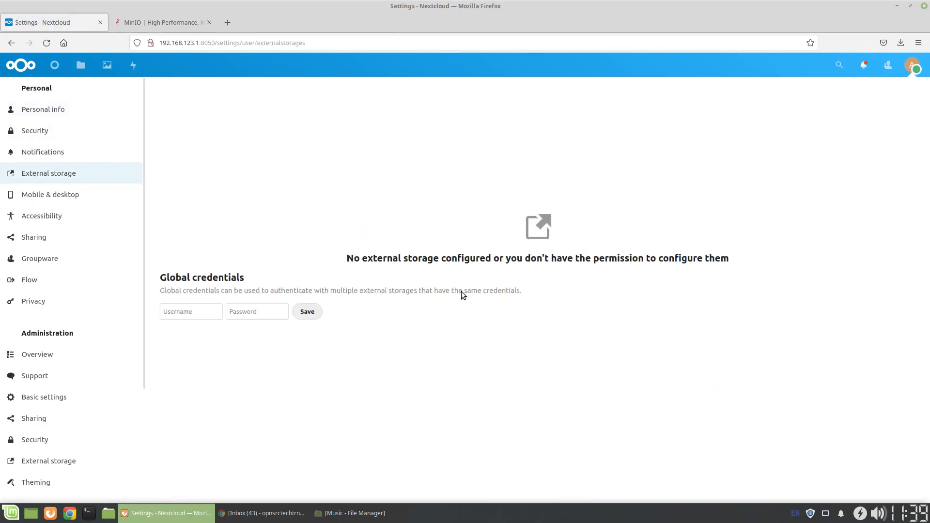
pyautogui.moveTo(51, 377)
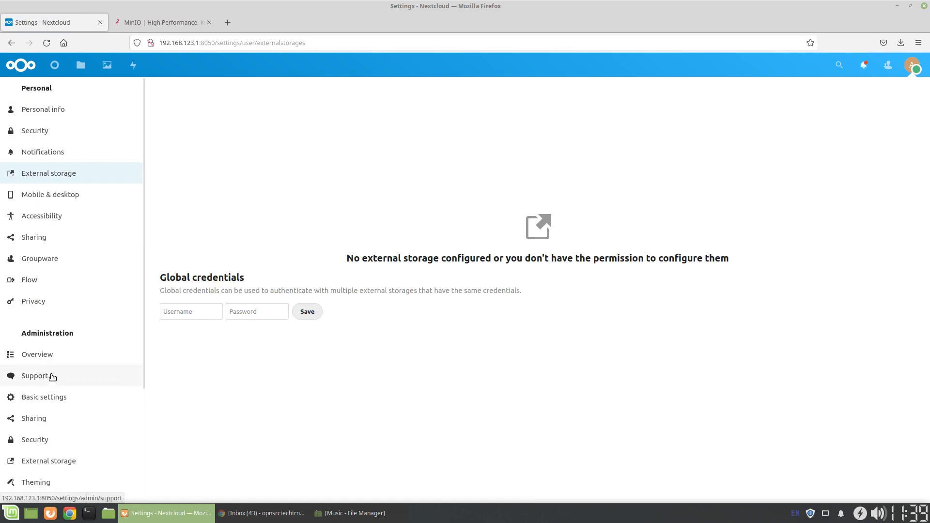
pyautogui.click(49, 462)
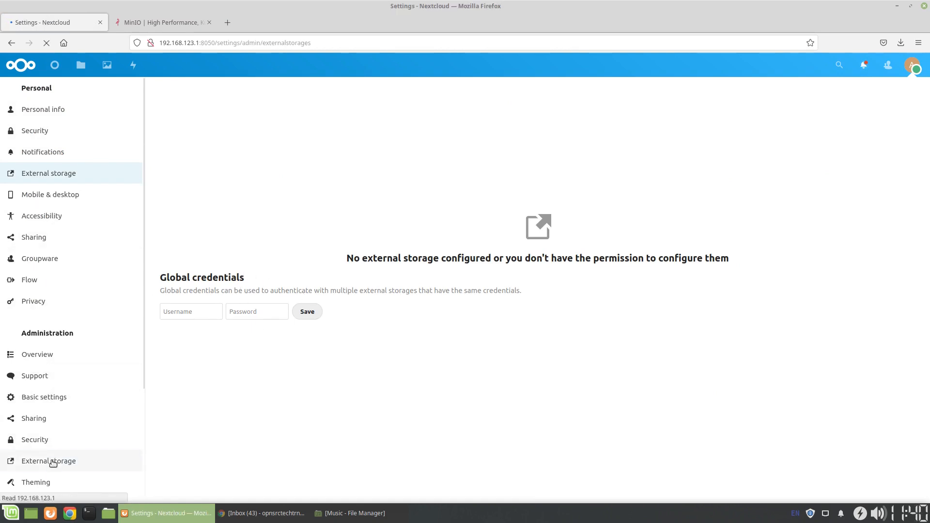
pyautogui.click(49, 461)
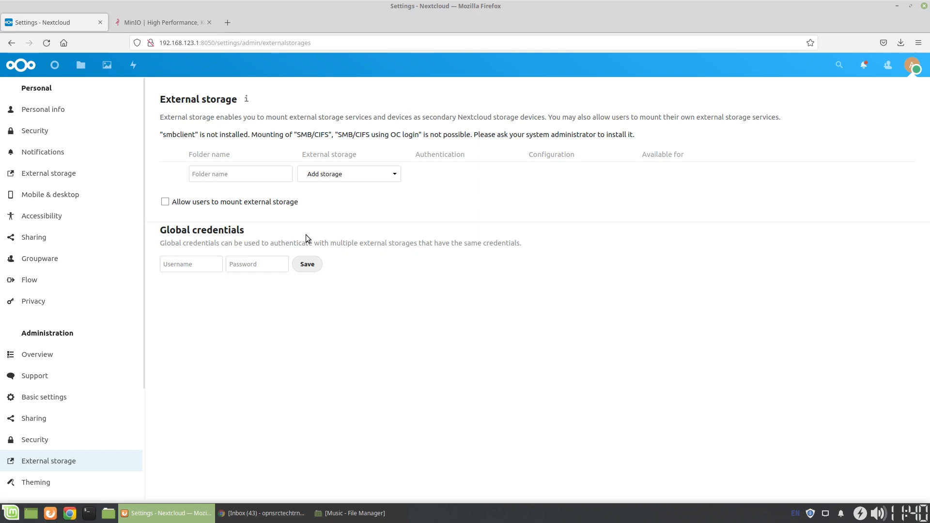
pyautogui.moveTo(352, 160)
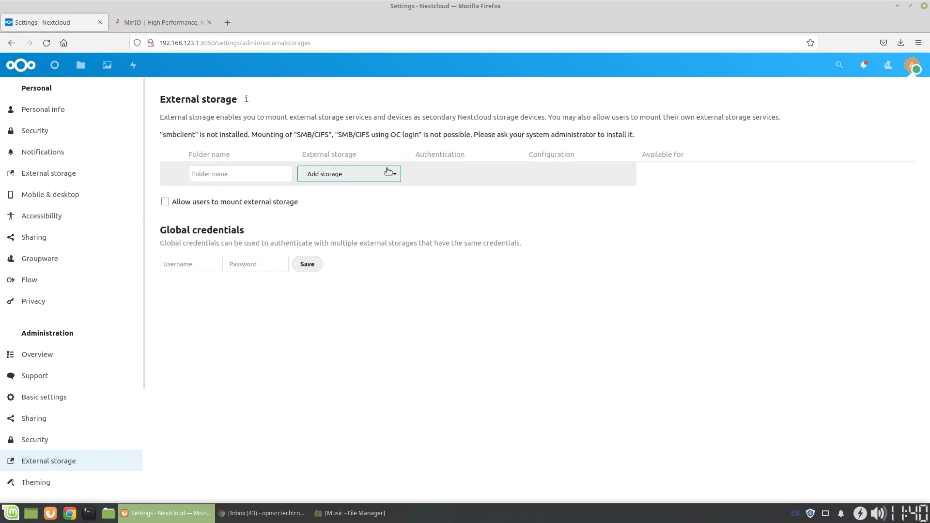
pyautogui.moveTo(285, 169)
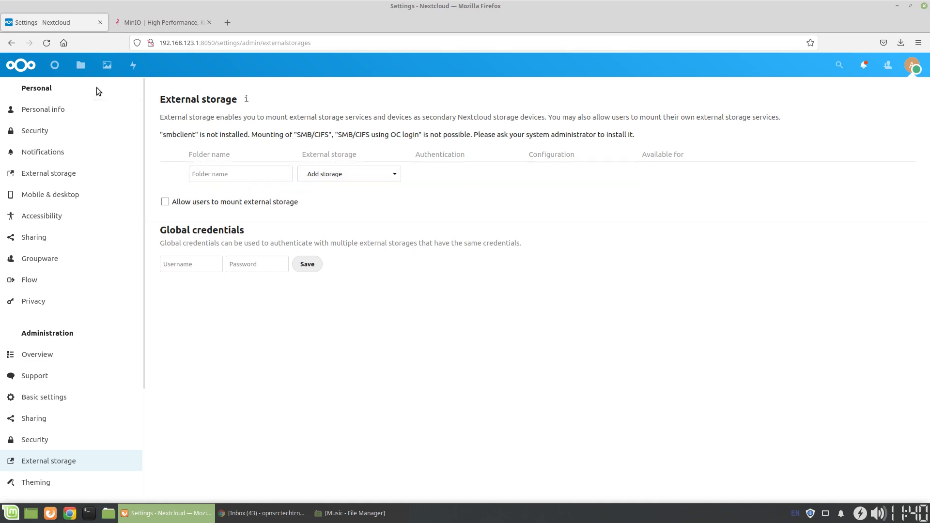
# - Create an empty folder named minio in the root of All files
pyautogui.click(240, 173)
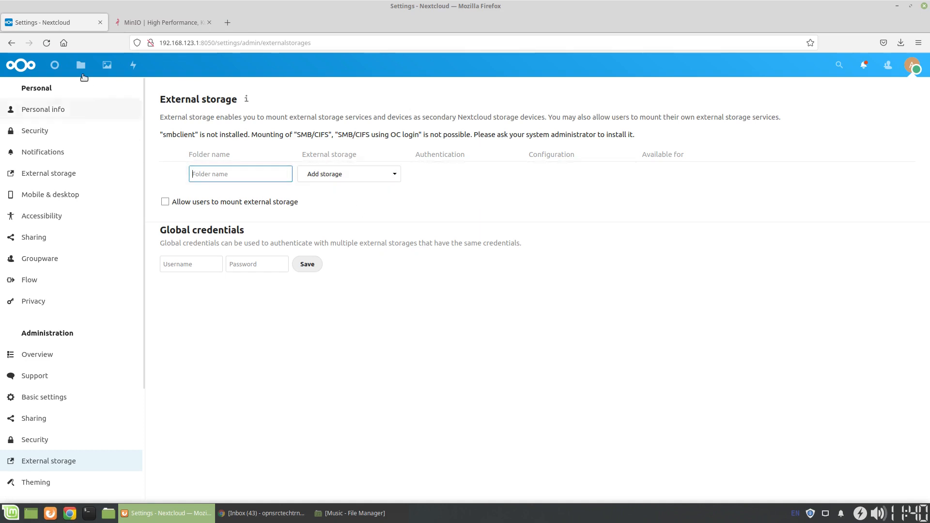
pyautogui.click(81, 65)
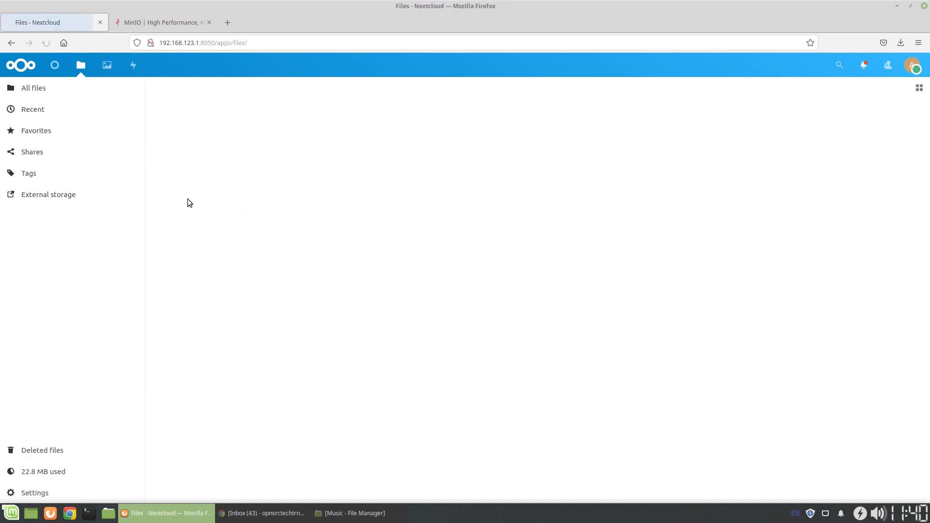
pyautogui.click(33, 88)
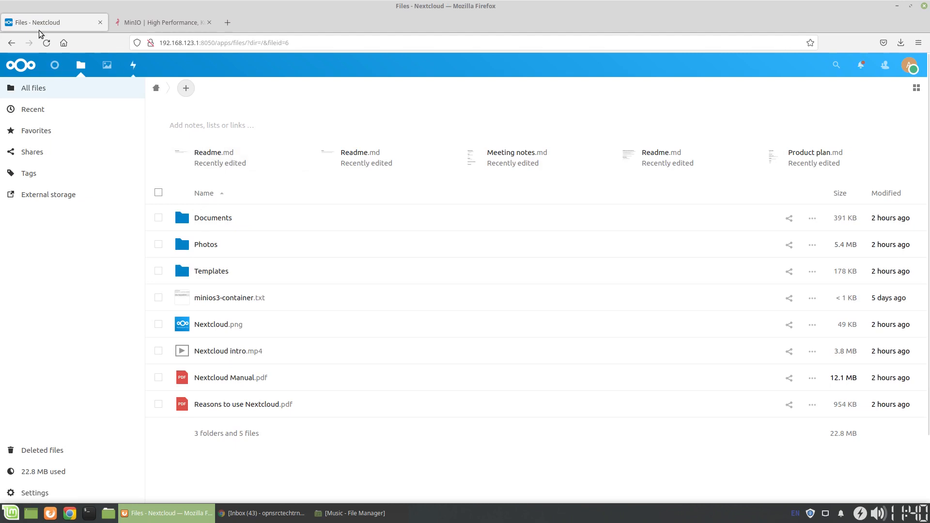
pyautogui.moveTo(177, 91)
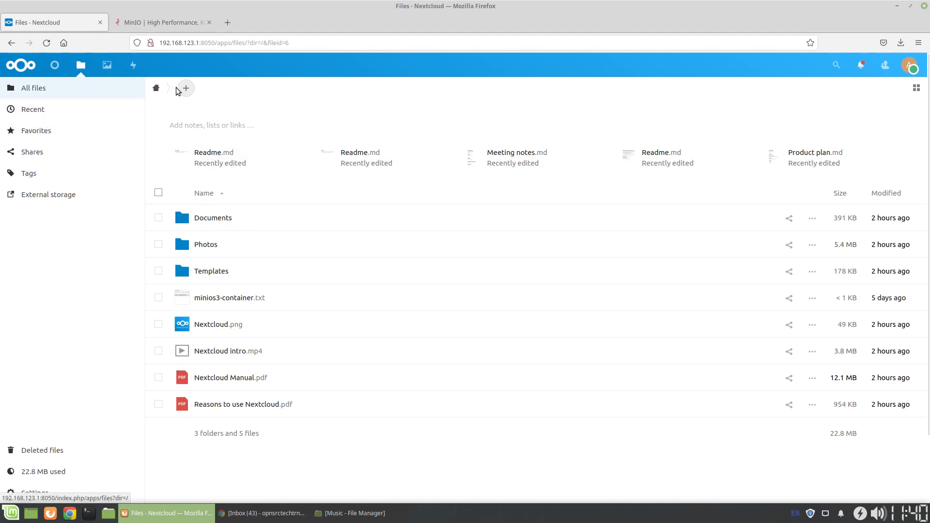
pyautogui.click(185, 88)
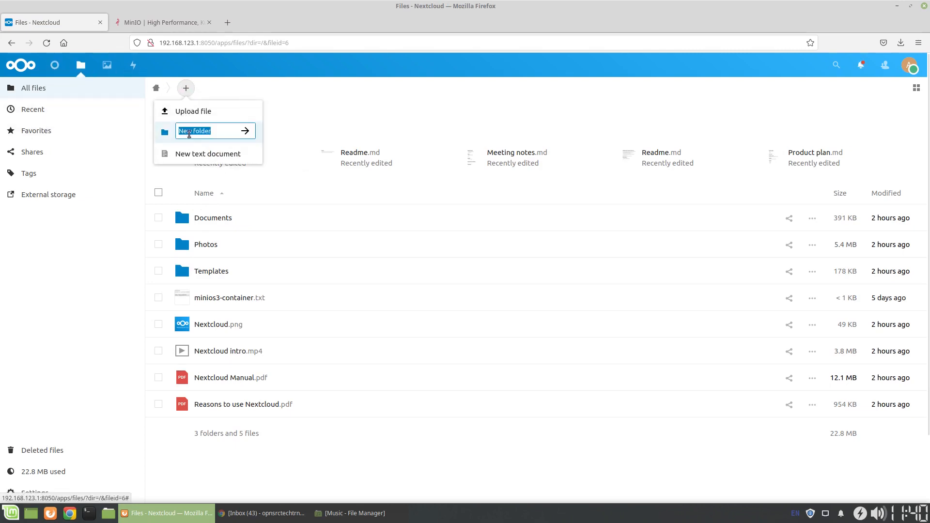
pyautogui.write('minio')
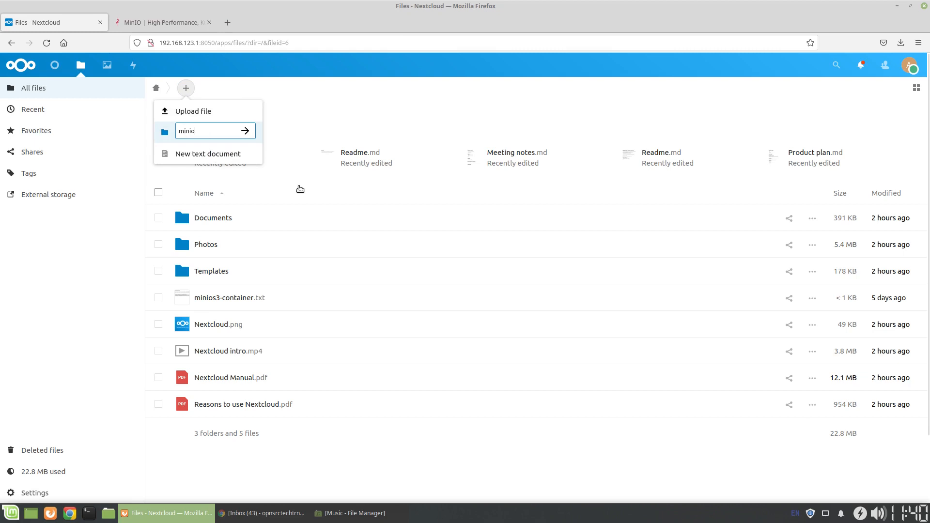
pyautogui.click(245, 131)
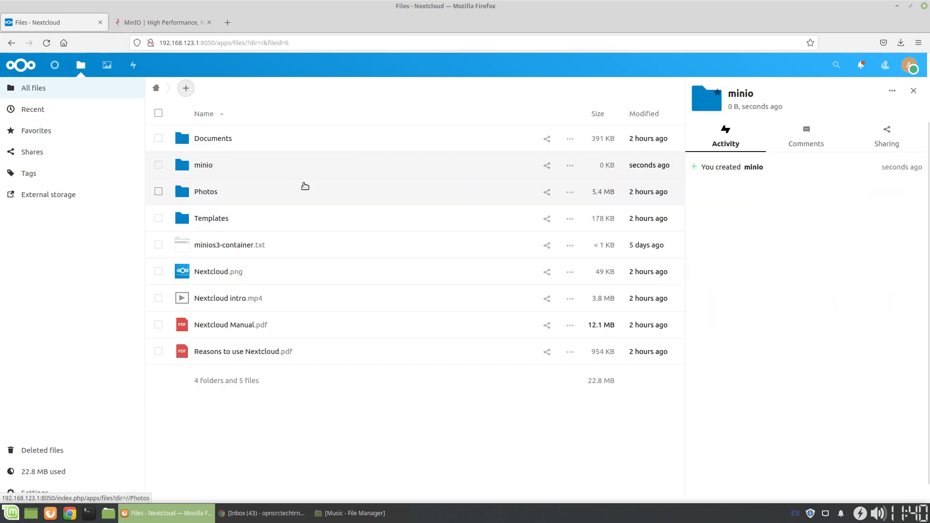
pyautogui.moveTo(218, 140)
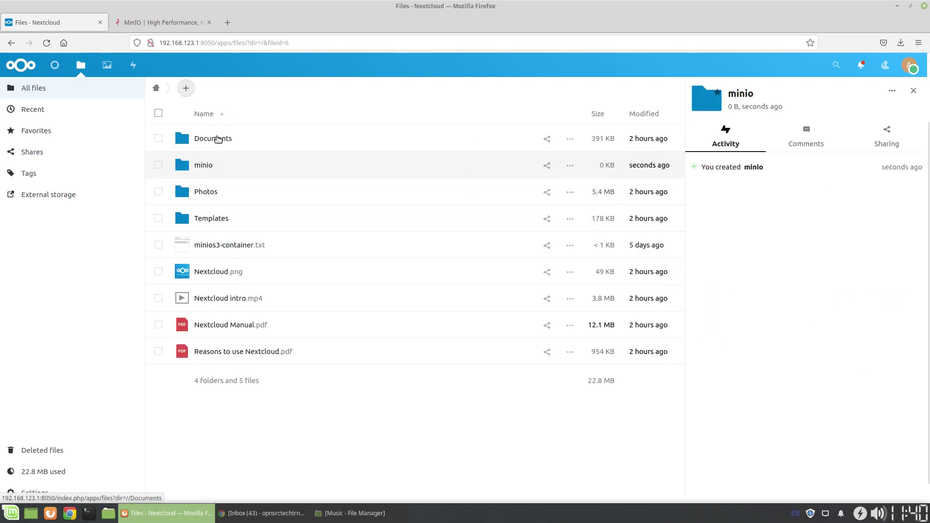
pyautogui.click(910, 64)
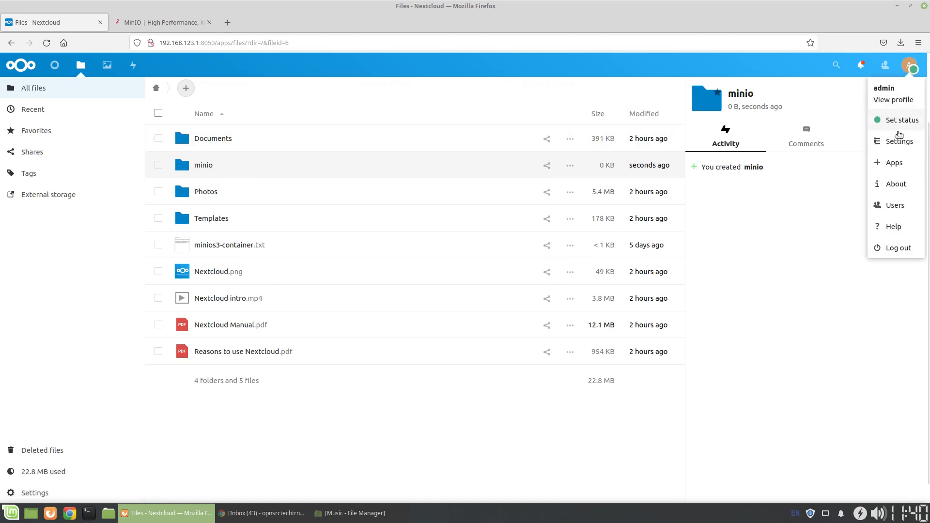
# - Add an Amazon S3 external storage mount with folder name minio
pyautogui.rightClick(900, 141)
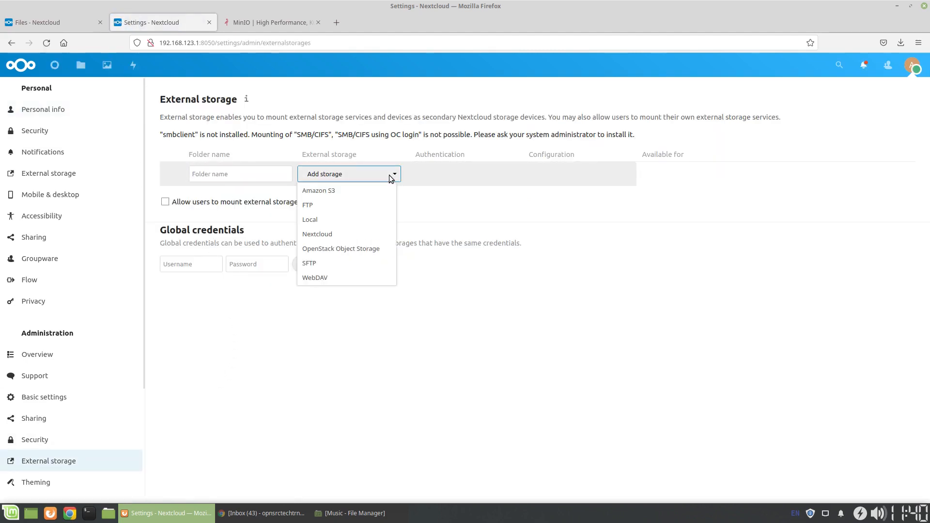
pyautogui.moveTo(323, 196)
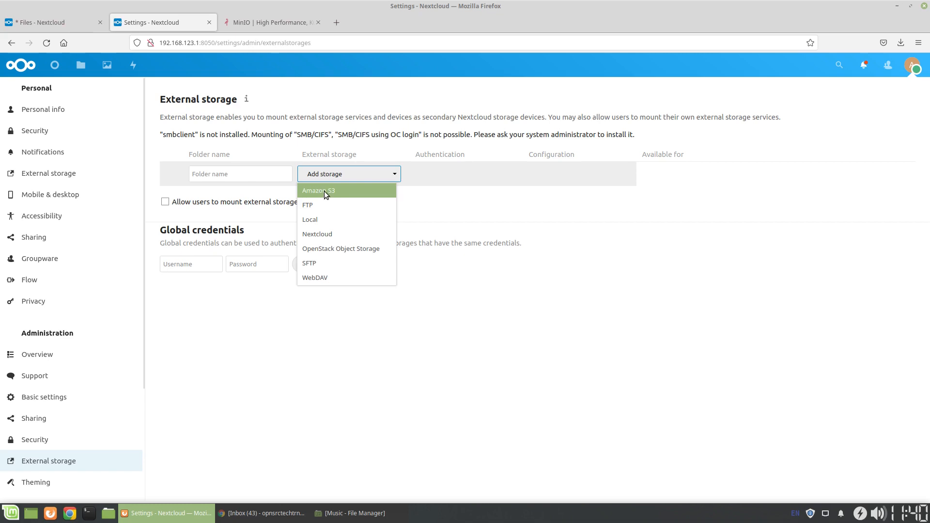
pyautogui.click(319, 191)
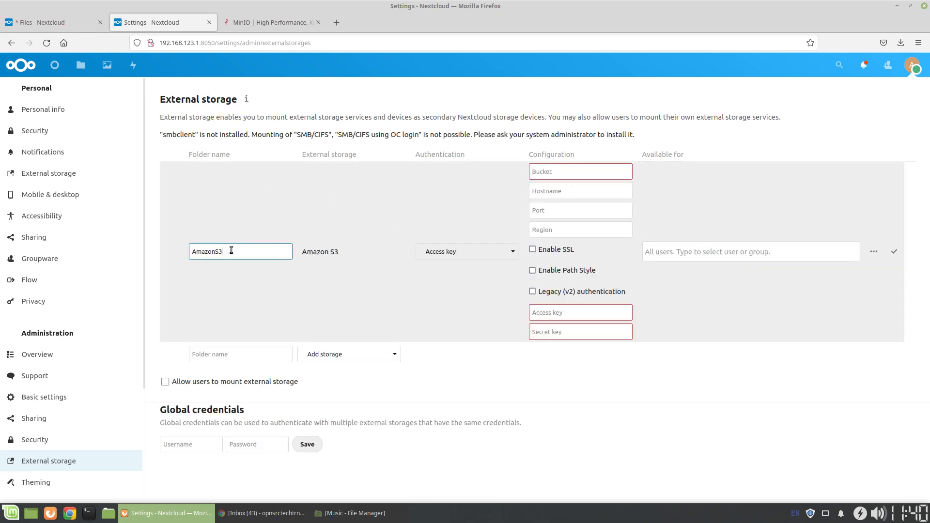
pyautogui.write('mn')
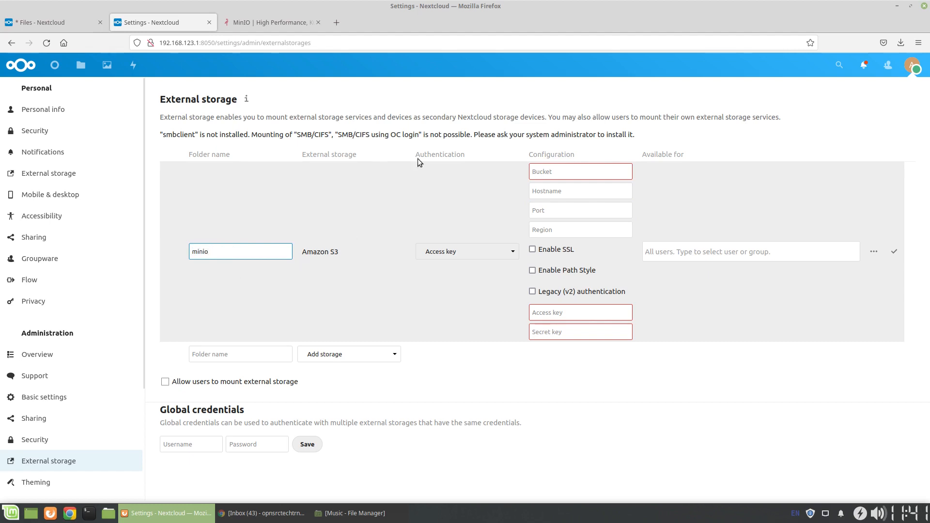
pyautogui.click(580, 191)
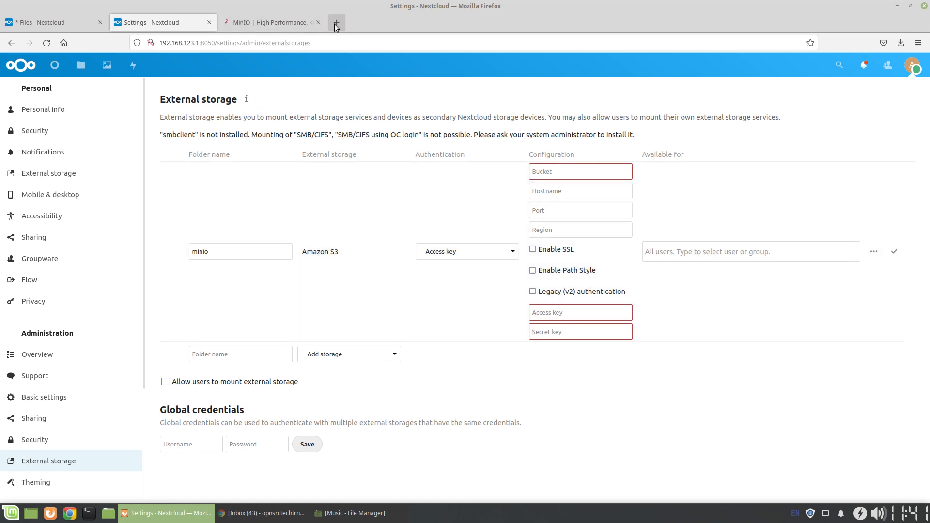
# - Try 192.168.0.104:9000 in a new tab and stop the unreachable load
pyautogui.click(337, 22)
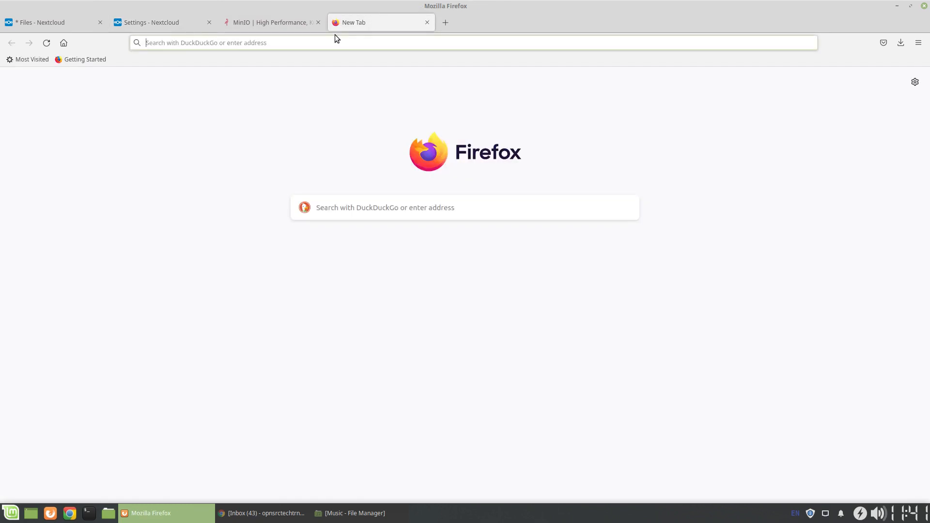
pyautogui.write('192.168.0.')
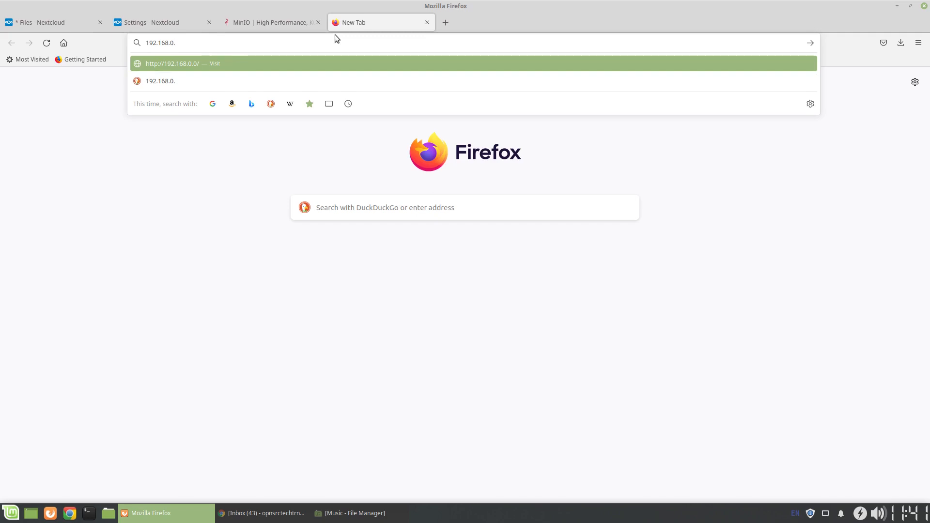
pyautogui.write('104:9000')
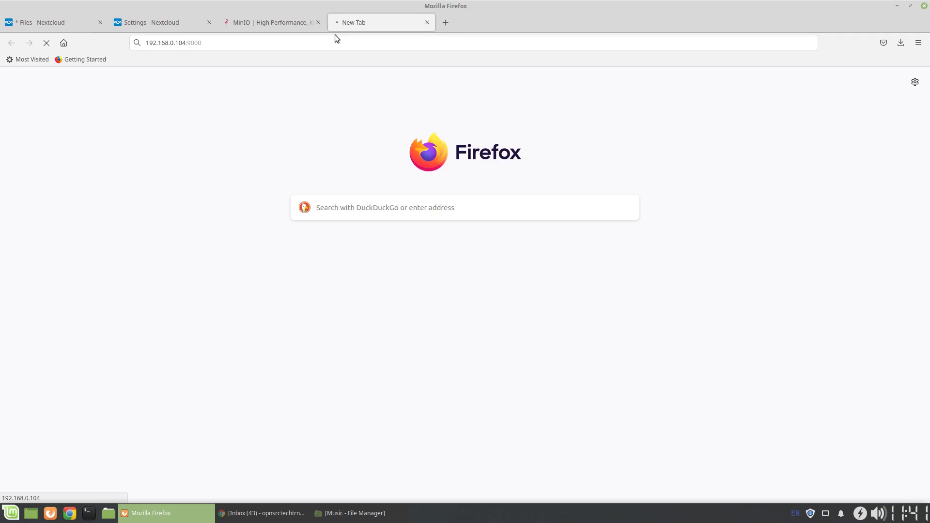
pyautogui.moveTo(163, 59)
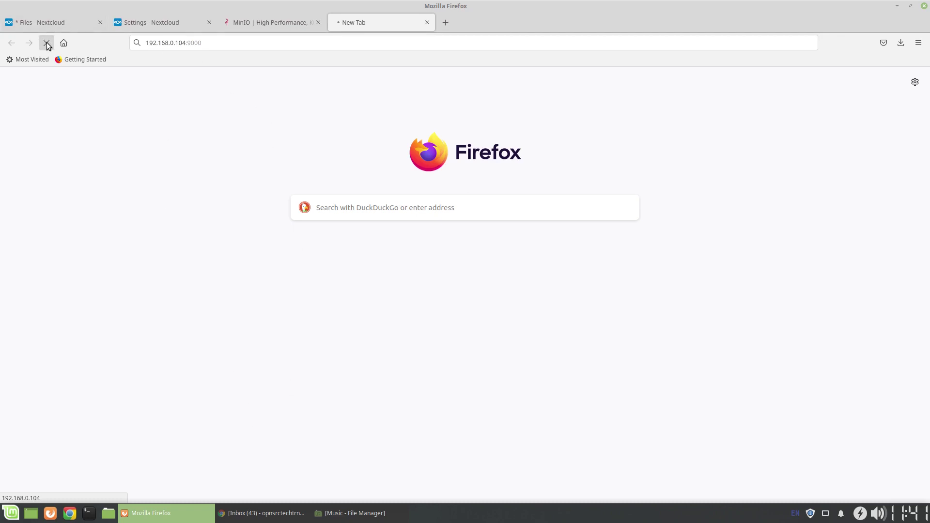
pyautogui.click(154, 22)
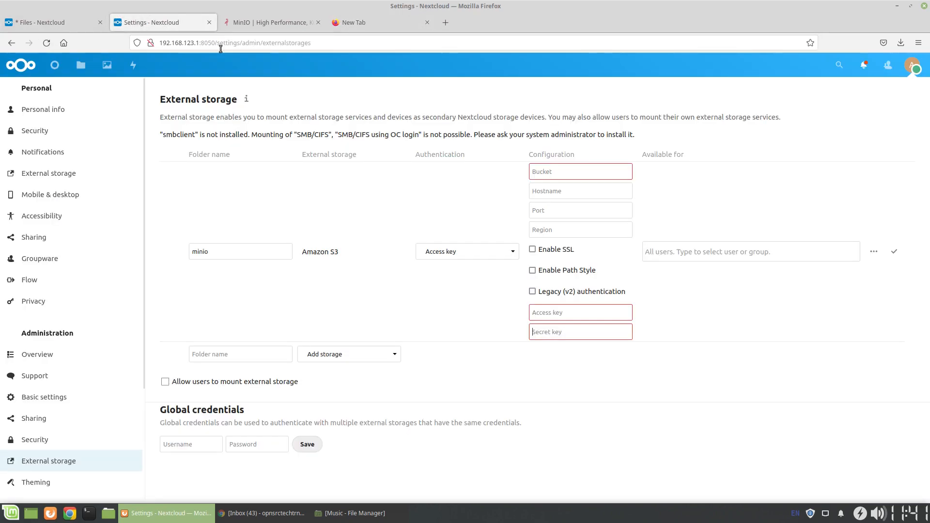
# - Check the Nextcloud server IP and enter 192.168.123.1:9000 instead
pyautogui.click(198, 43)
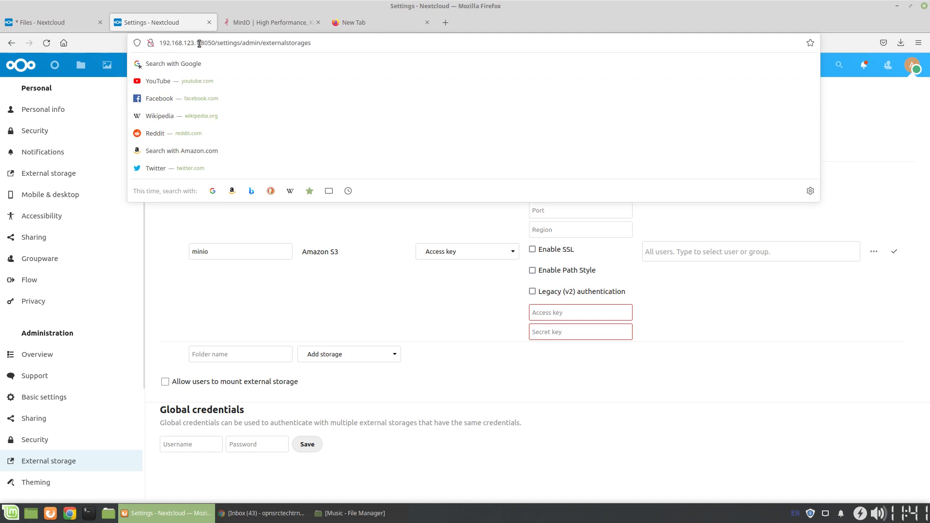
pyautogui.doubleClick(185, 43)
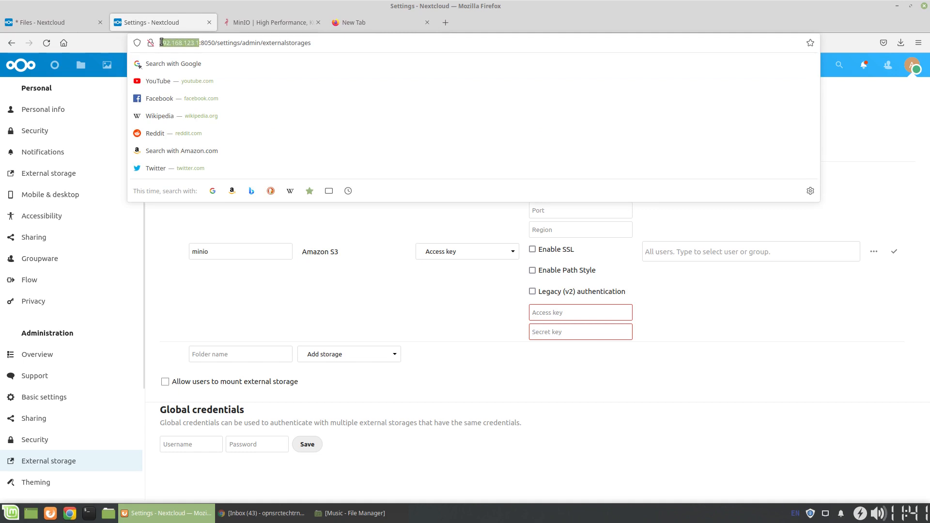
pyautogui.click(236, 42)
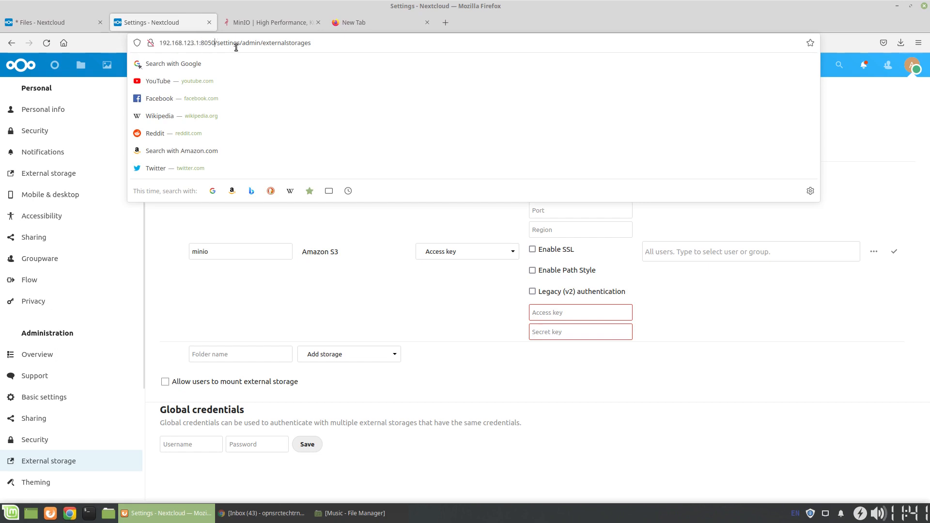
pyautogui.doubleClick(205, 43)
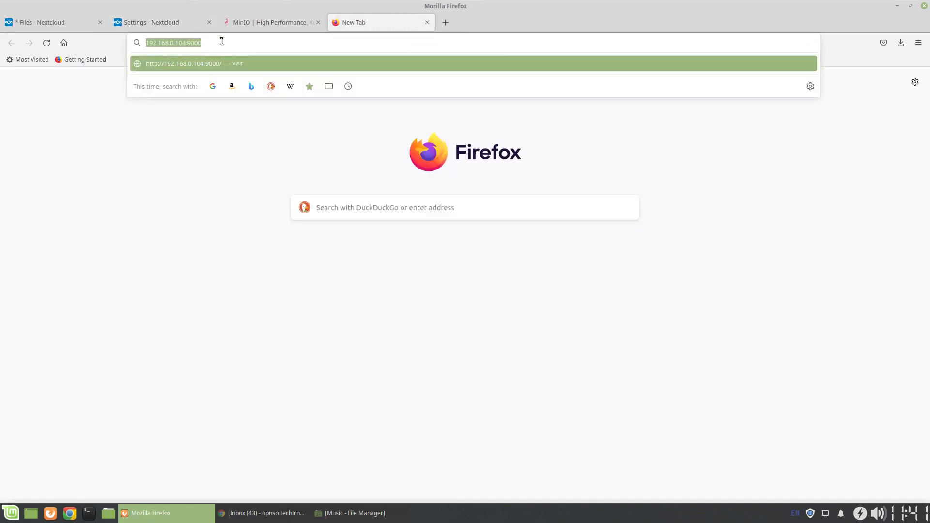
pyautogui.write('192.168.123.1')
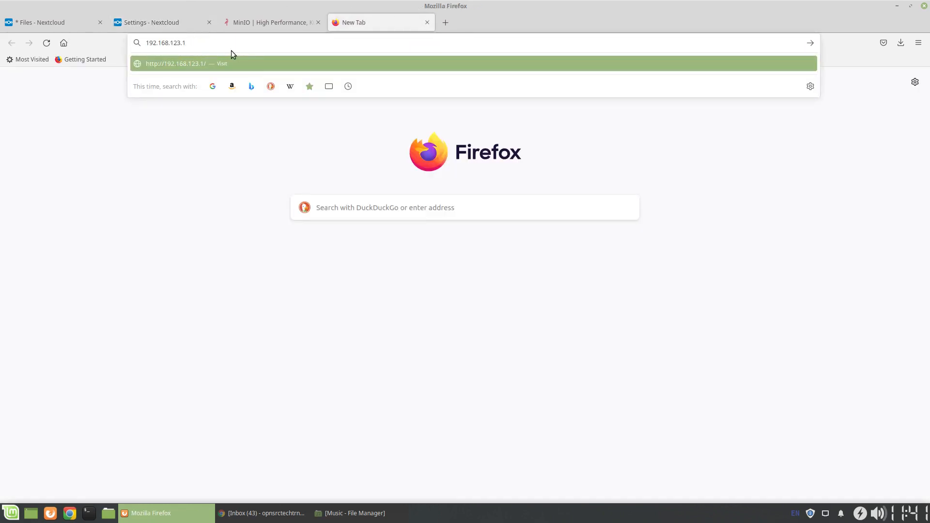
pyautogui.write(':9000')
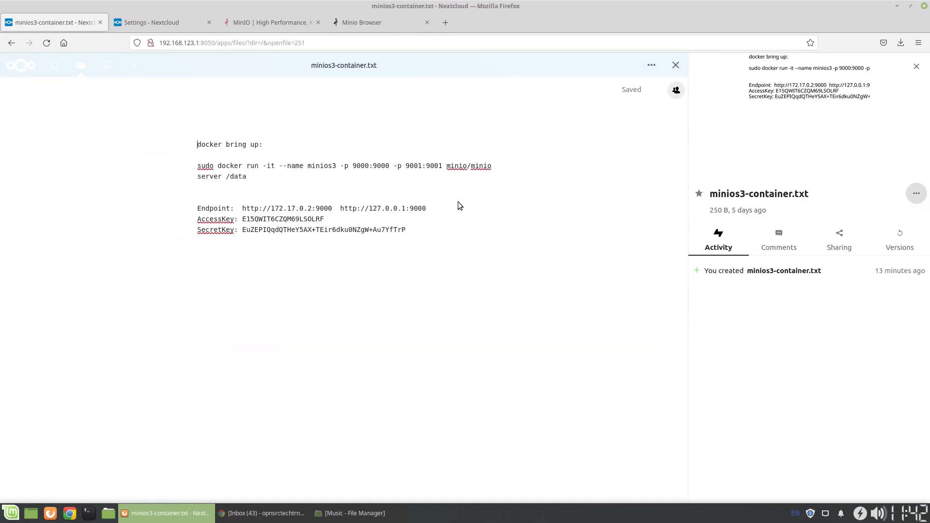
pyautogui.moveTo(254, 222)
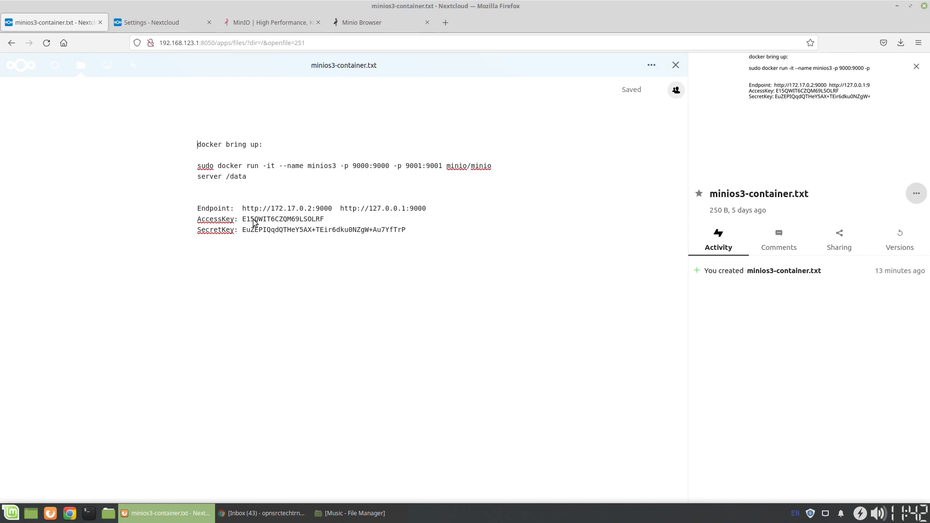
# - Log in to MinIO Browser using the AccessKey and SecretKey from minios3-container.txt
pyautogui.doubleClick(283, 219)
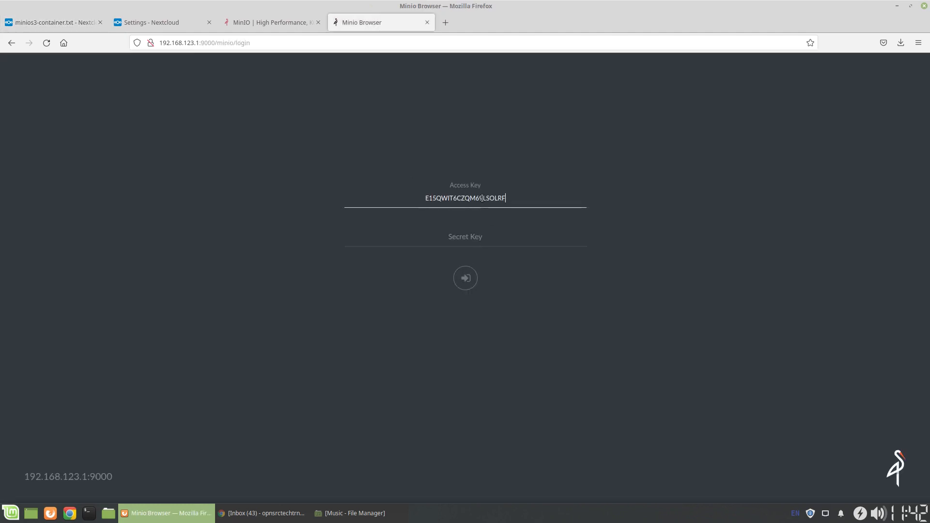
pyautogui.click(53, 22)
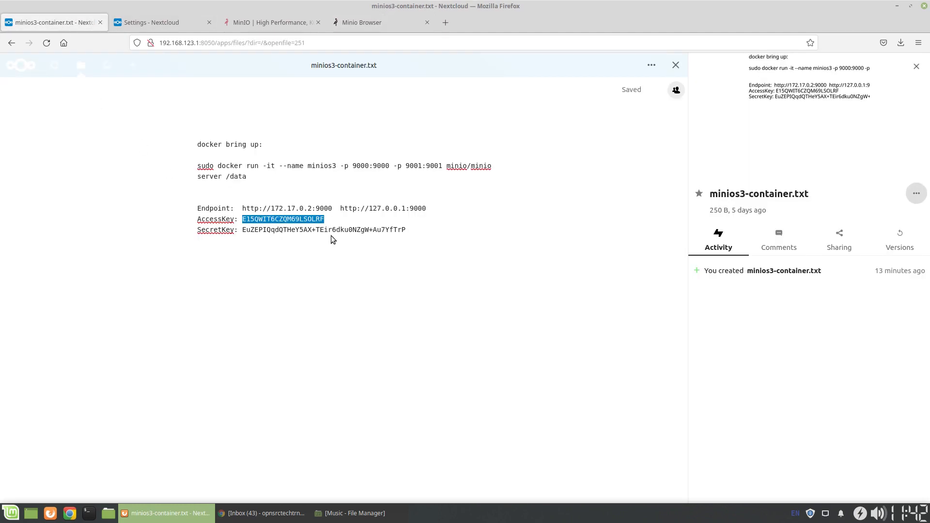
pyautogui.moveTo(242, 230); pyautogui.dragTo(406, 230)
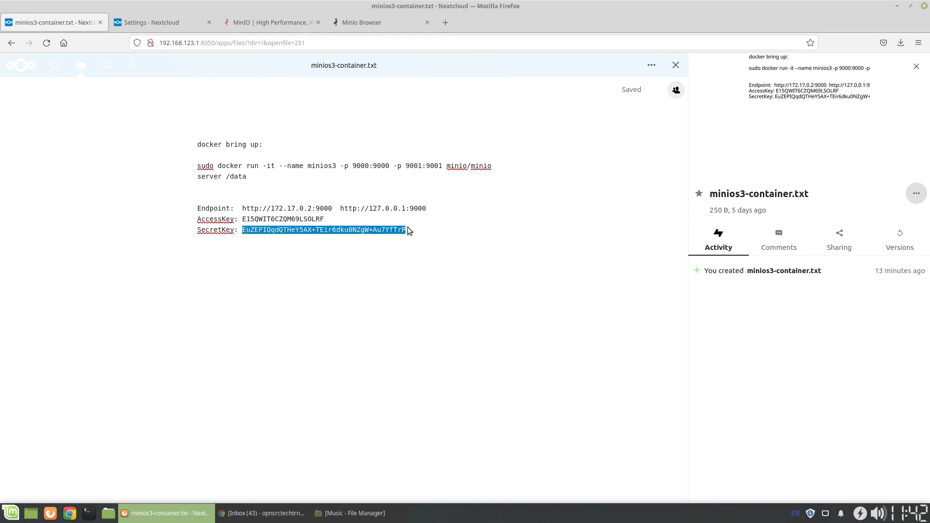
pyautogui.click(372, 23)
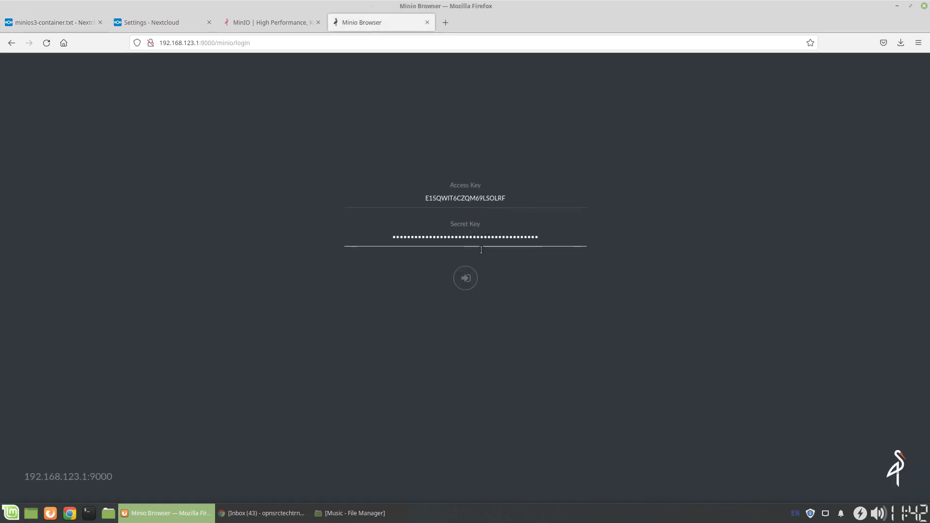
pyautogui.click(466, 278)
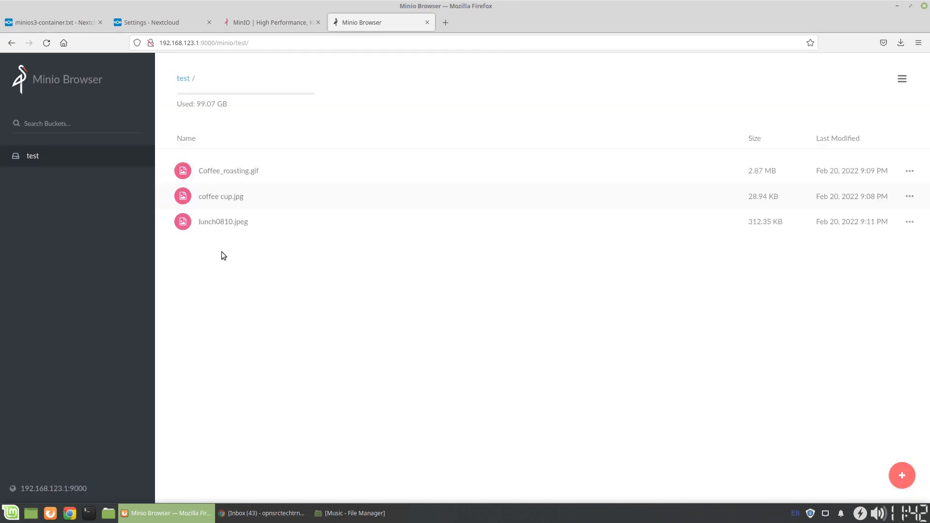
pyautogui.moveTo(62, 177)
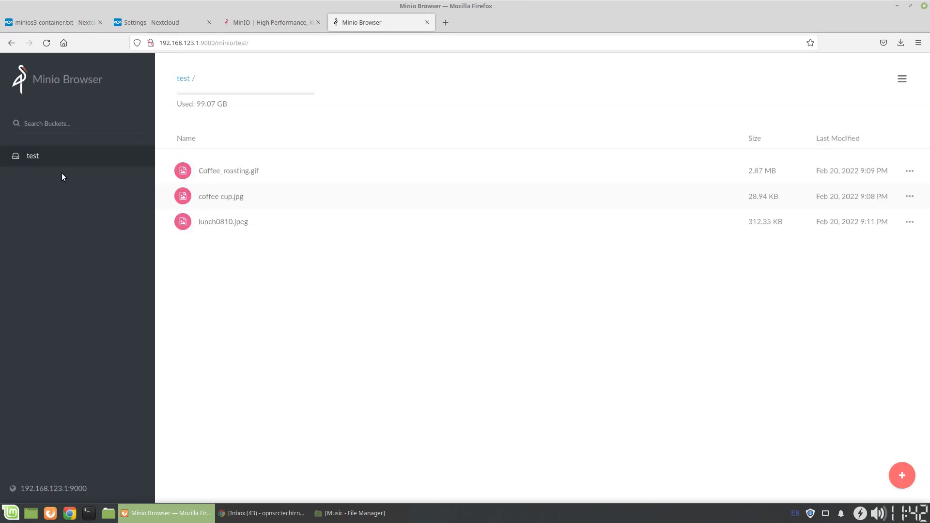
pyautogui.moveTo(254, 231)
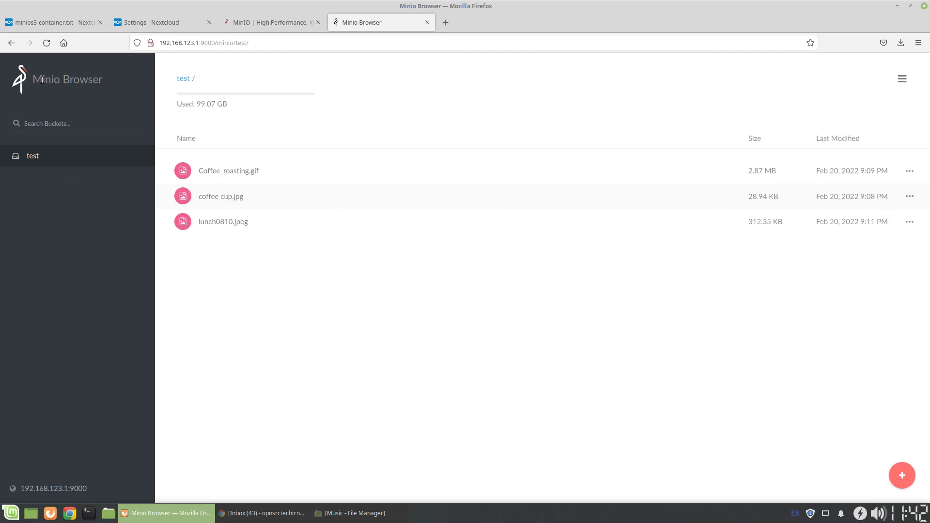
pyautogui.moveTo(296, 246)
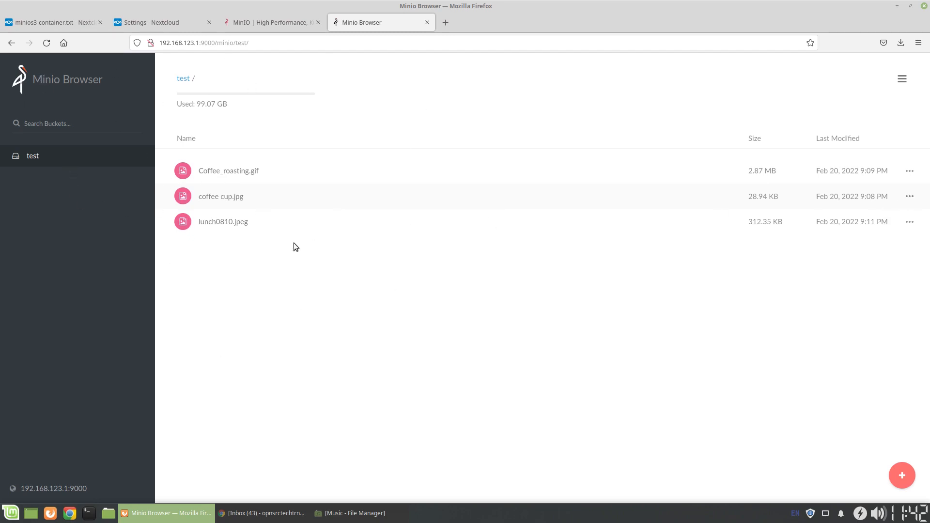
pyautogui.moveTo(386, 324)
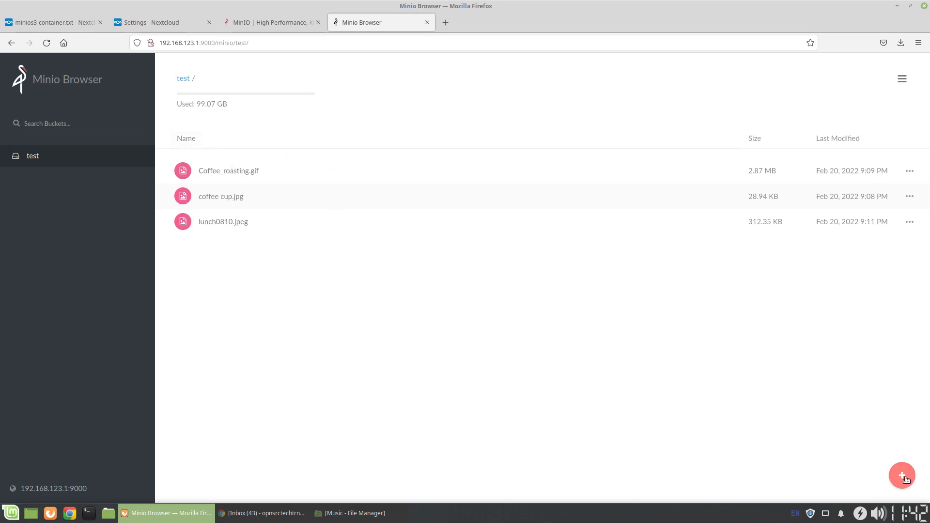
# - Create a bucket named nextcloud in MinIO Browser, then return to Nextcloud settings
pyautogui.click(902, 475)
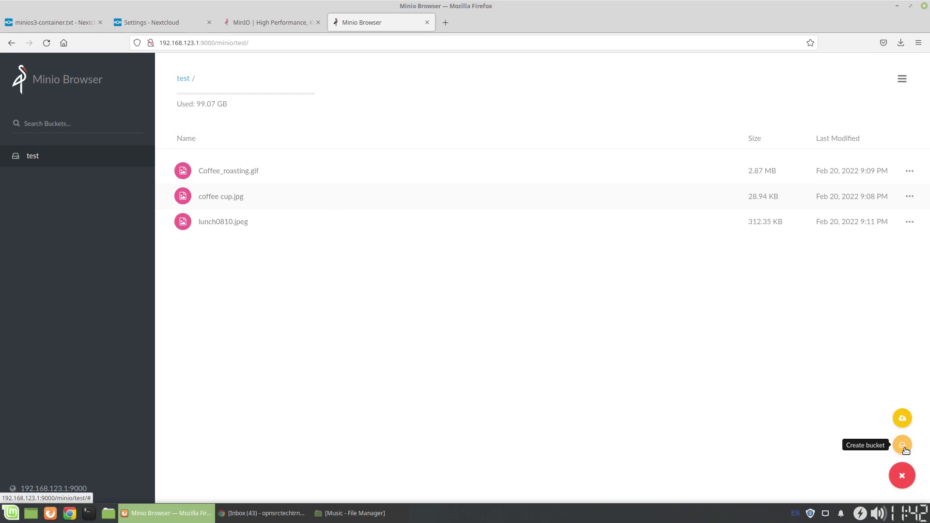
pyautogui.click(903, 445)
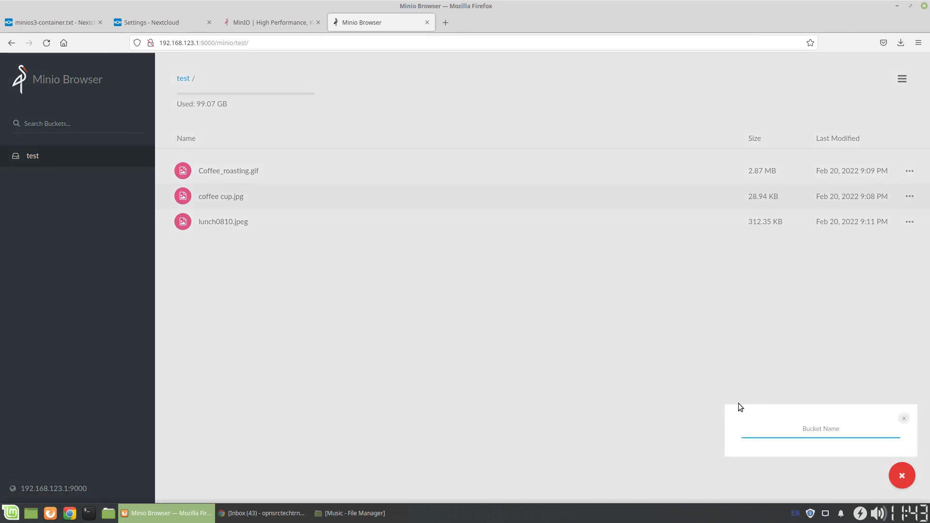
pyautogui.write('nextcl')
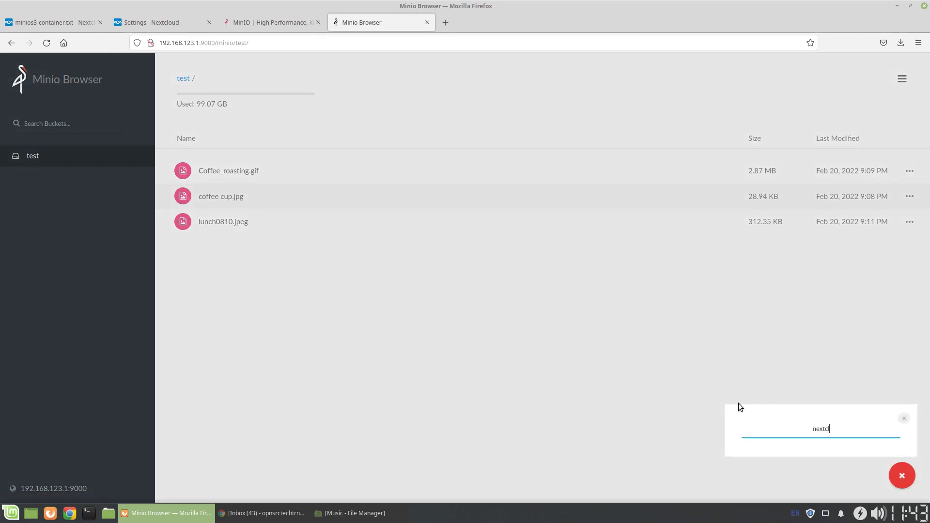
pyautogui.press('Enter')
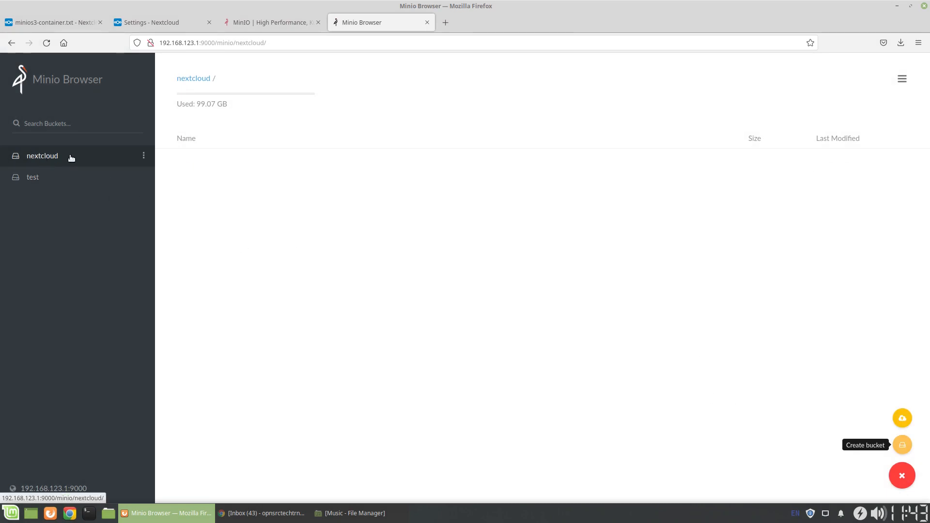
pyautogui.click(155, 22)
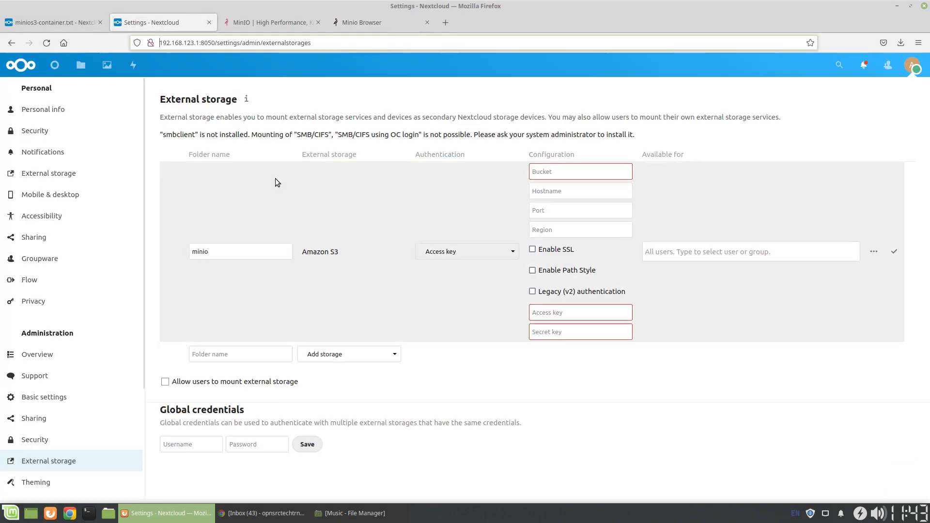
# - Enter bucket nextcloud, host 192.168.123.1, port 9000 and region US for the minio mount
pyautogui.click(581, 191)
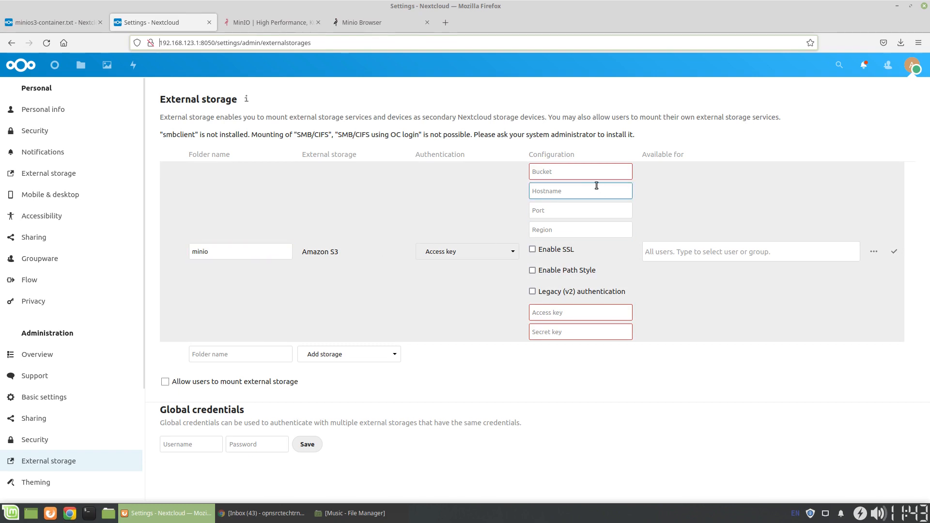
pyautogui.write('nextcloud')
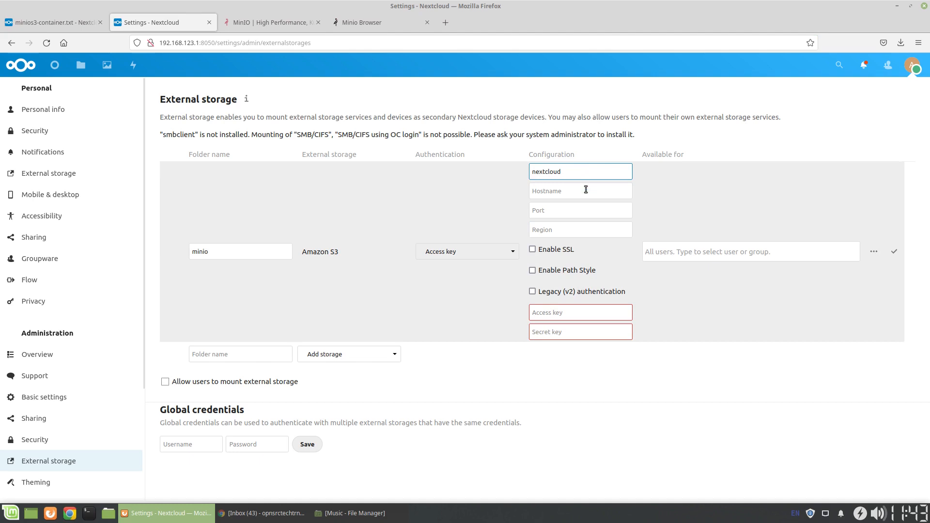
pyautogui.write('192.168.123')
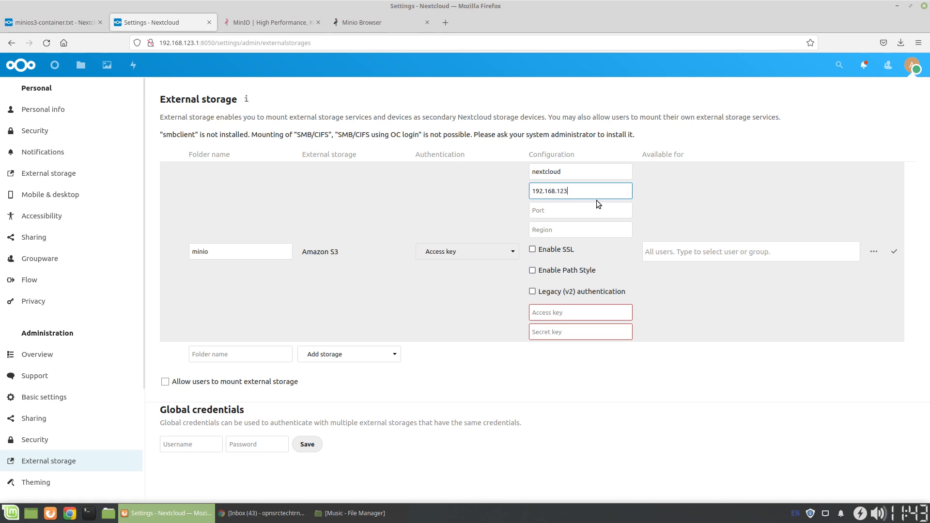
pyautogui.click(580, 210)
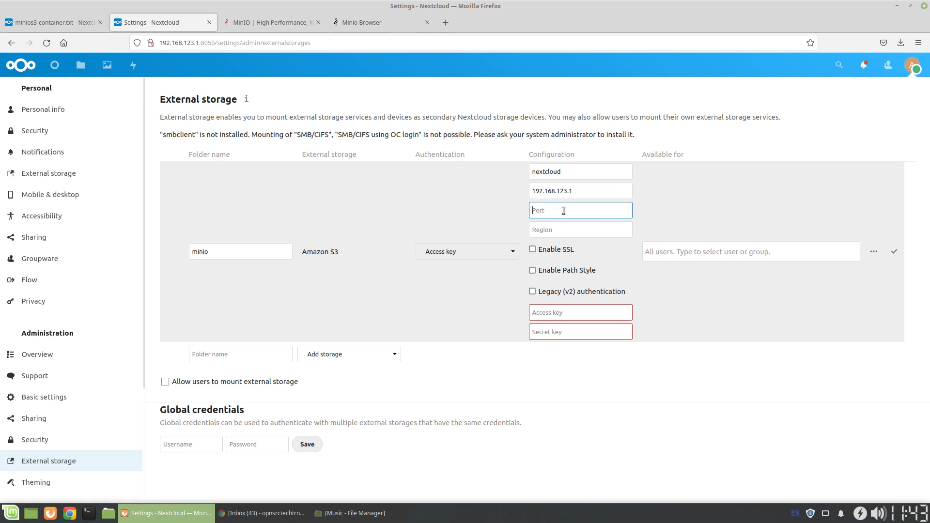
pyautogui.write('9000')
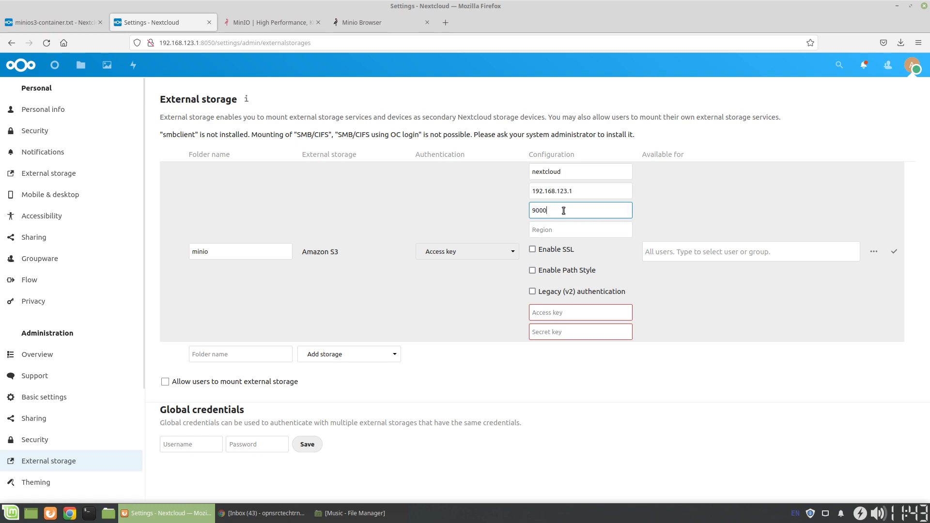
pyautogui.click(580, 229)
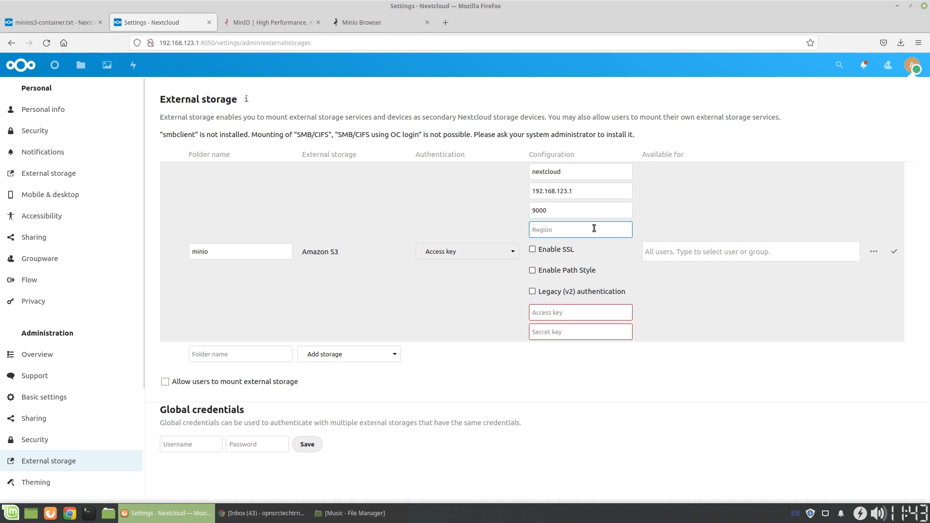
pyautogui.write('US')
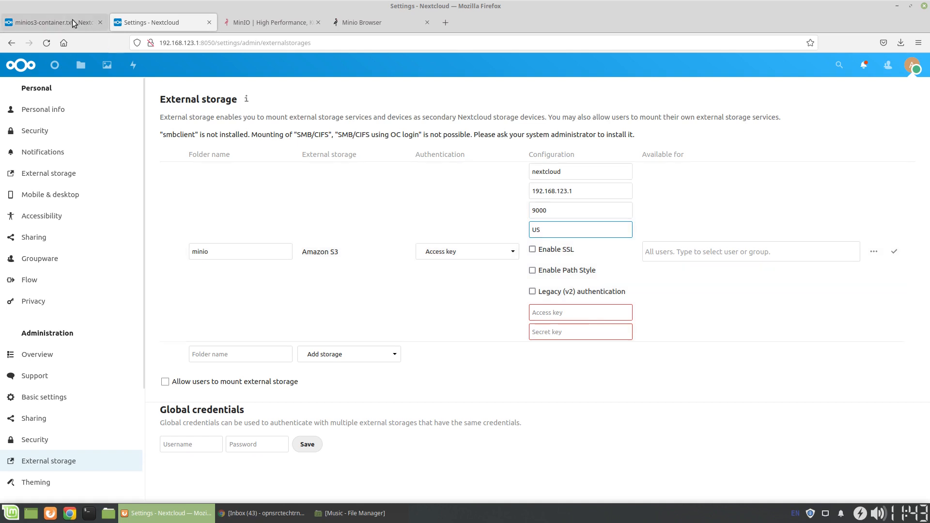
pyautogui.click(53, 22)
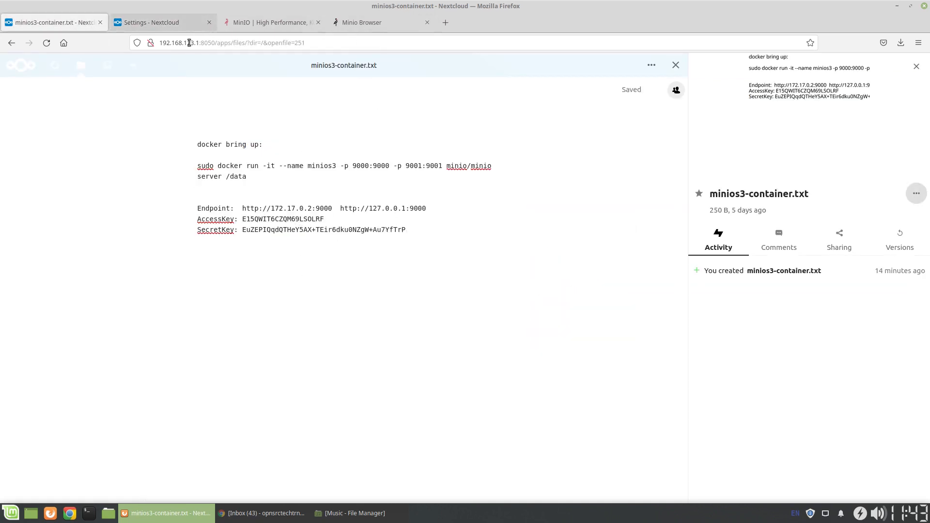
pyautogui.moveTo(250, 230); pyautogui.dragTo(407, 230)
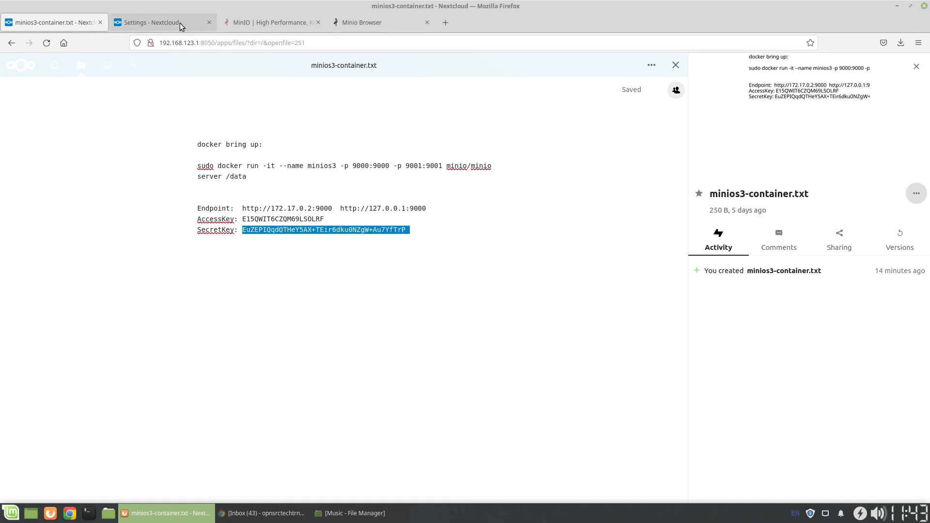
pyautogui.click(150, 23)
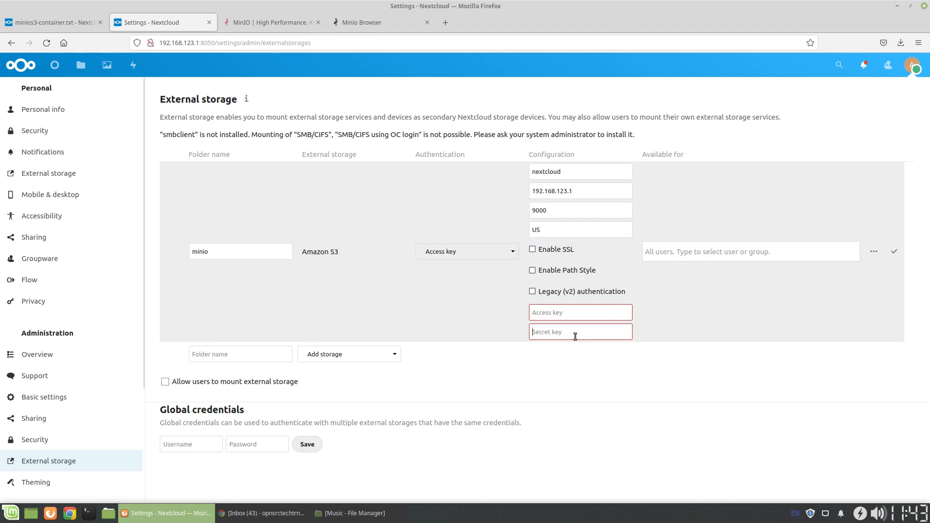
pyautogui.click(48, 22)
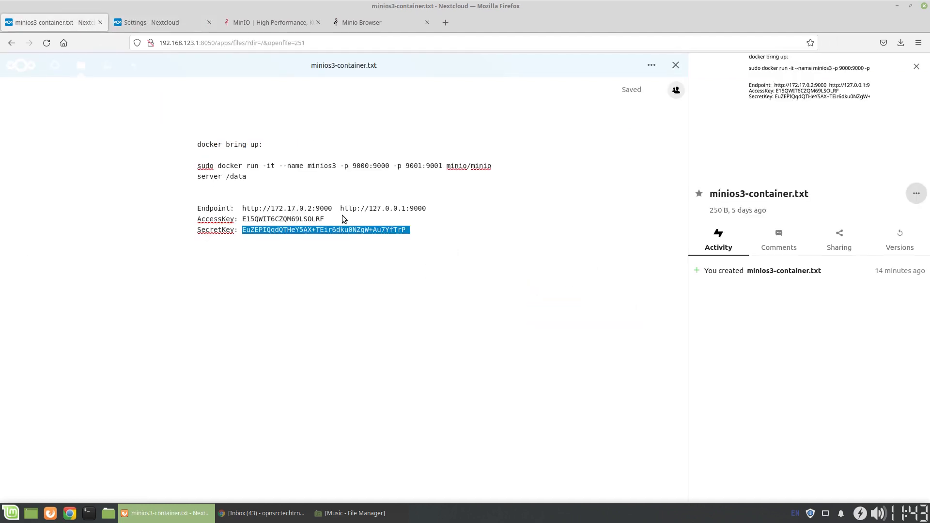
pyautogui.doubleClick(283, 219)
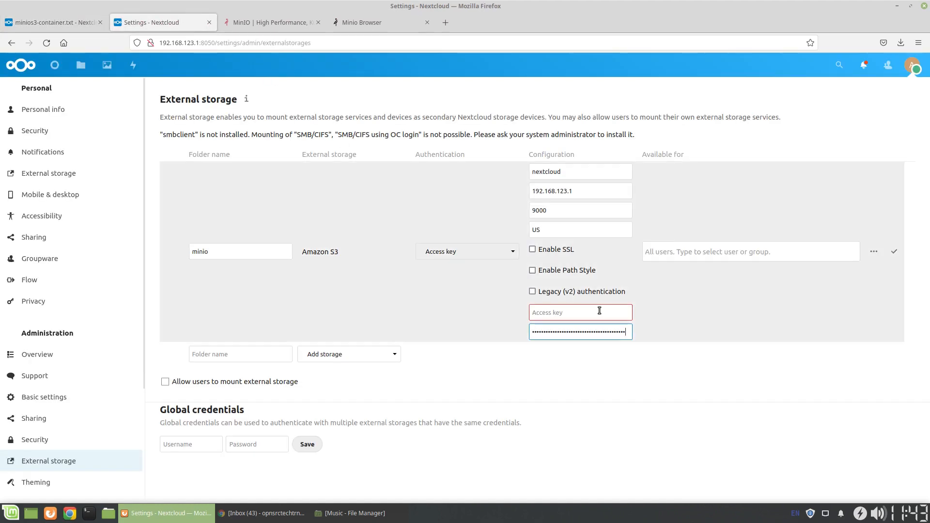
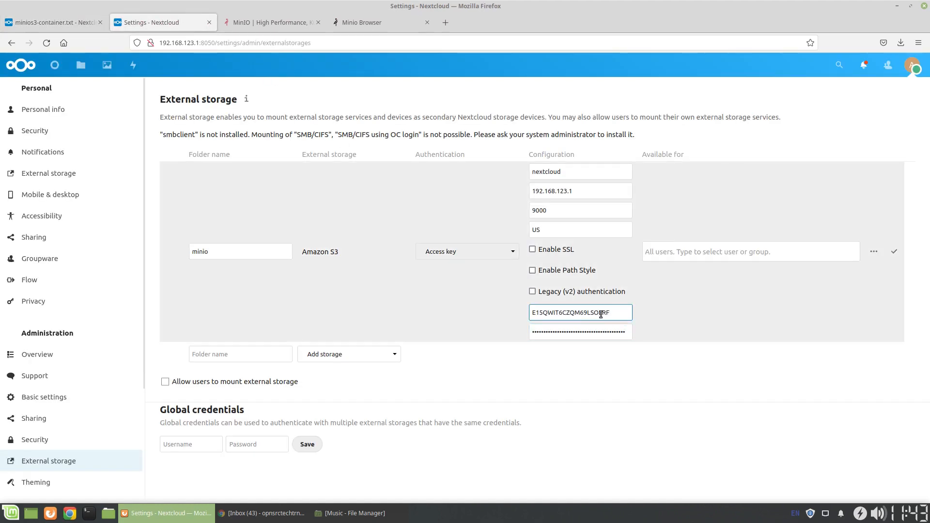
pyautogui.moveTo(675, 268)
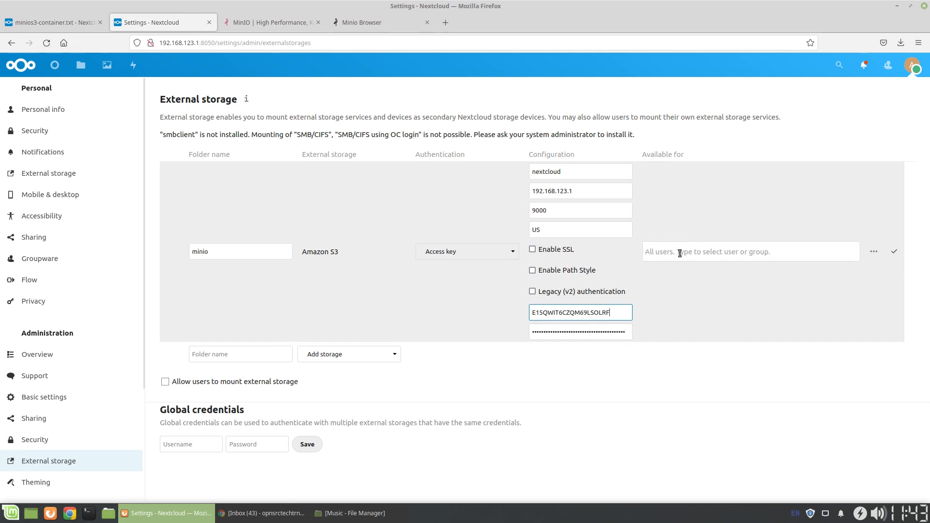
pyautogui.moveTo(874, 254)
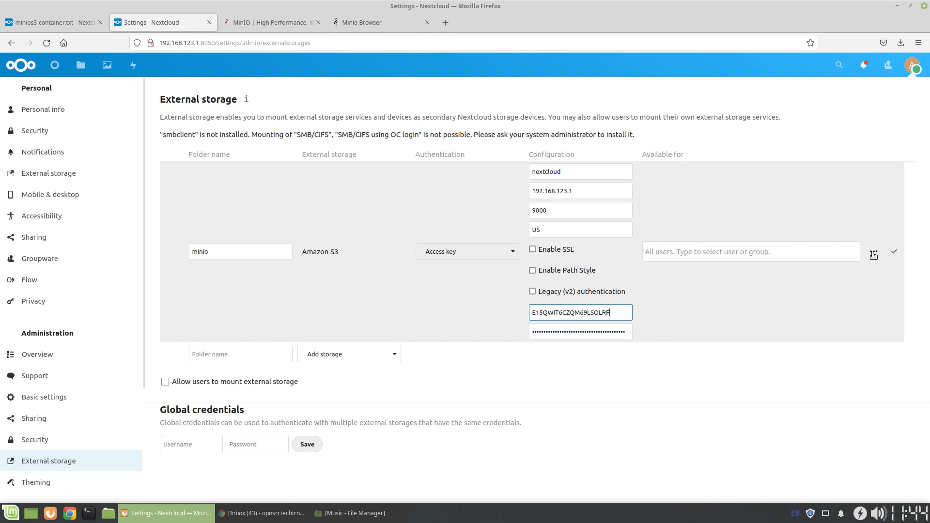
# - Open and dismiss the minio mount's extra options list, then click the mount's entry
pyautogui.click(874, 251)
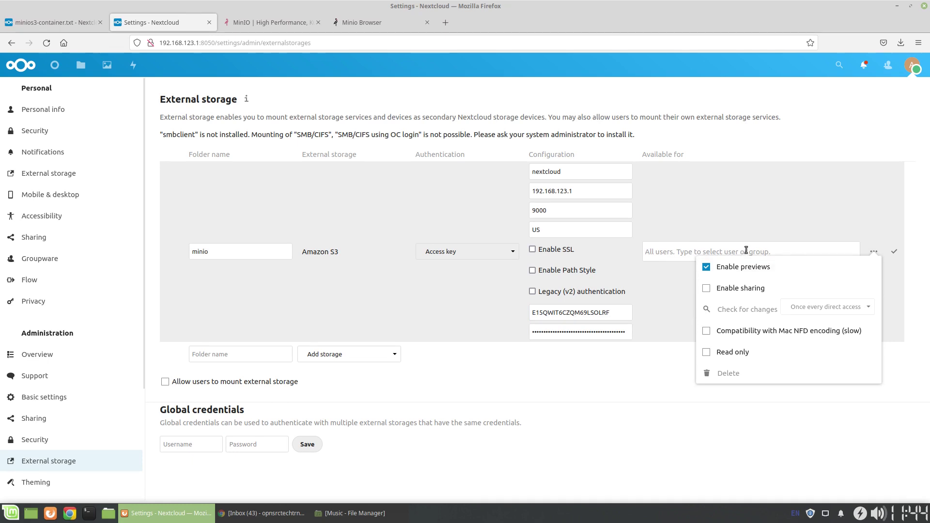
pyautogui.moveTo(766, 248)
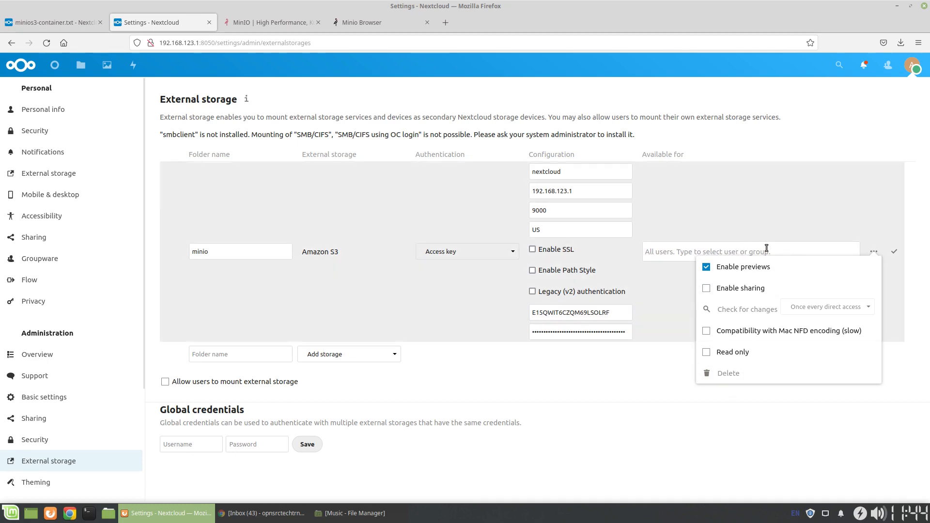
pyautogui.click(752, 251)
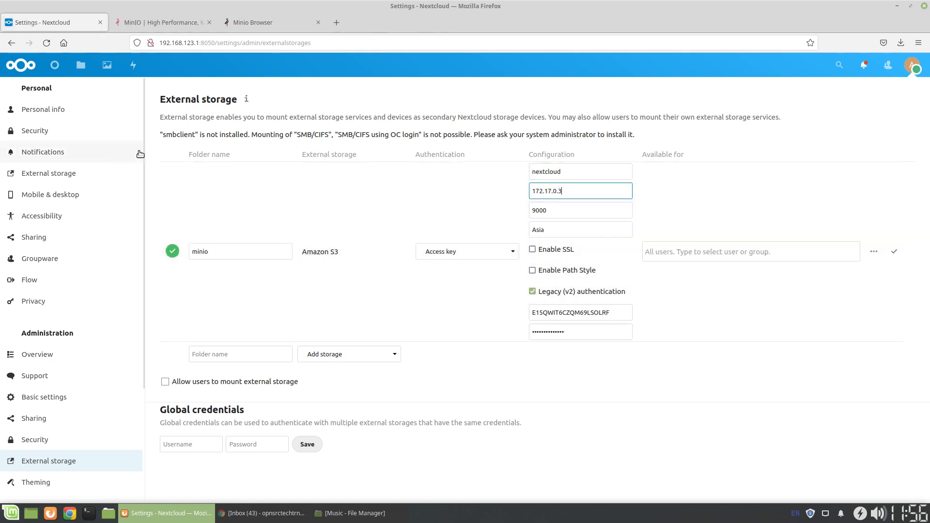
pyautogui.click(240, 252)
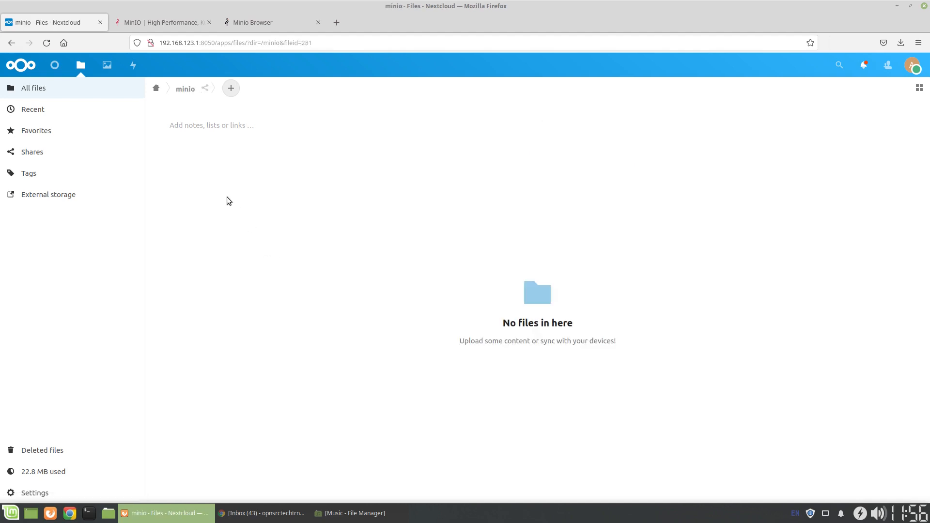
pyautogui.moveTo(184, 293)
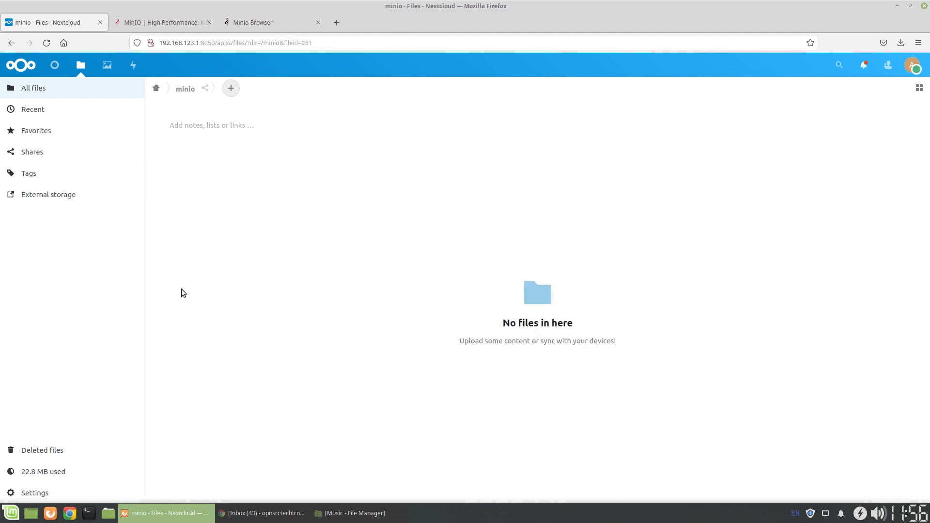
# - Create a new text document in the minio folder from the Blank template
pyautogui.click(231, 88)
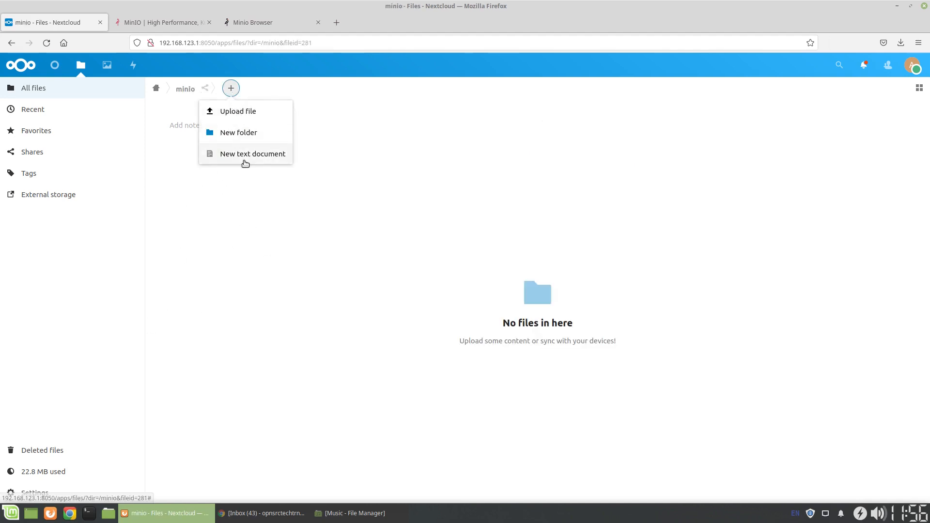
pyautogui.click(253, 154)
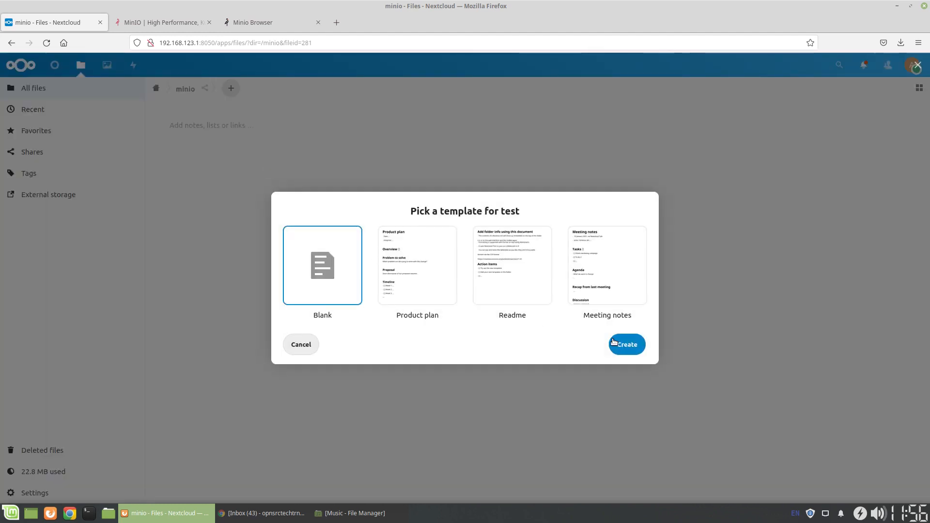
pyautogui.click(627, 344)
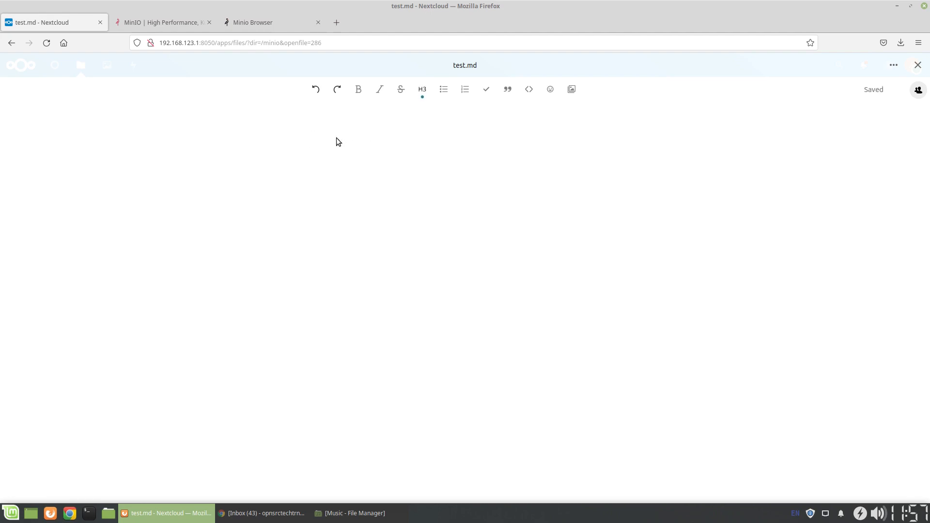
# - Write heading 'write some text' with lines 'Some more te…' and 'Done for now.', then close test.md
pyautogui.write('write')
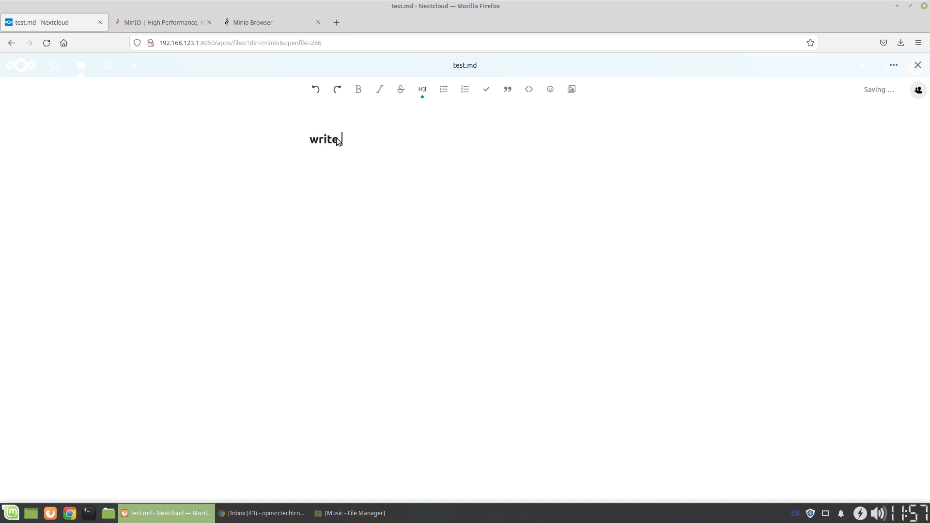
pyautogui.write('some text')
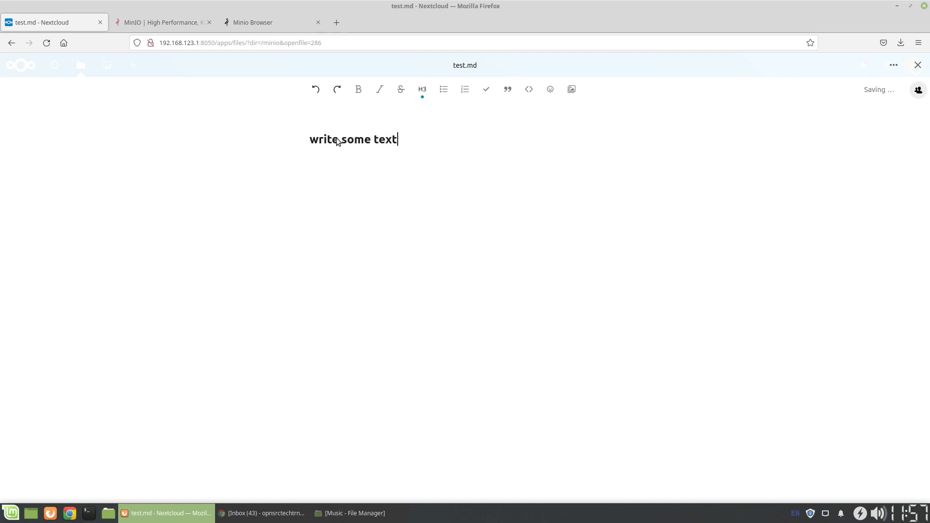
pyautogui.click(422, 89)
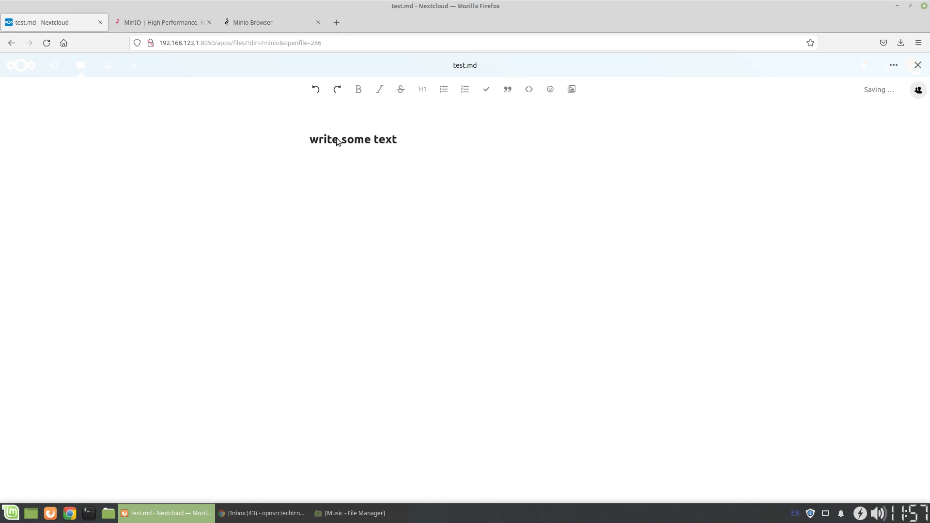
pyautogui.write('Some more text')
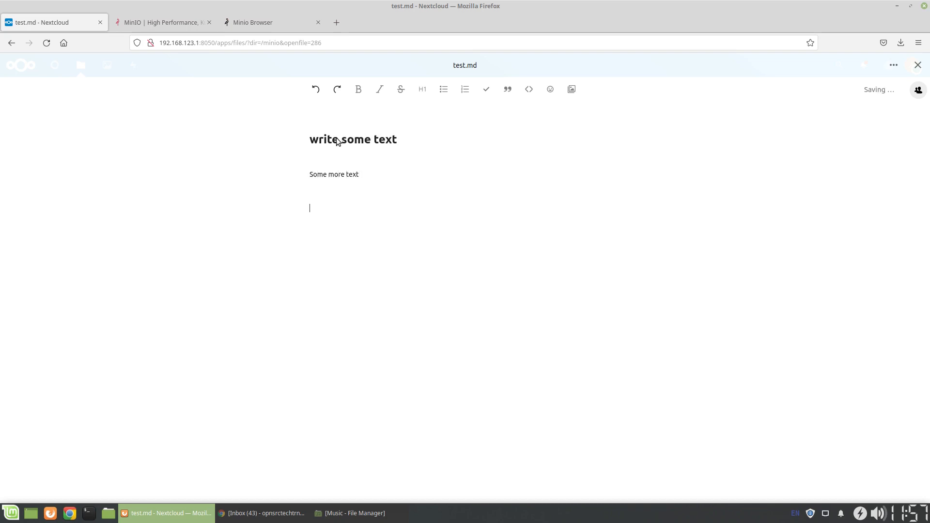
pyautogui.write('Done')
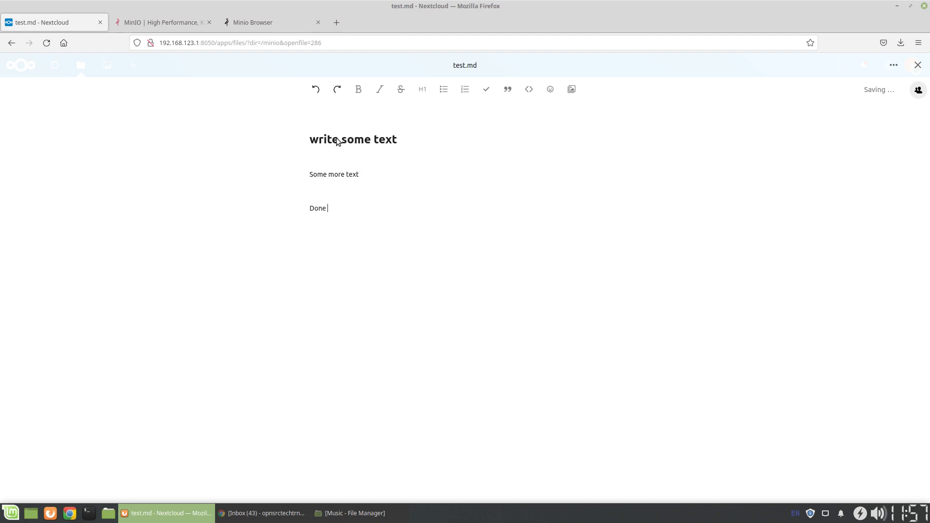
pyautogui.write('for now.')
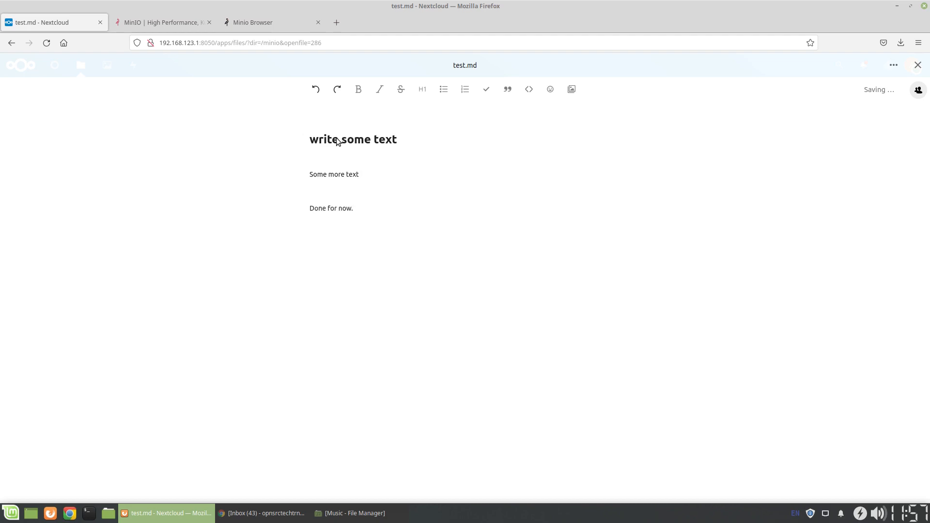
pyautogui.moveTo(875, 91)
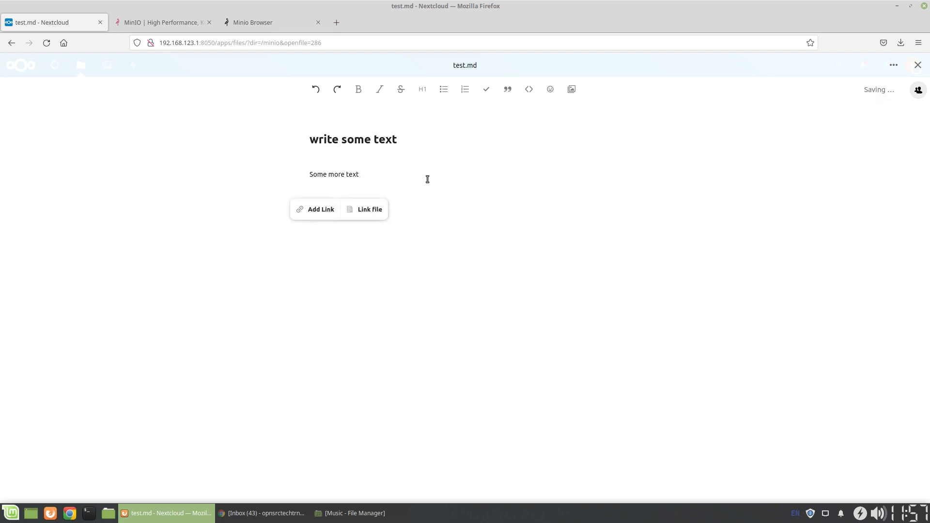
pyautogui.write('Done for now.')
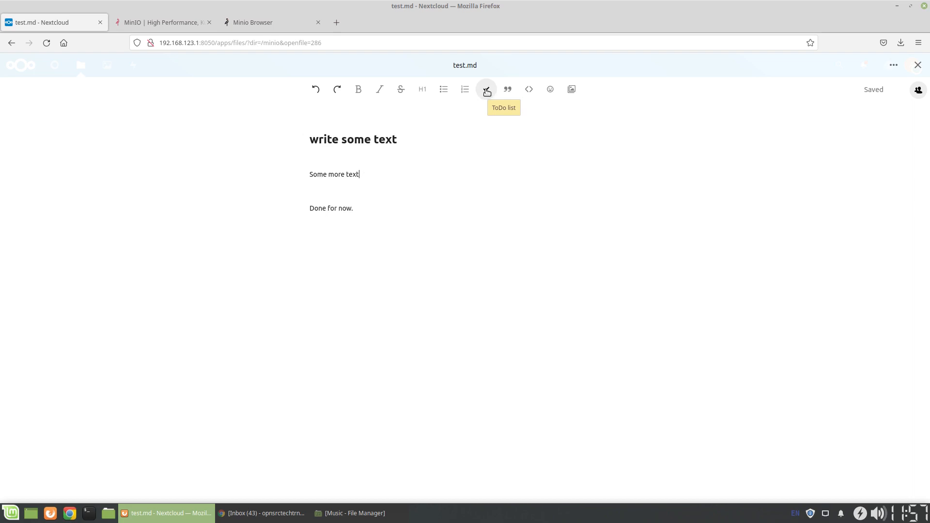
pyautogui.click(918, 65)
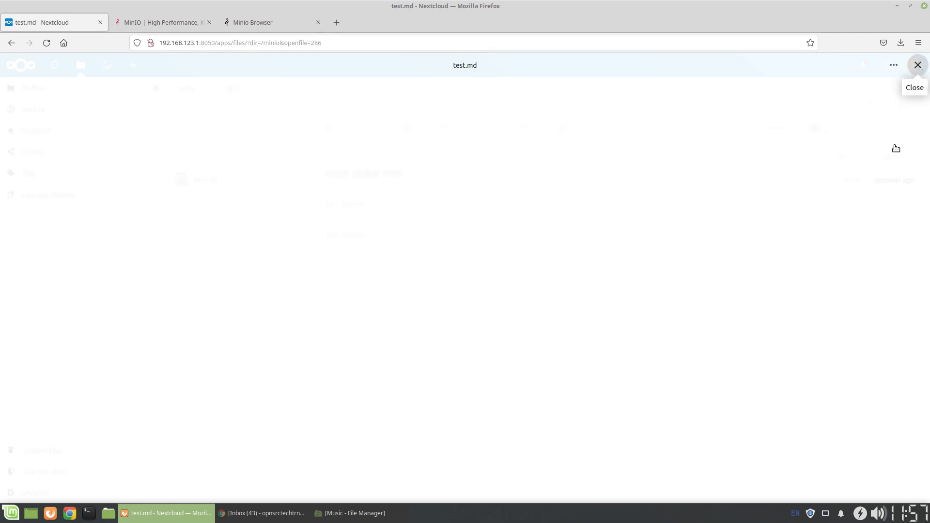
pyautogui.click(918, 65)
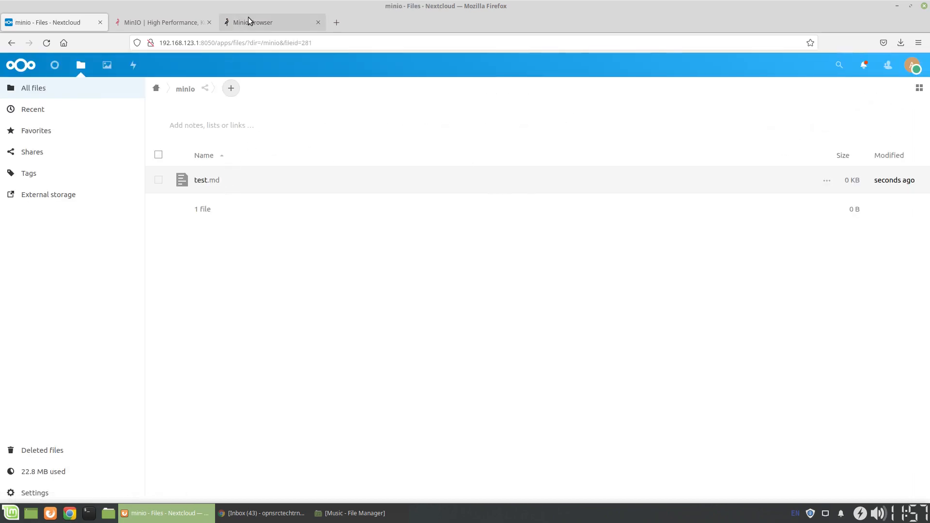
pyautogui.click(267, 21)
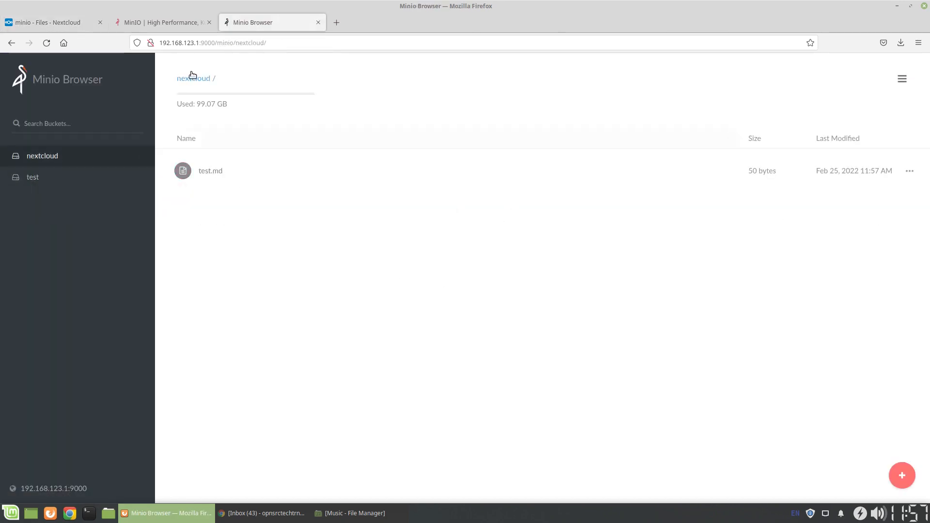
pyautogui.click(44, 22)
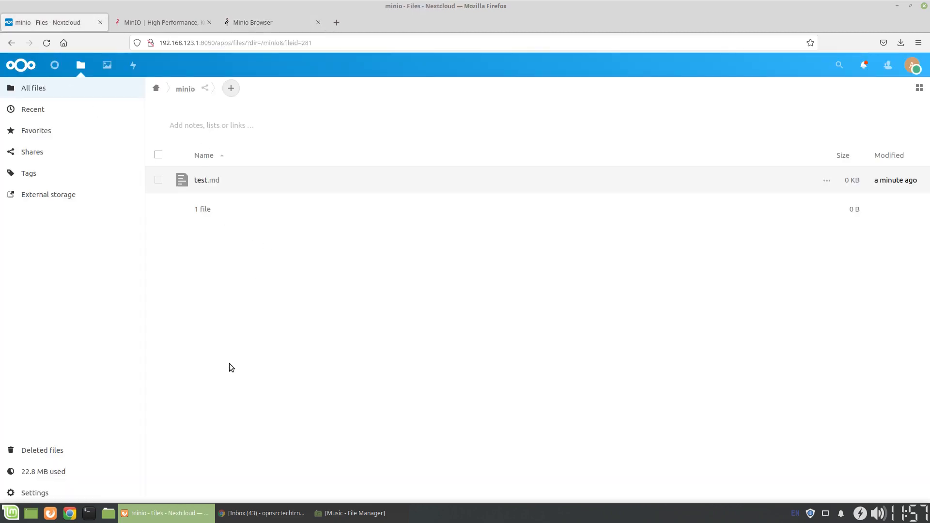
pyautogui.moveTo(357, 513)
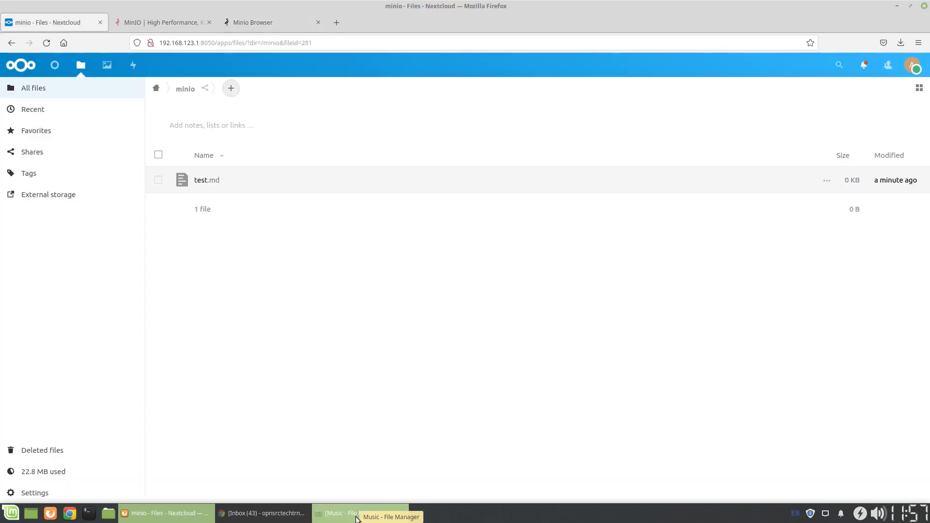
# - Bring up the local Music folder window, move it aside and select the tracks
pyautogui.click(357, 513)
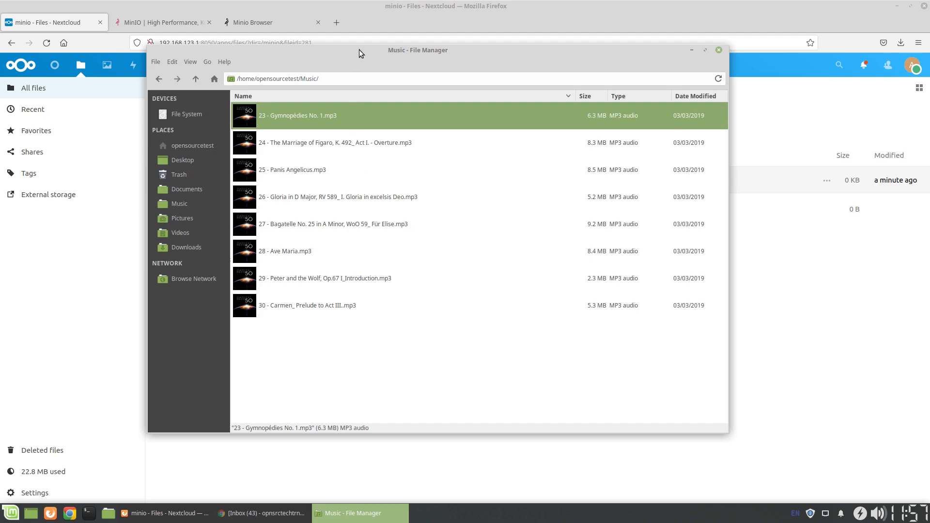
pyautogui.moveTo(417, 50); pyautogui.dragTo(576, 34)
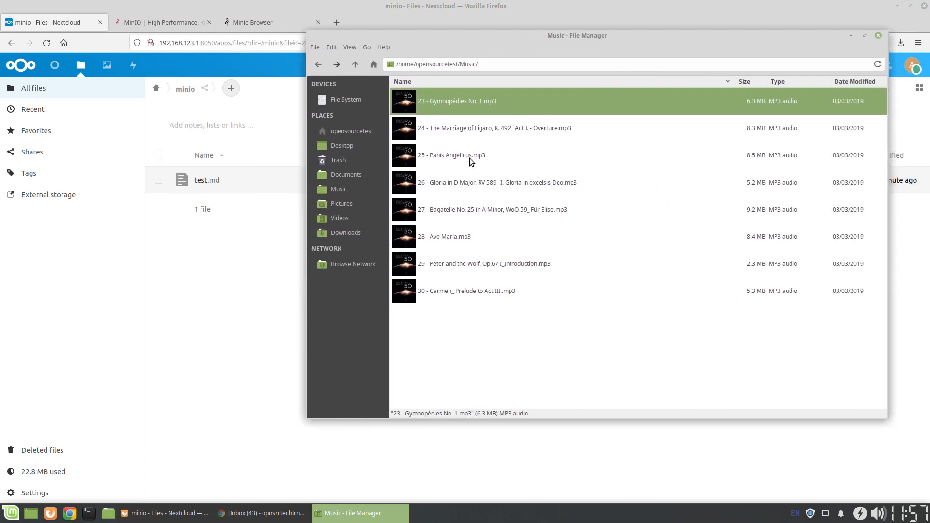
pyautogui.click(497, 183)
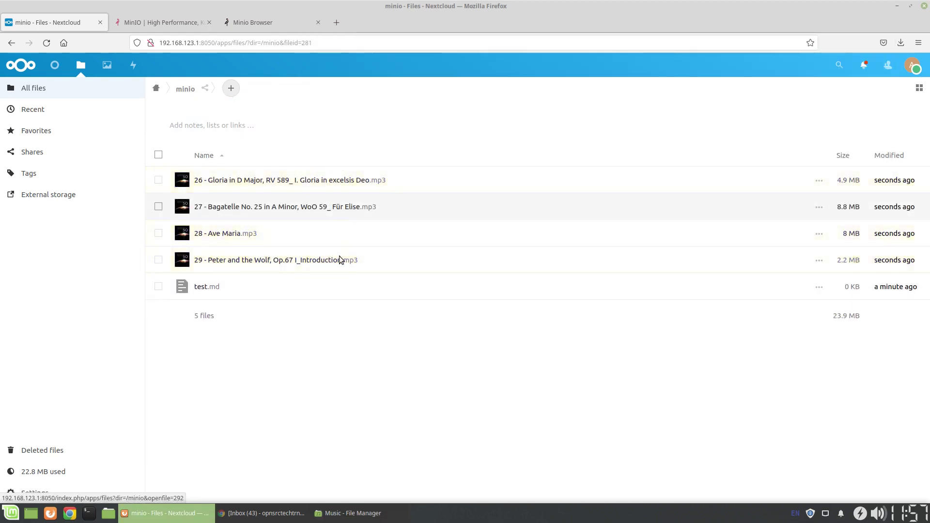
pyautogui.moveTo(222, 239)
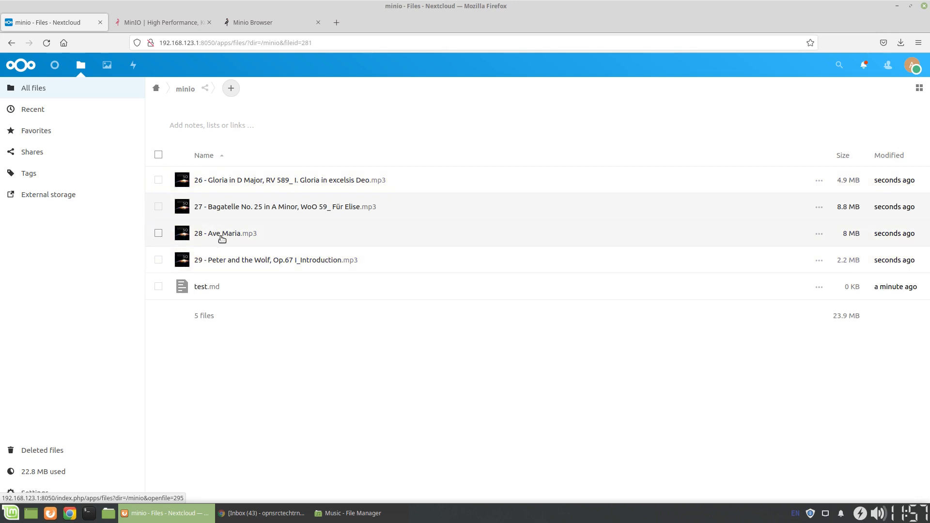
pyautogui.moveTo(234, 181)
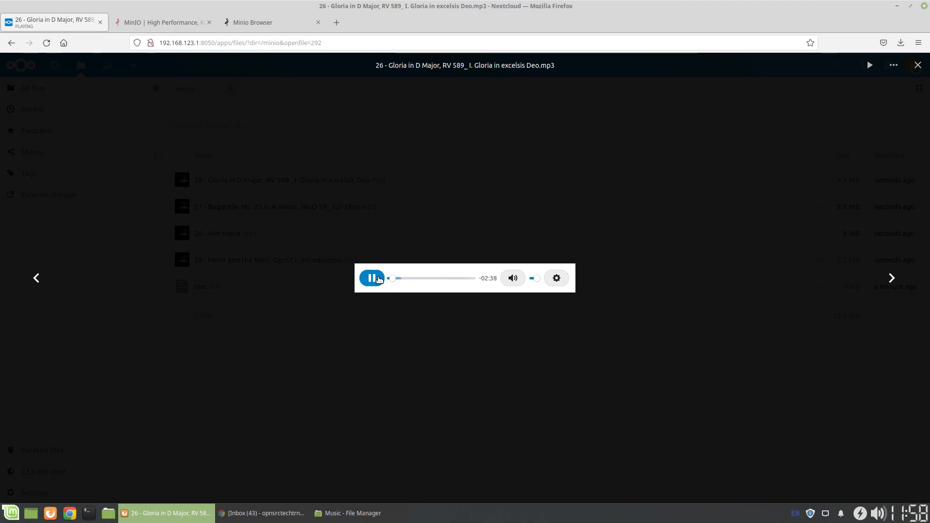
# - Pause the Gloria in D Major track in the audio viewer
pyautogui.click(372, 278)
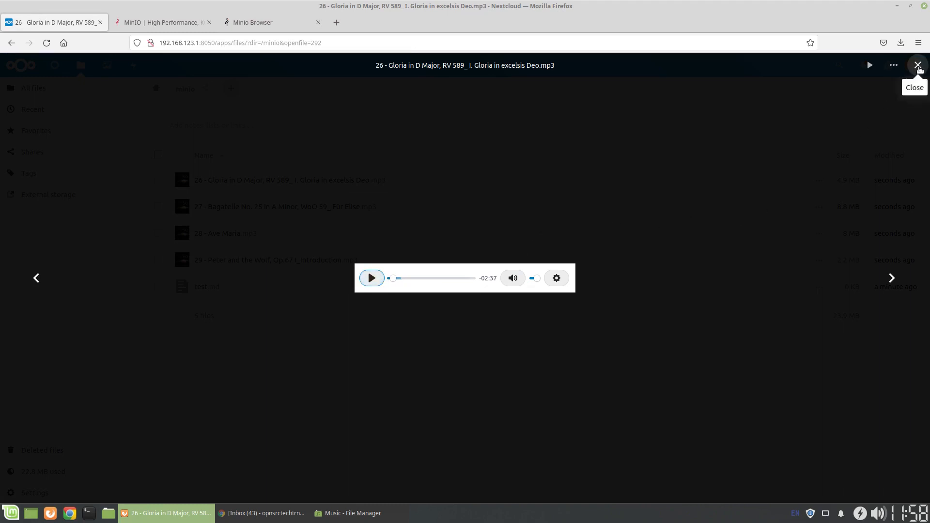
# - Close the audio viewer and open the admin account menu
pyautogui.click(918, 65)
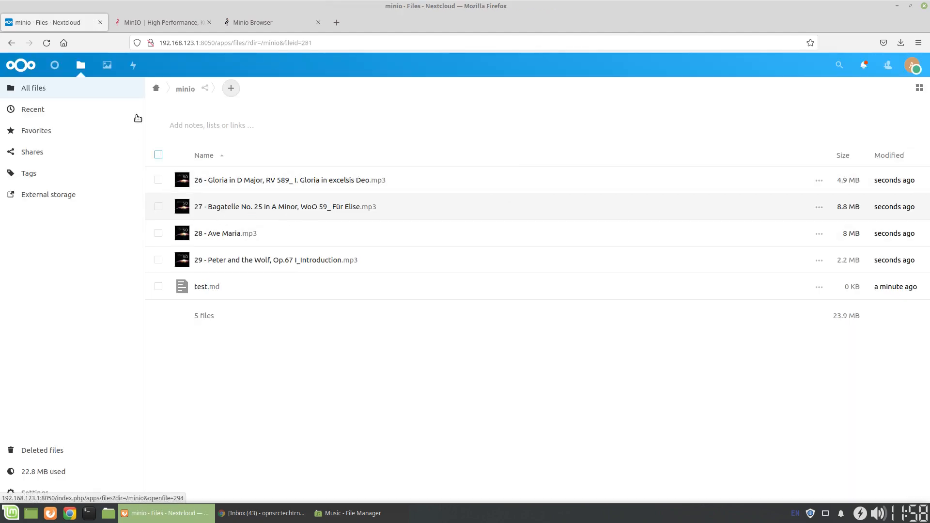
pyautogui.moveTo(135, 63)
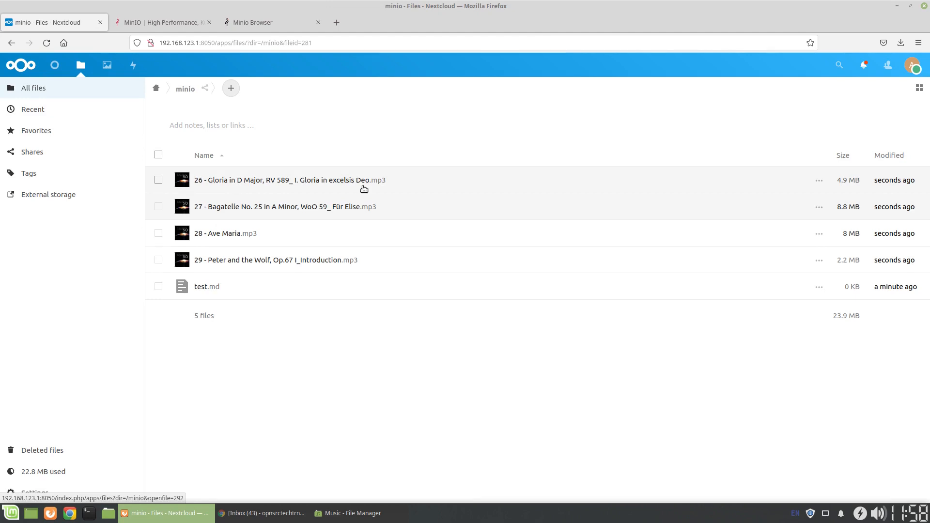
pyautogui.click(912, 65)
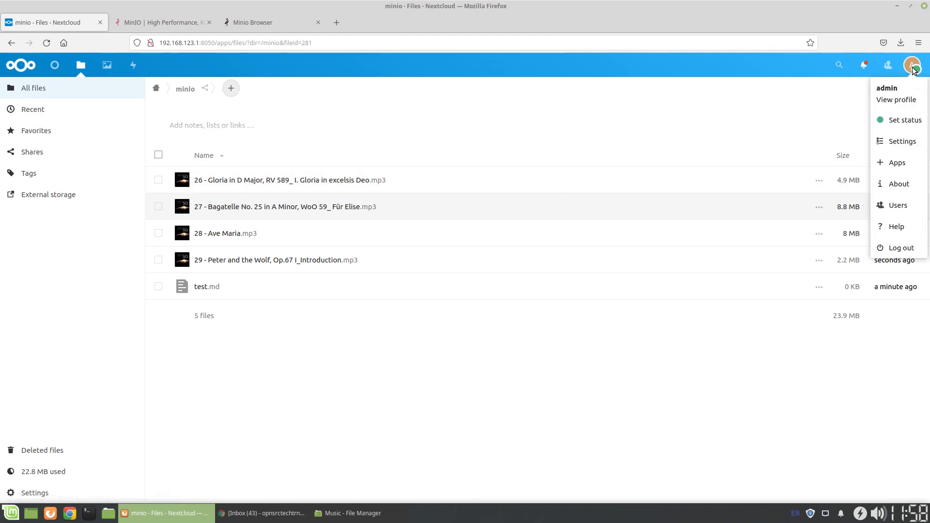
# - In Apps, browse the Multimedia category down to Music and open its details
pyautogui.click(898, 162)
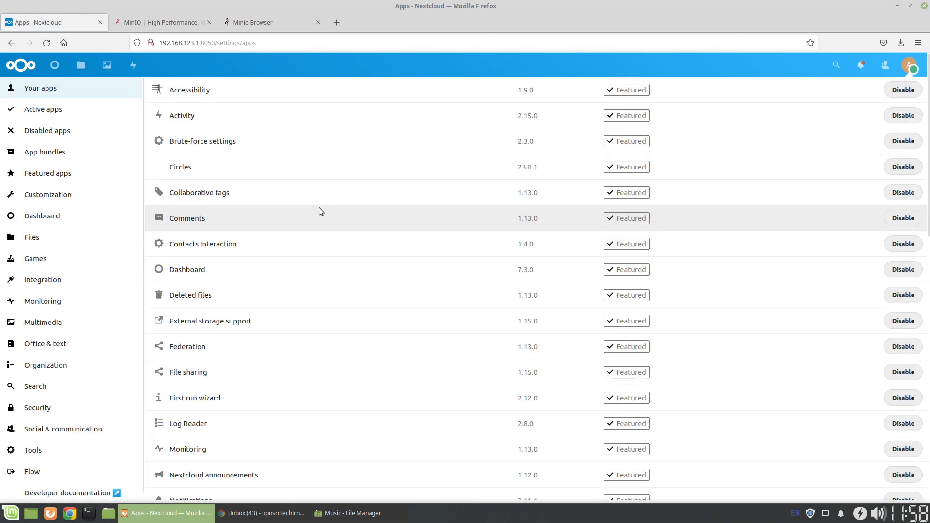
pyautogui.moveTo(248, 239)
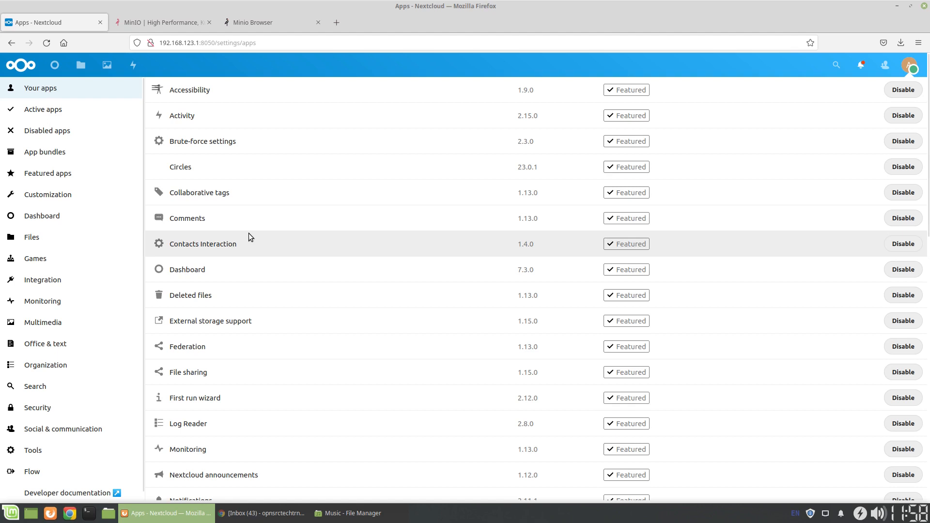
pyautogui.moveTo(250, 310)
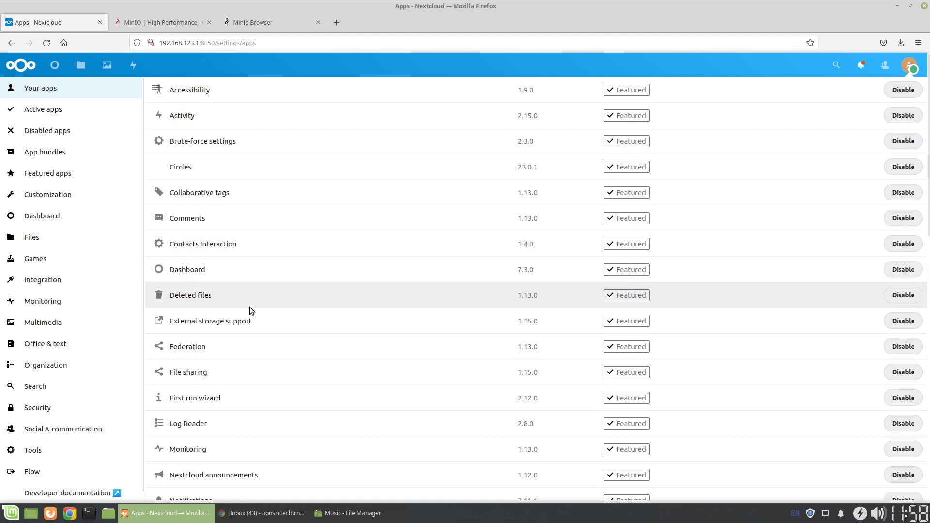
pyautogui.moveTo(165, 132)
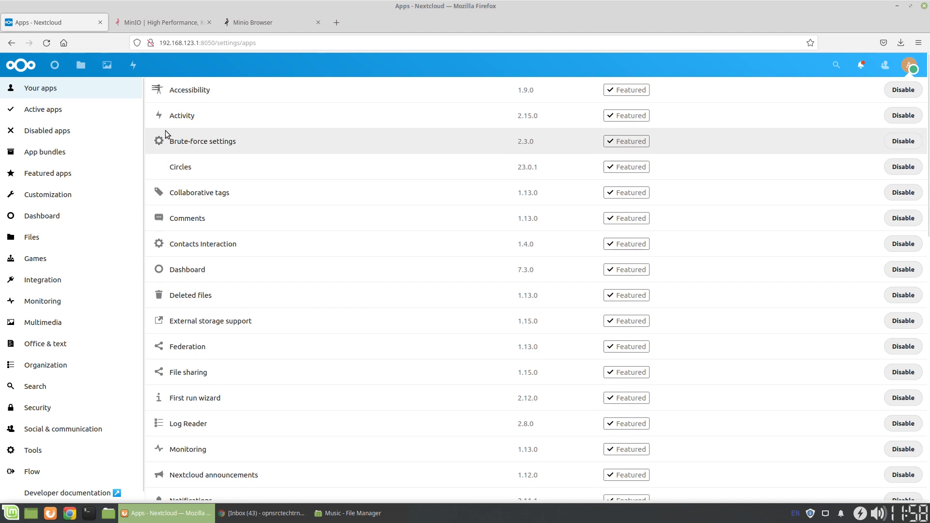
pyautogui.moveTo(73, 109)
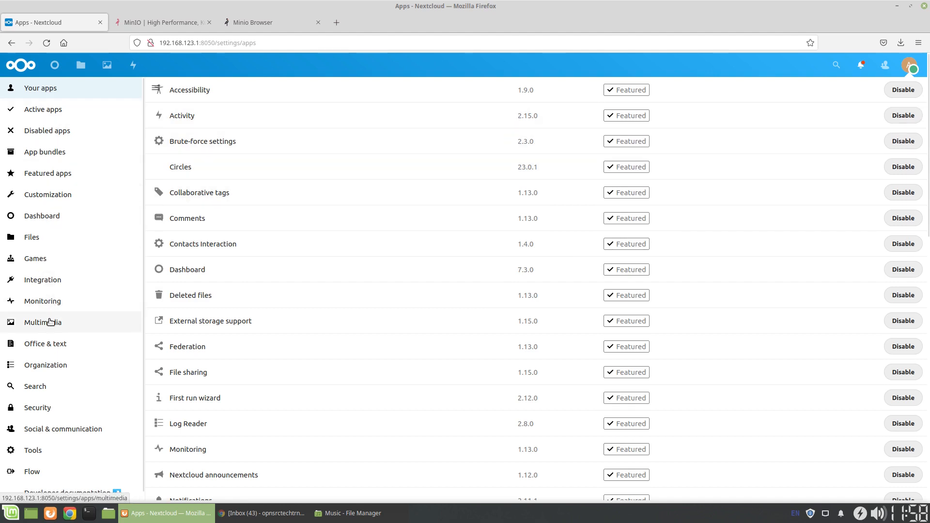
pyautogui.click(42, 322)
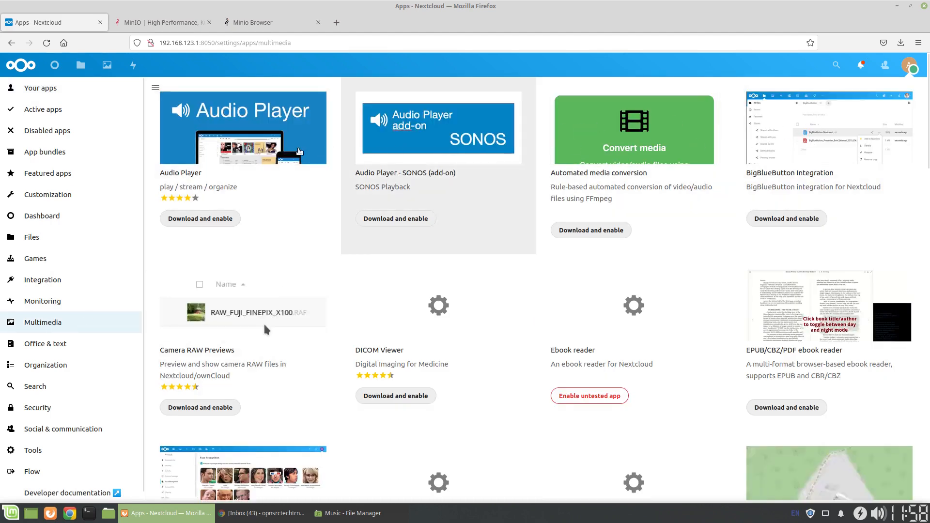
pyautogui.scroll(-3)
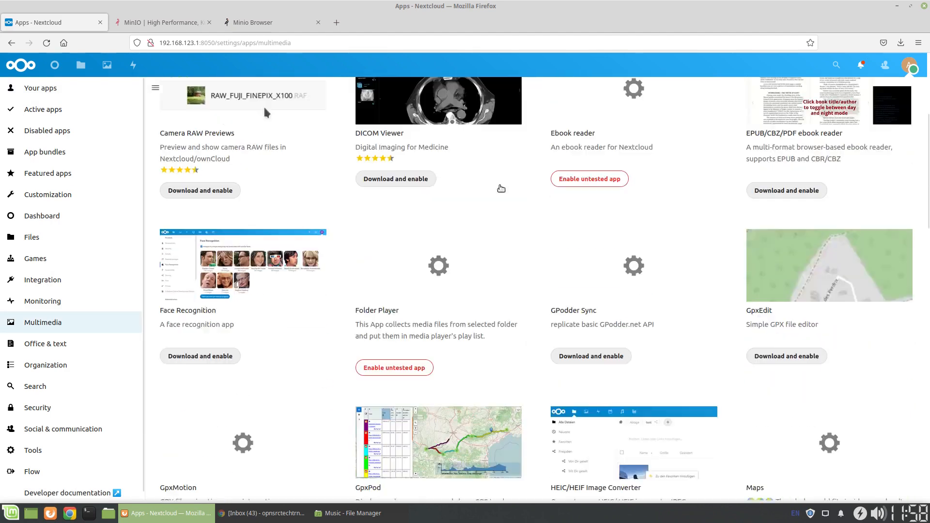
pyautogui.scroll(-3)
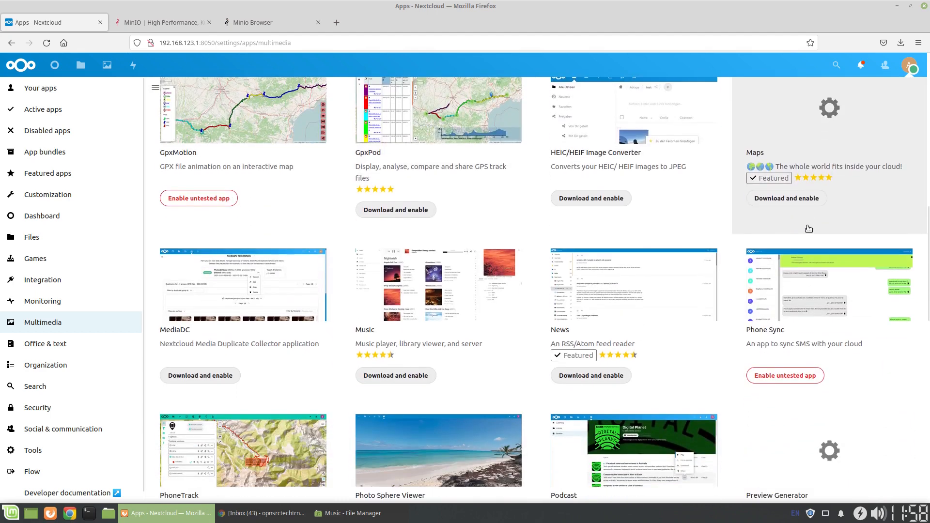
pyautogui.scroll(-3)
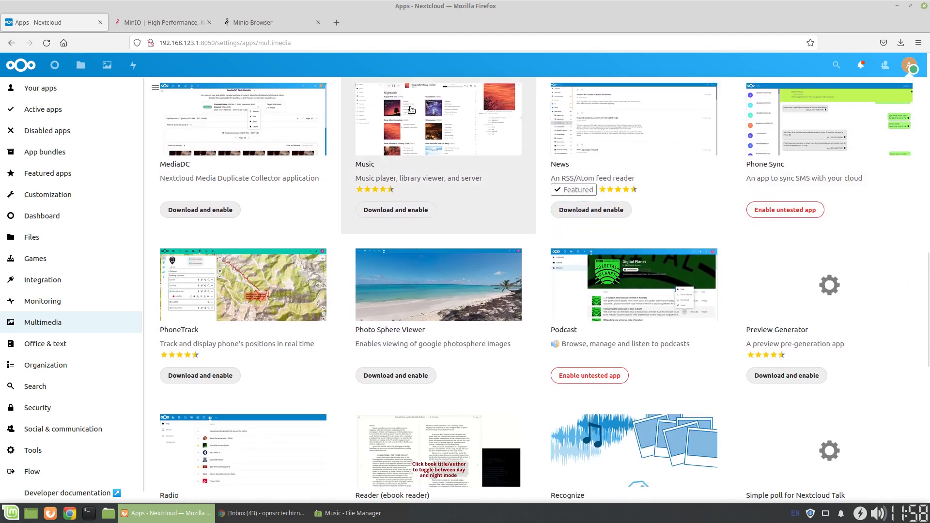
pyautogui.click(412, 119)
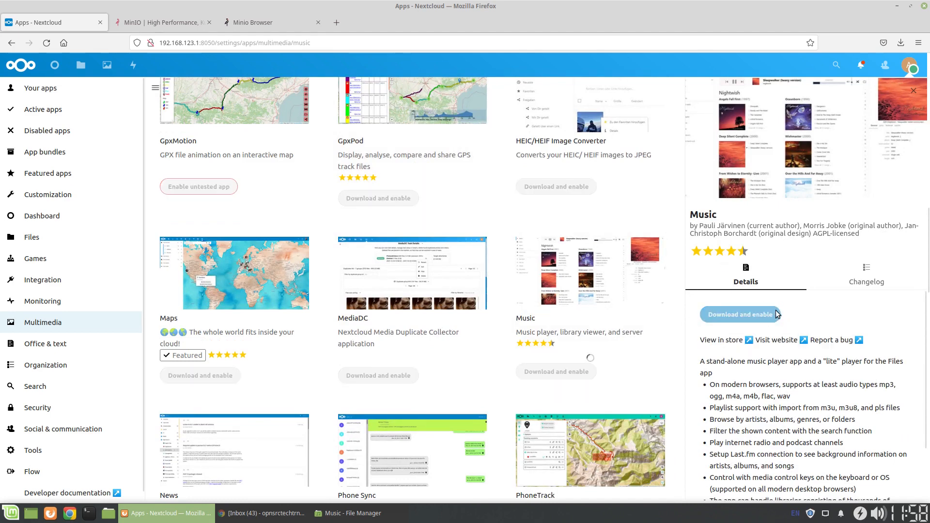
pyautogui.moveTo(787, 374)
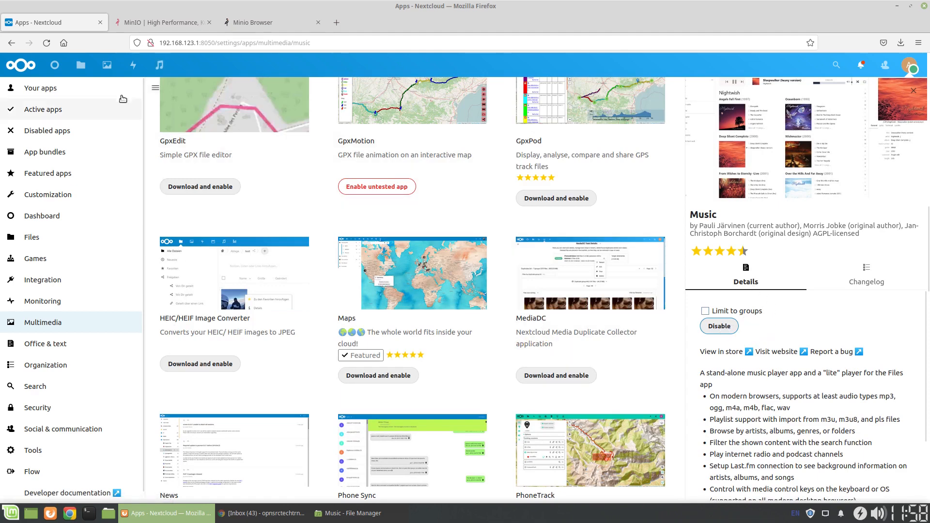
pyautogui.moveTo(159, 65)
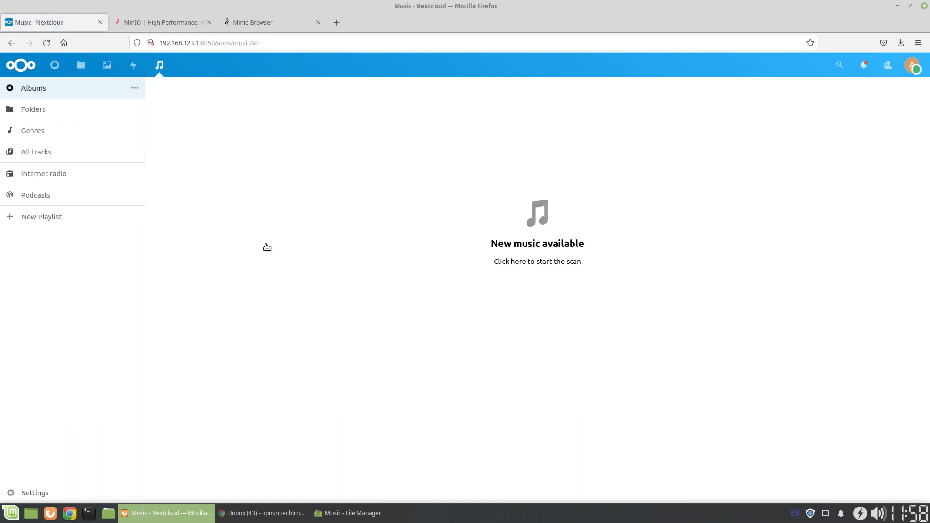
pyautogui.moveTo(549, 262)
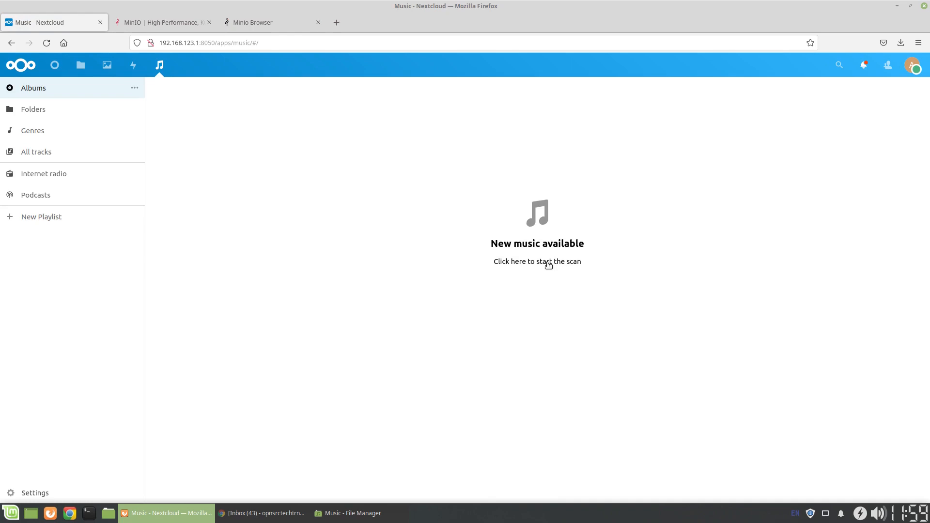
# - Scan for music, play the Classical Music 50 album, pause it, and return to Files
pyautogui.click(538, 261)
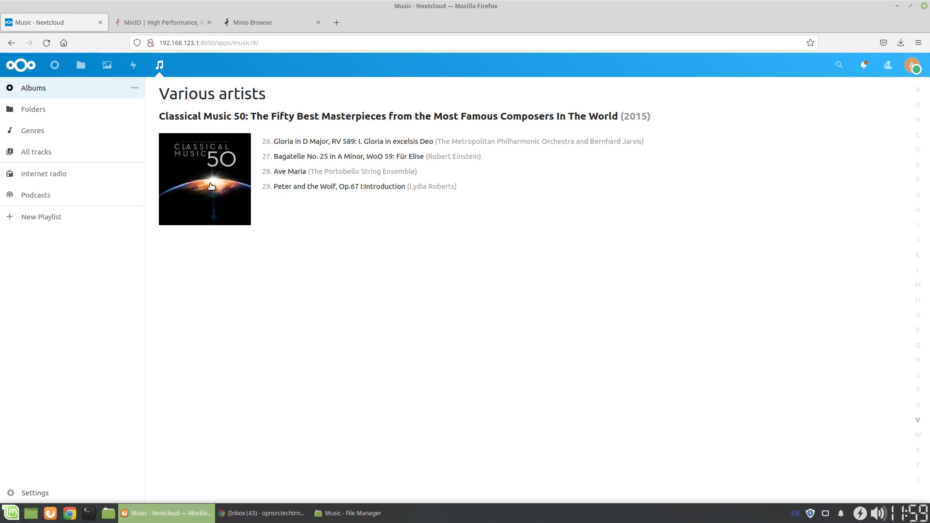
pyautogui.moveTo(276, 295)
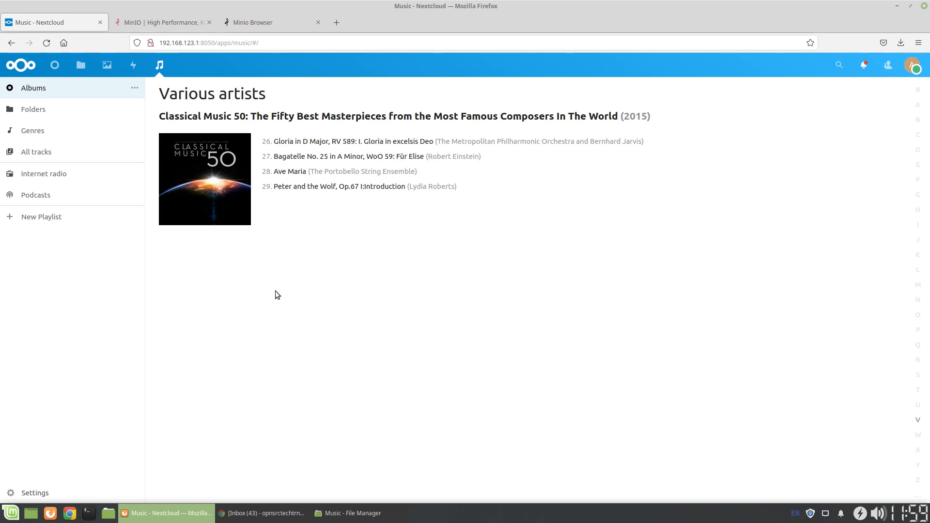
pyautogui.click(353, 141)
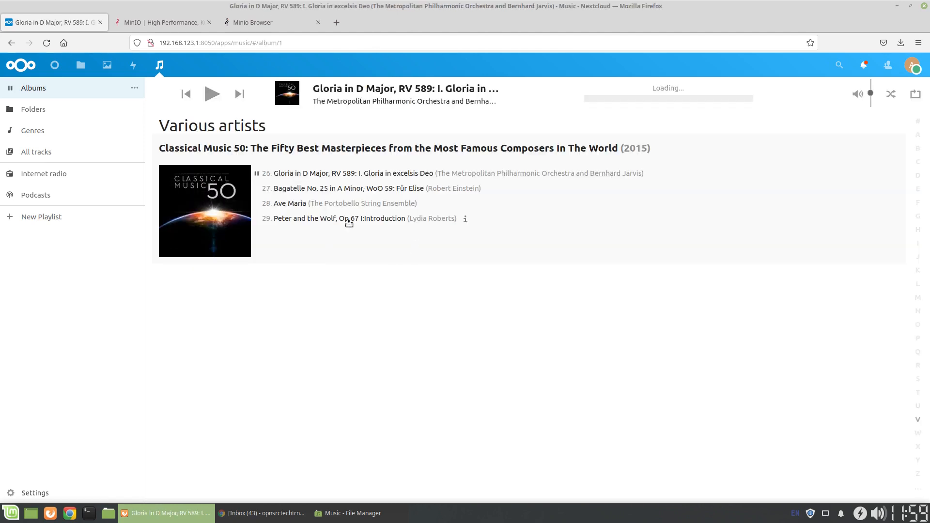
pyautogui.click(212, 94)
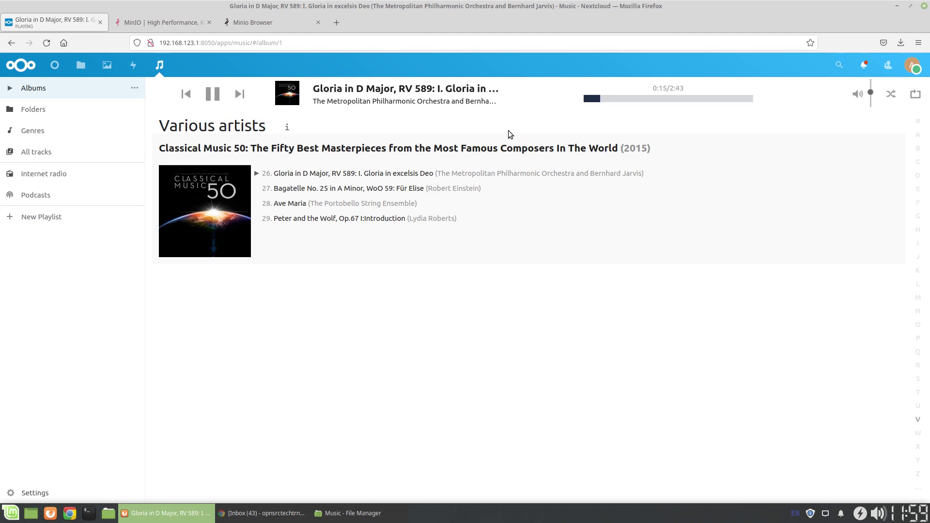
pyautogui.moveTo(350, 148)
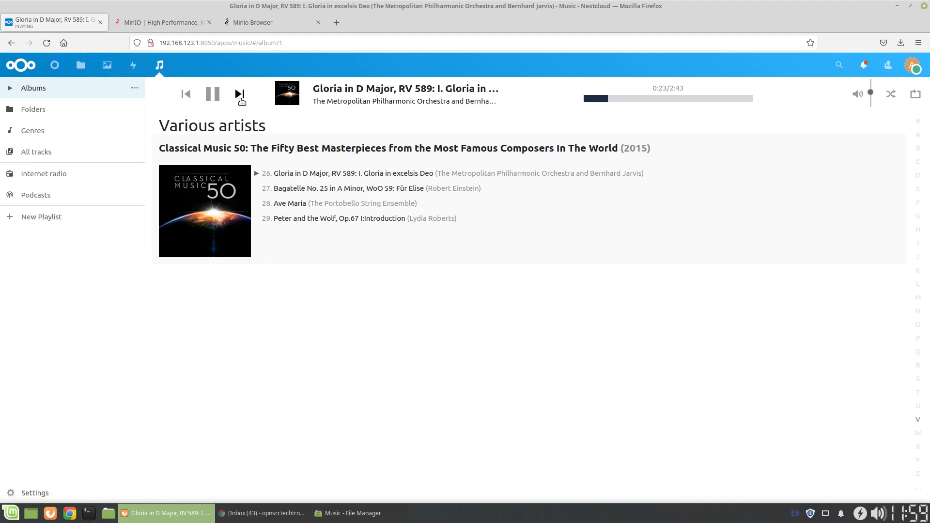
pyautogui.click(212, 94)
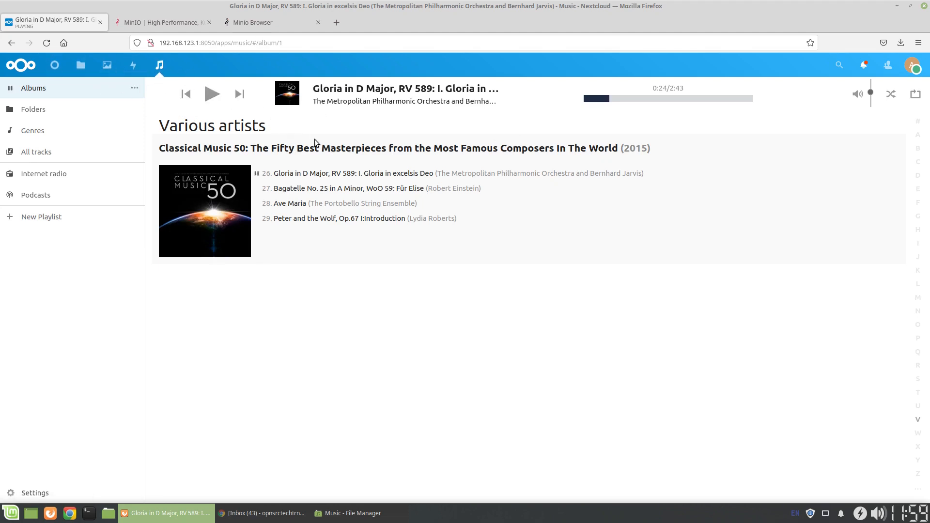
pyautogui.click(80, 65)
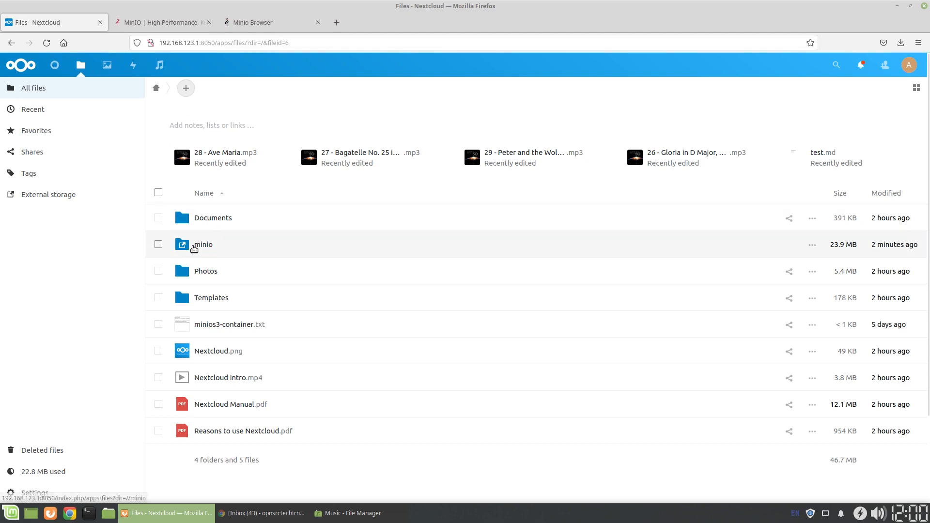
# - Open the minio folder with its four MP3s and test.md, and select the WebDAV address in Files settings
pyautogui.click(203, 245)
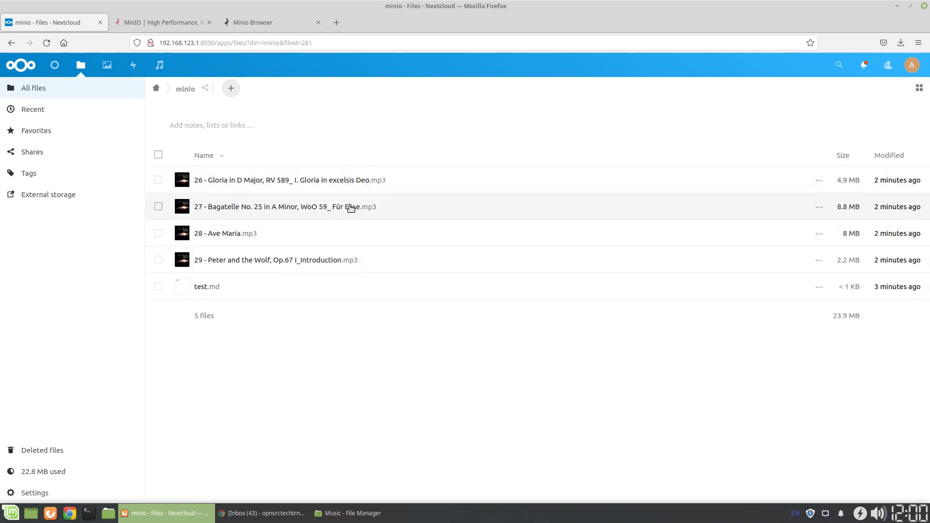
pyautogui.moveTo(196, 298)
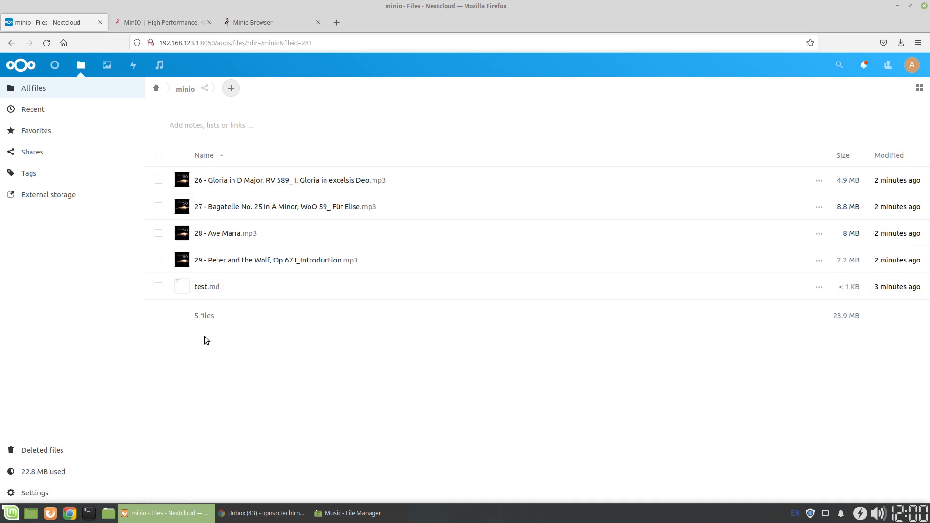
pyautogui.click(35, 493)
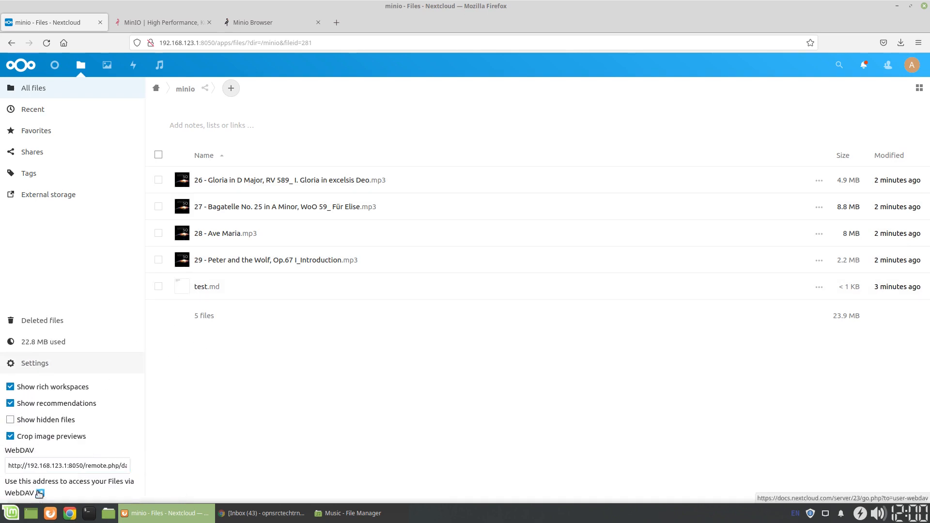
pyautogui.click(74, 465)
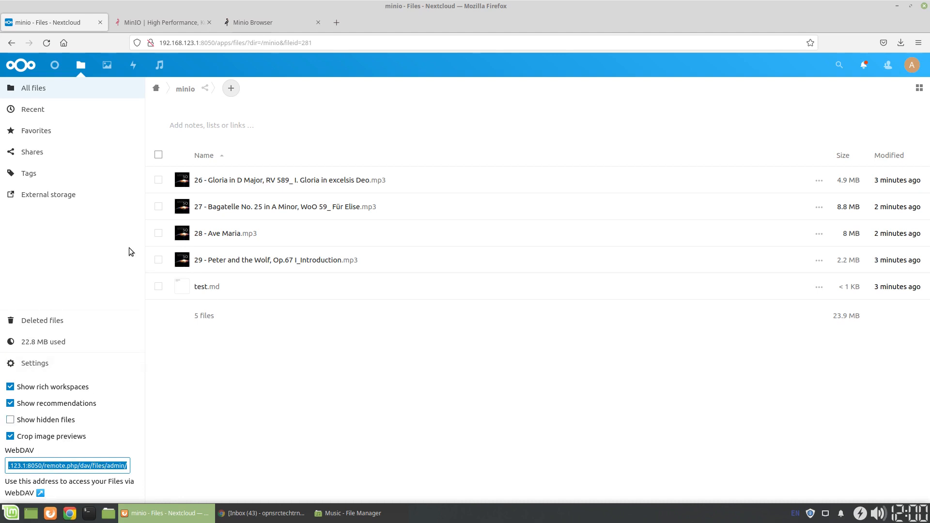
pyautogui.moveTo(186, 394)
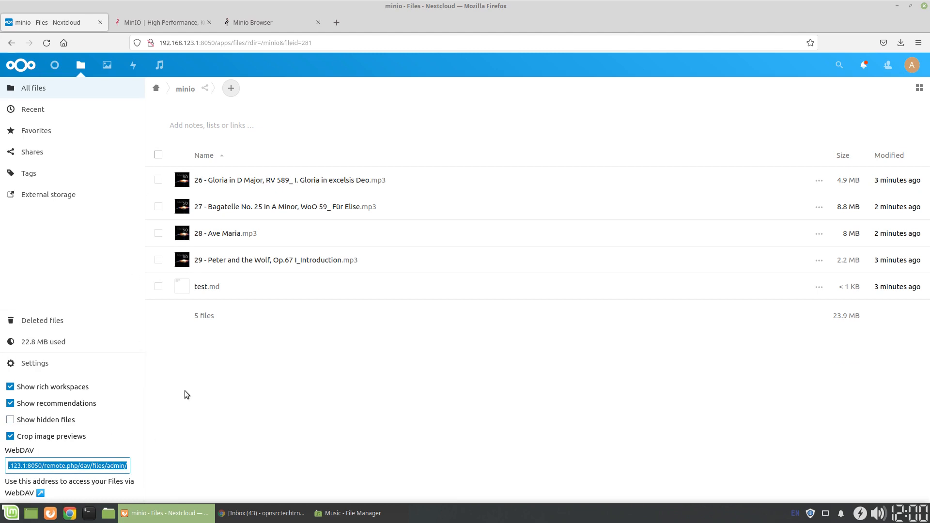
pyautogui.moveTo(160, 66)
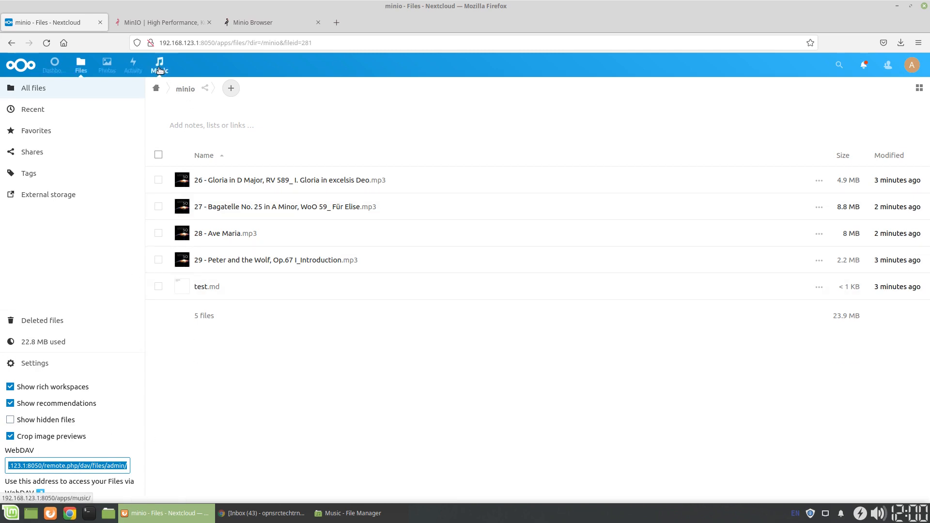
# - Check Music's Podcasts section, cancel the Add channel dialog, and return to Files
pyautogui.click(160, 64)
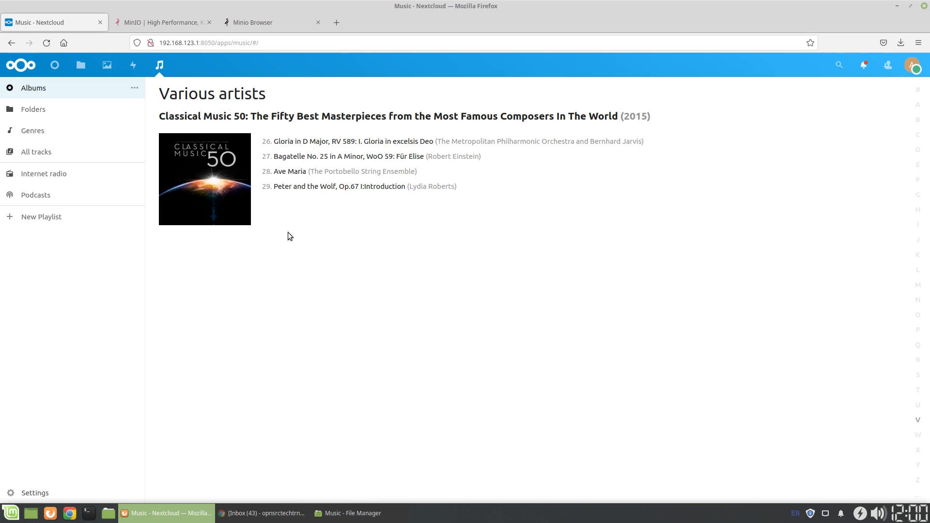
pyautogui.moveTo(293, 242)
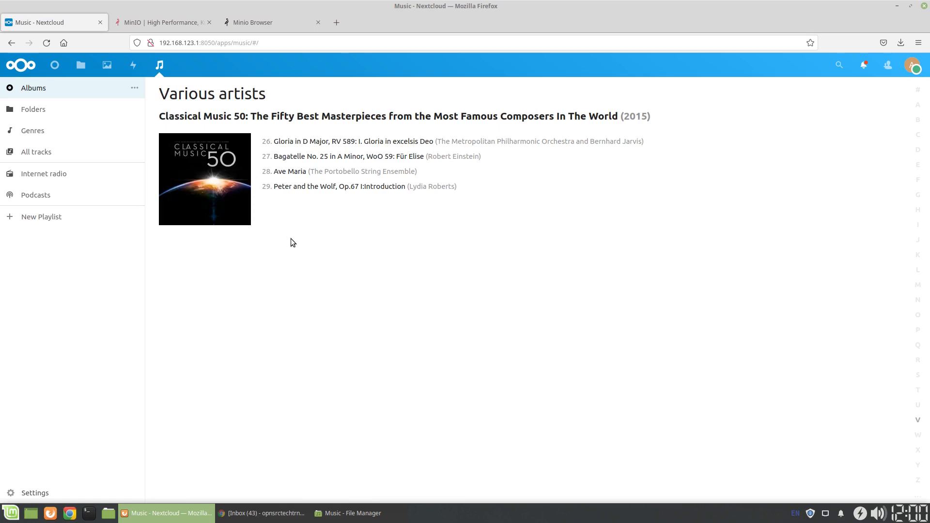
pyautogui.moveTo(76, 204)
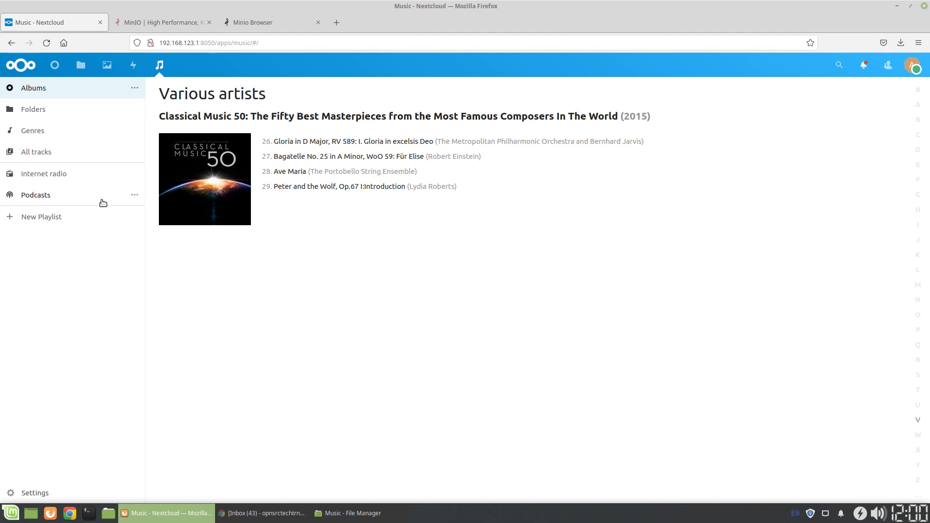
pyautogui.click(35, 195)
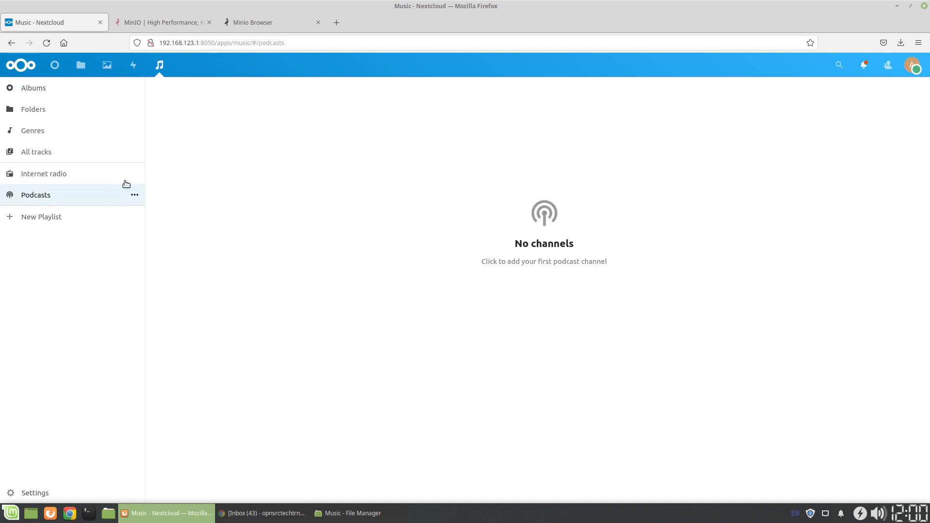
pyautogui.click(544, 261)
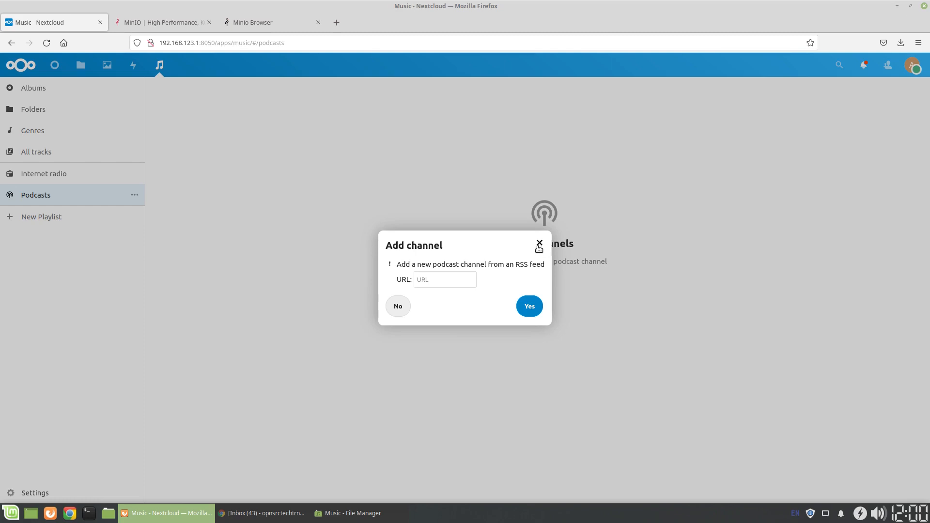
pyautogui.click(539, 245)
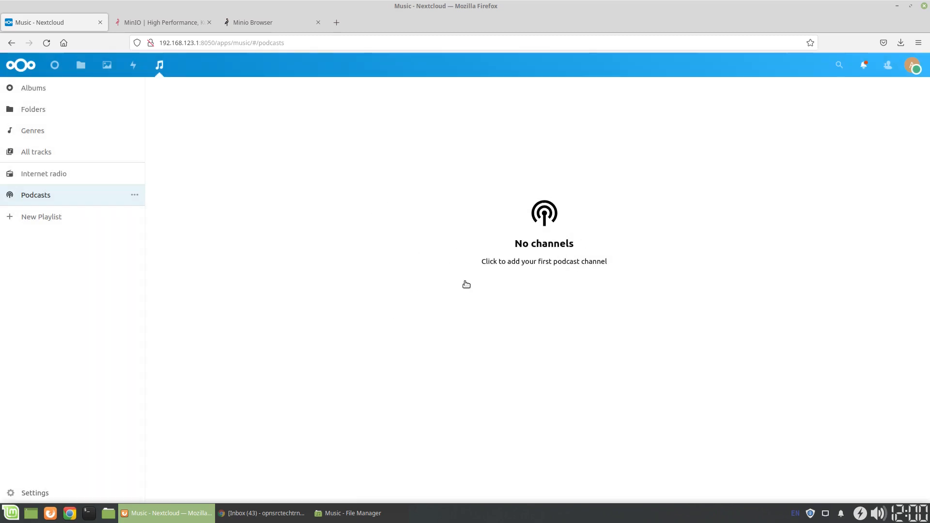
pyautogui.moveTo(538, 265)
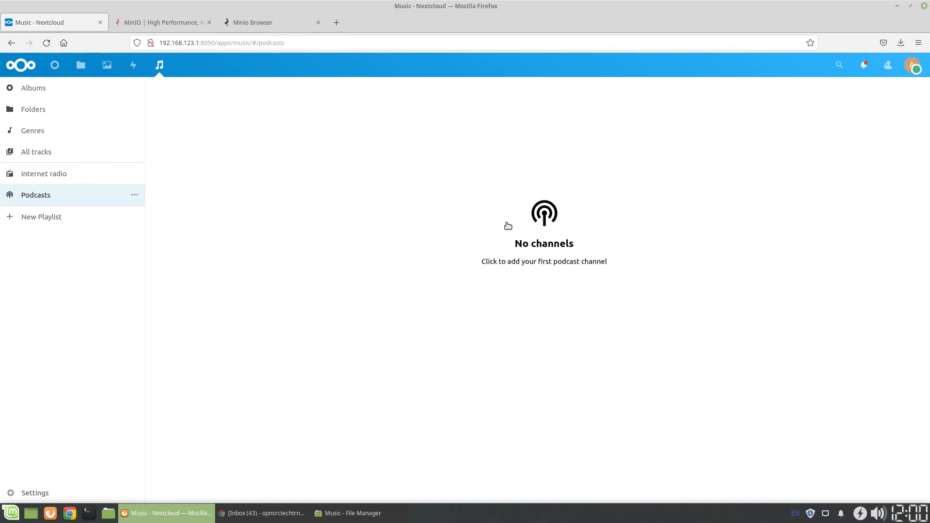
pyautogui.moveTo(528, 261)
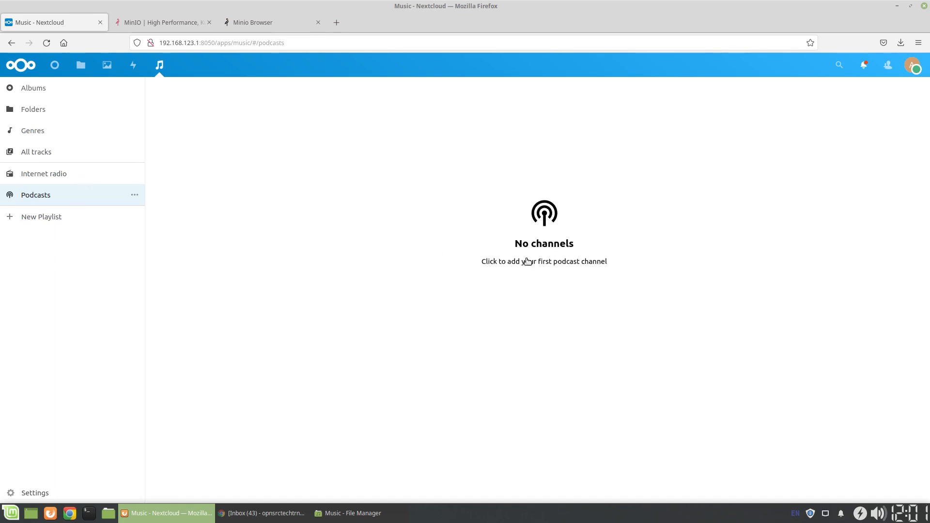
pyautogui.moveTo(583, 265)
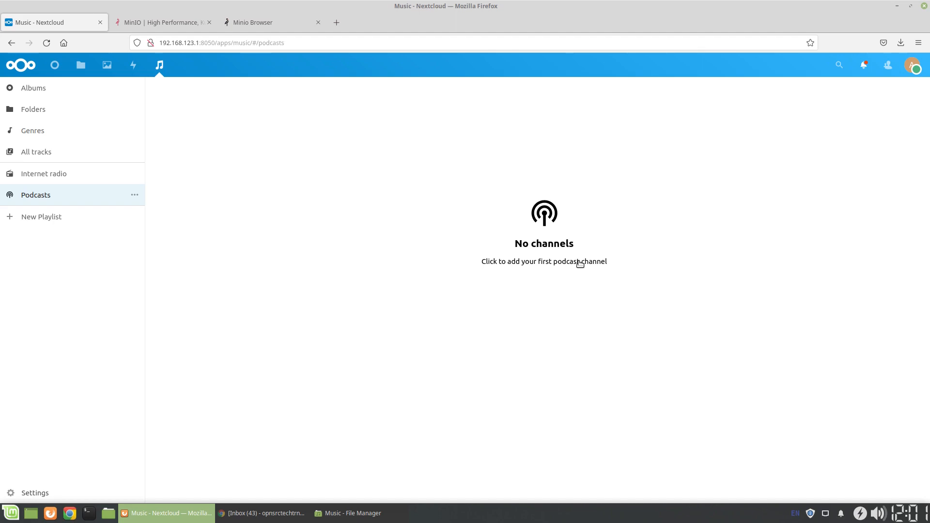
pyautogui.moveTo(567, 266)
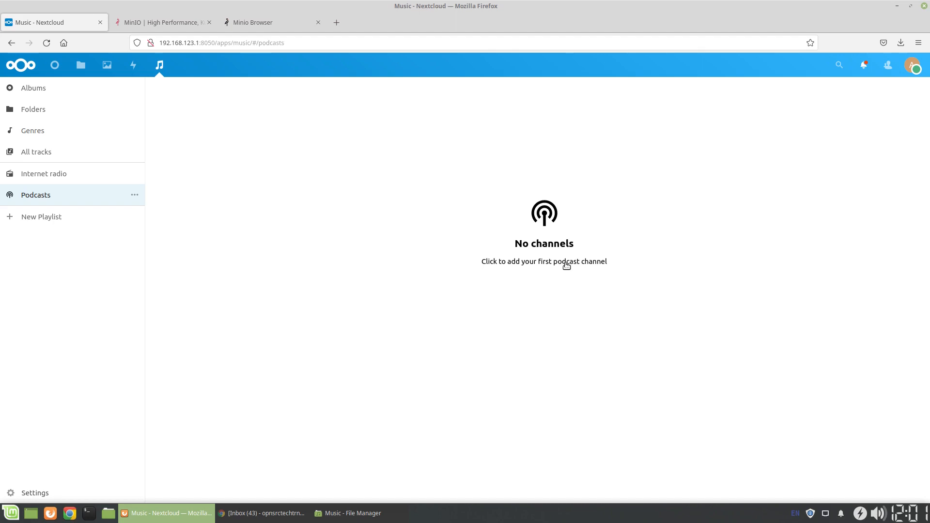
pyautogui.click(80, 65)
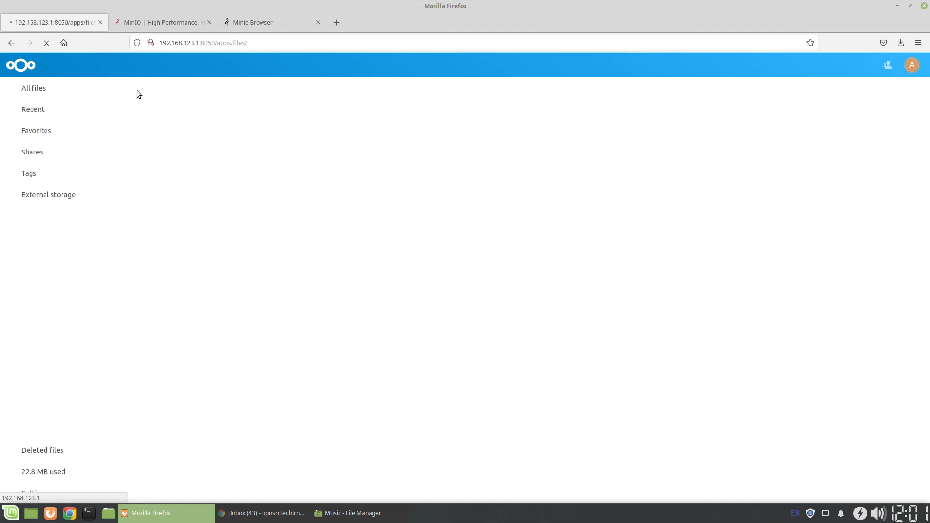